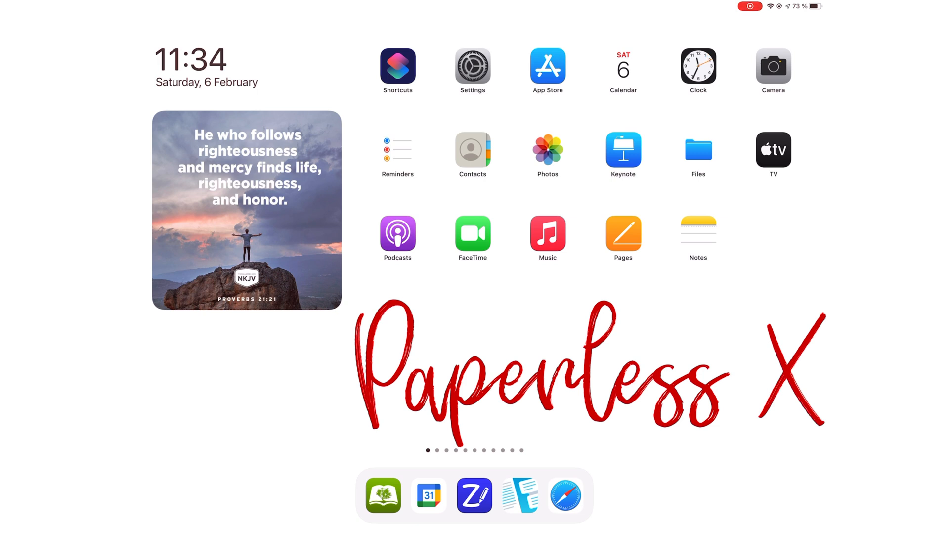
- Launch Google Calendar from the dock, showing February's month grid with holidays
left_click(429, 495)
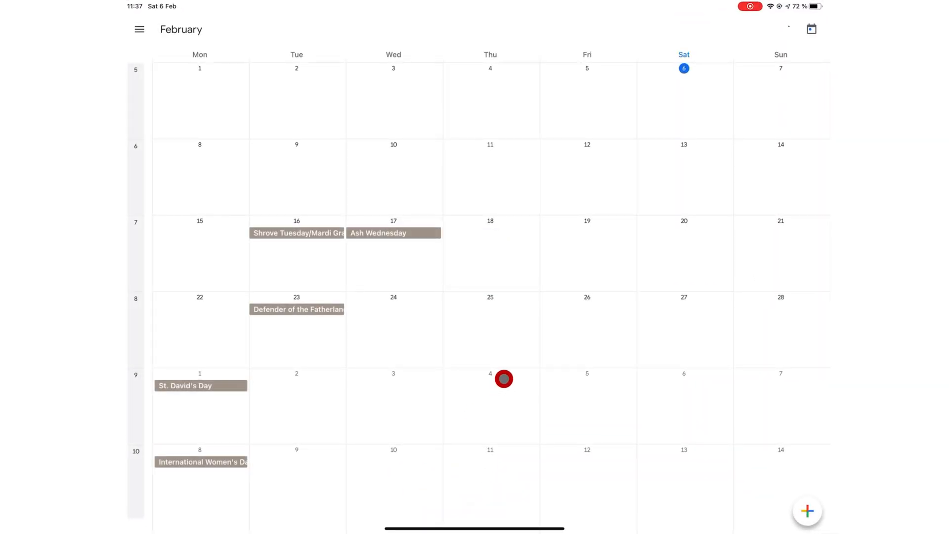
left_click(807, 510)
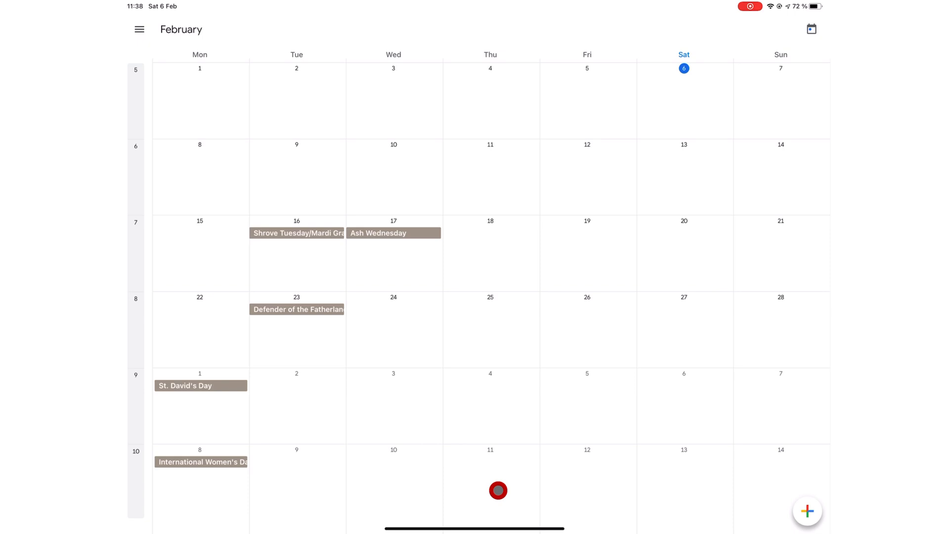
- Browse the views list, then relaunch the app twice from the home screen
left_click(139, 30)
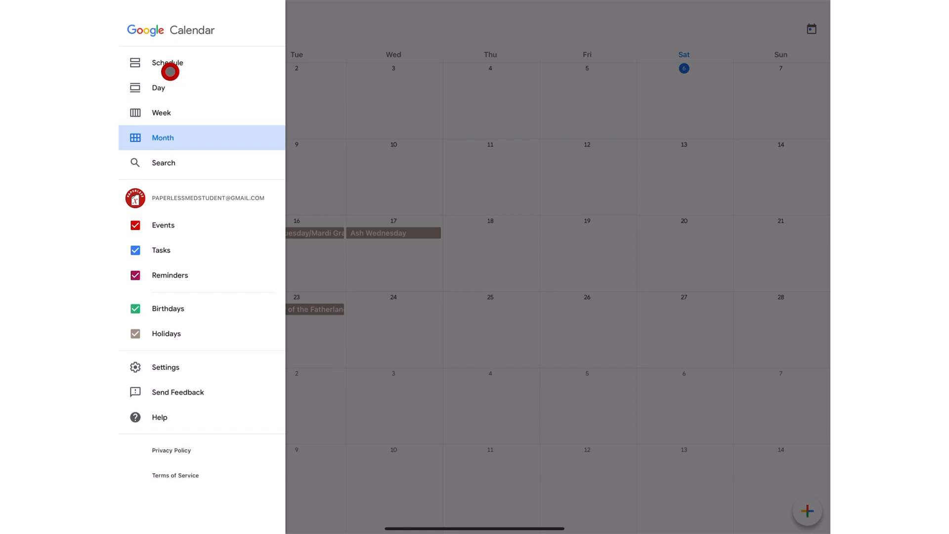
left_click(170, 87)
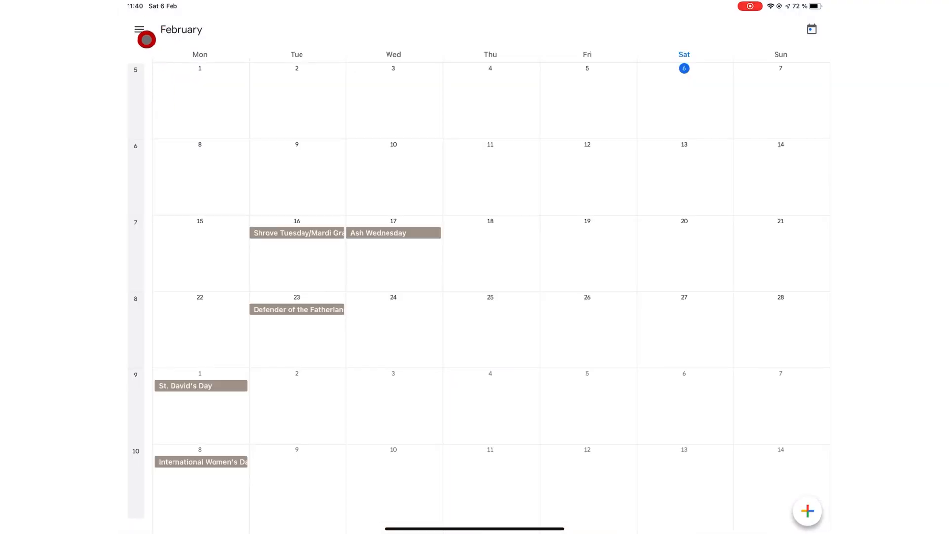
key("home")
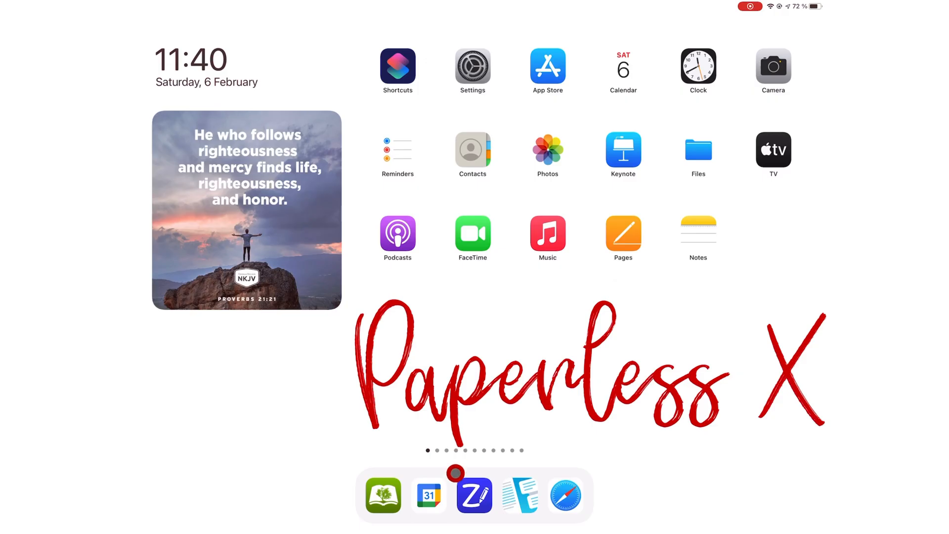
left_click(429, 495)
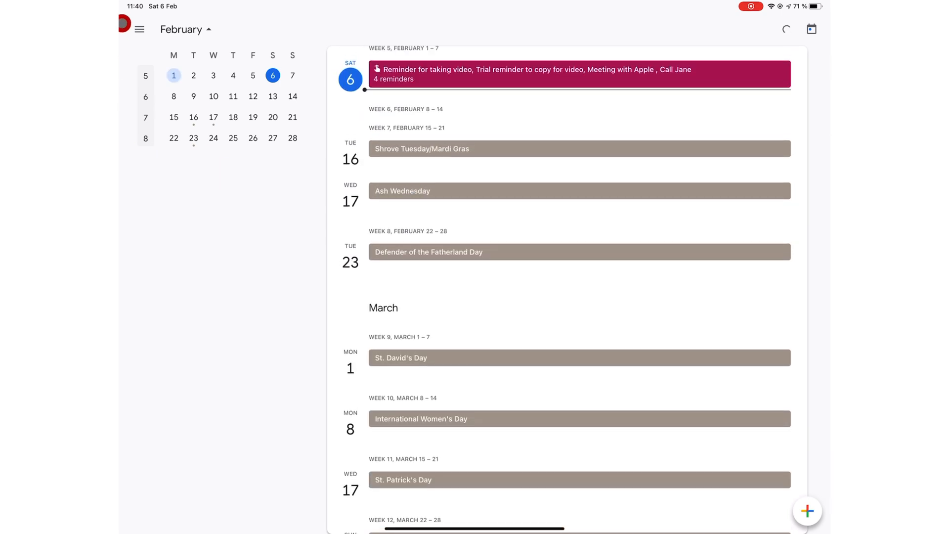
key("home")
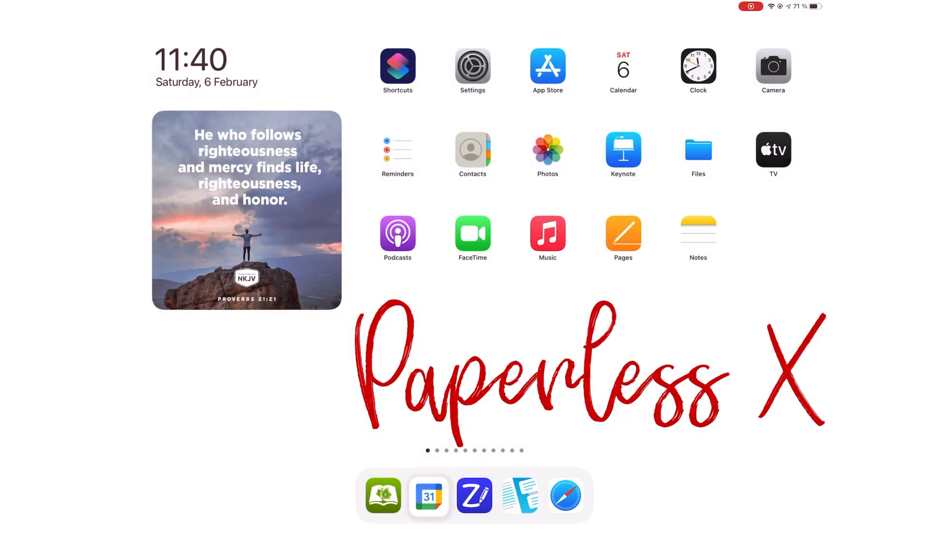
left_click(429, 496)
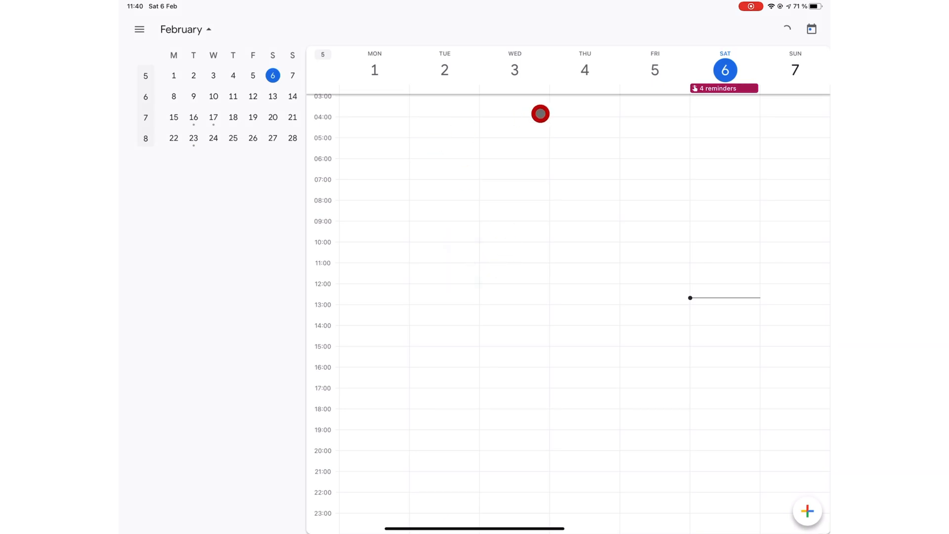
mouse_move(195, 113)
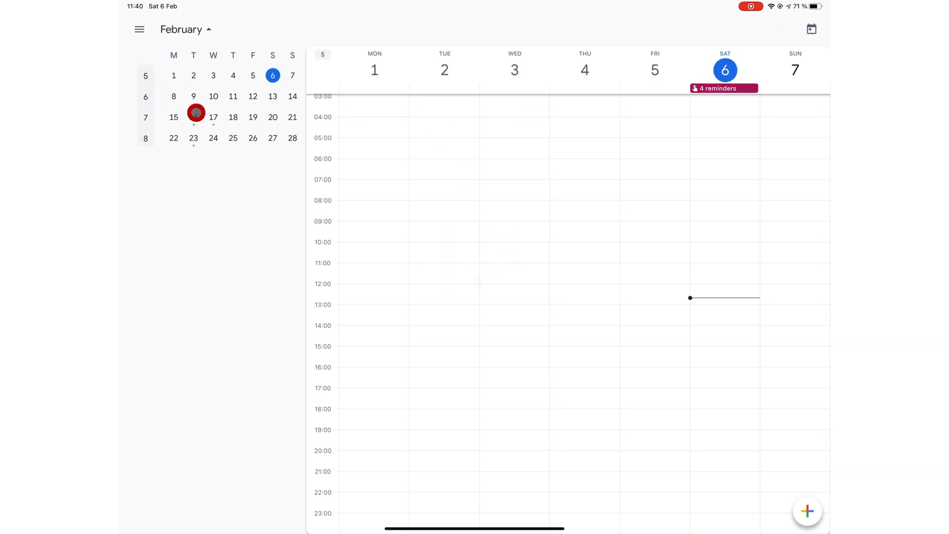
- Settle on Week view for 1–7 February, closing the views list
left_click_drag(196, 113, 250, 155)
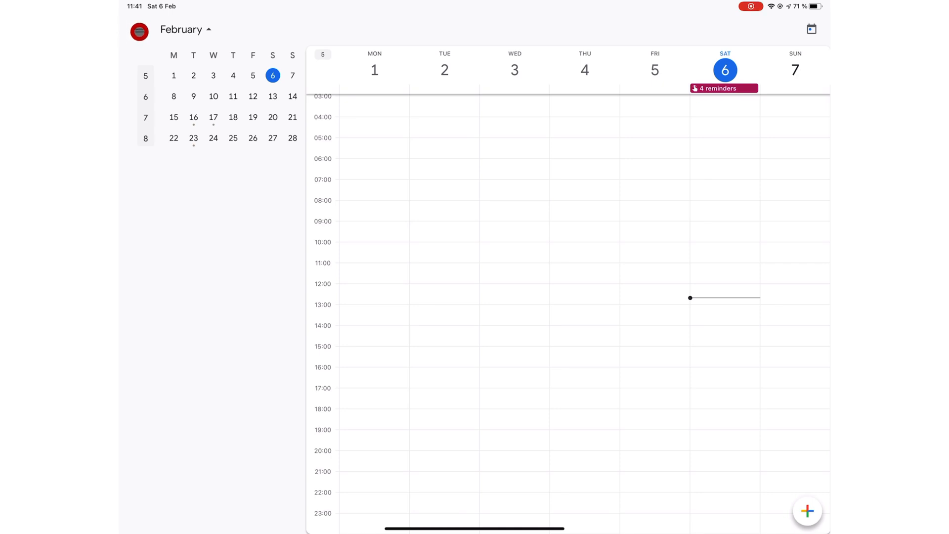
left_click(139, 29)
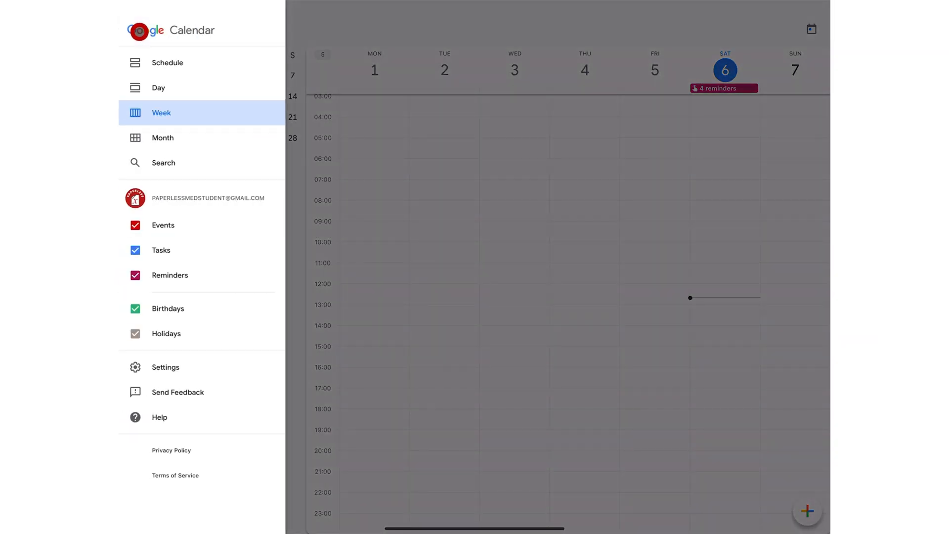
left_click(140, 29)
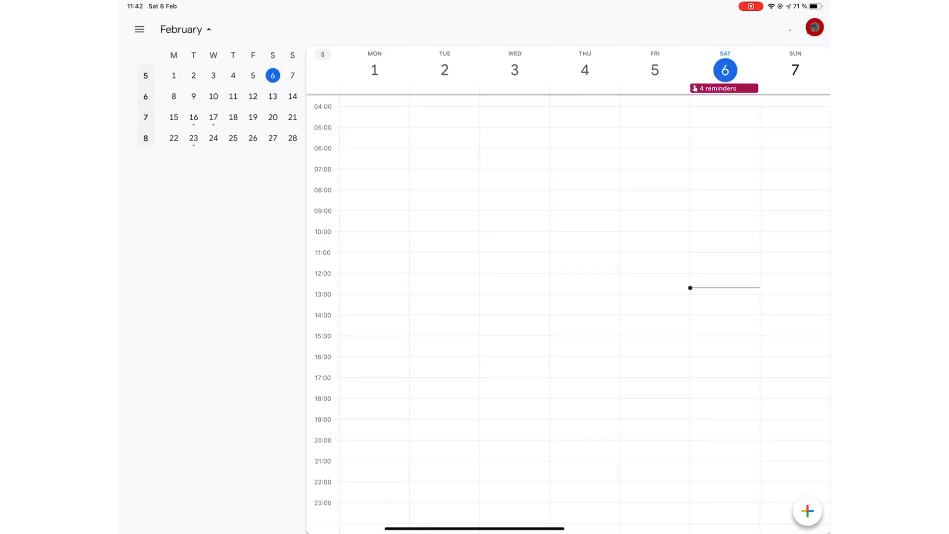
- Create 'Event Title' from Sun 7 Feb 13:10 to Wed 10 Feb 19:05, Moscow Standard Time
left_click(807, 511)
type("Event")
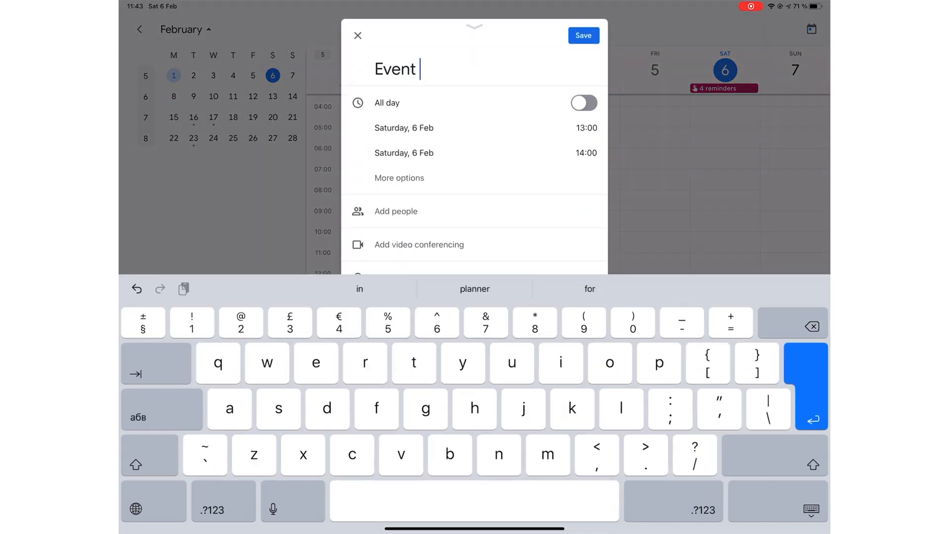
type("Title")
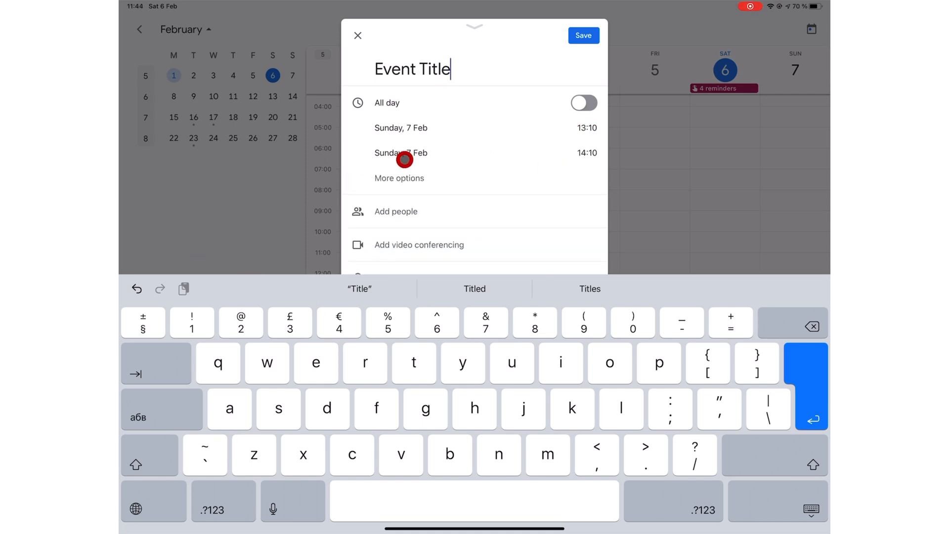
left_click(402, 152)
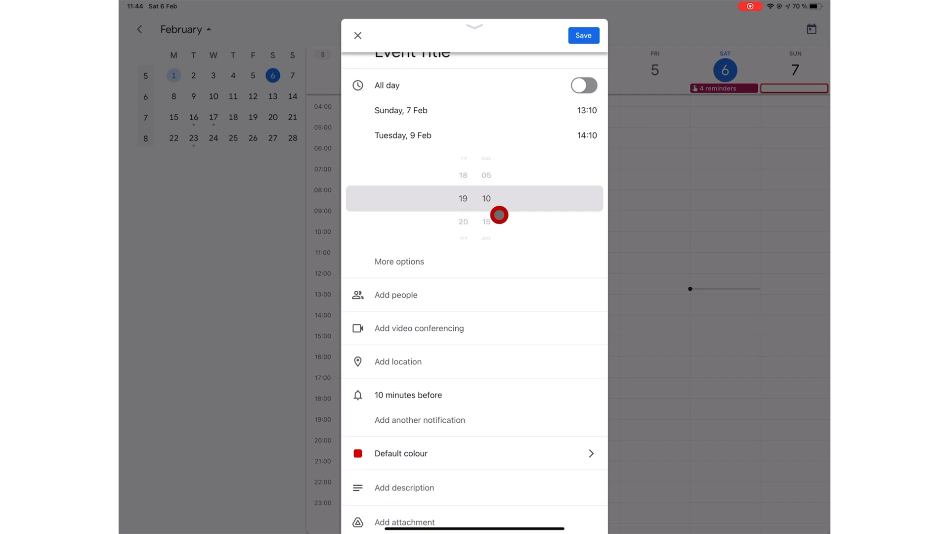
left_click(404, 135)
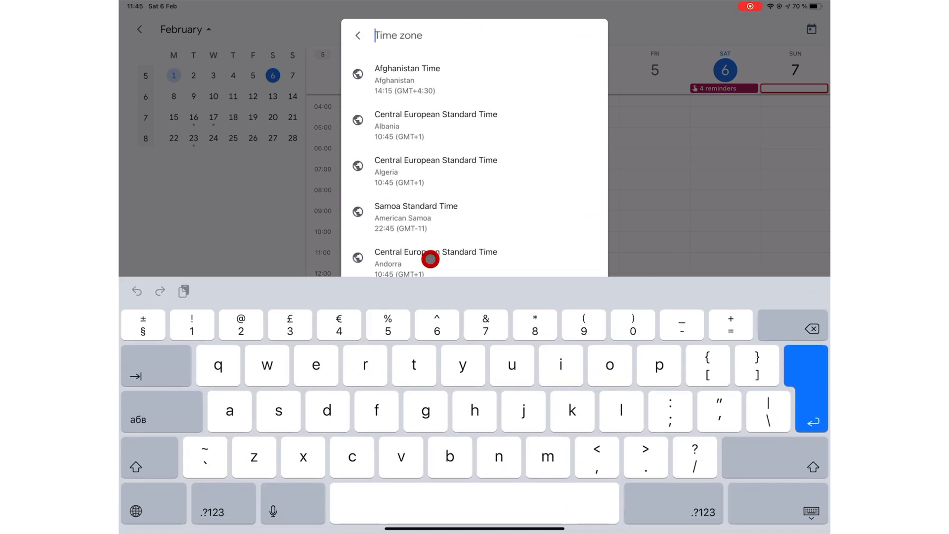
left_click(358, 35)
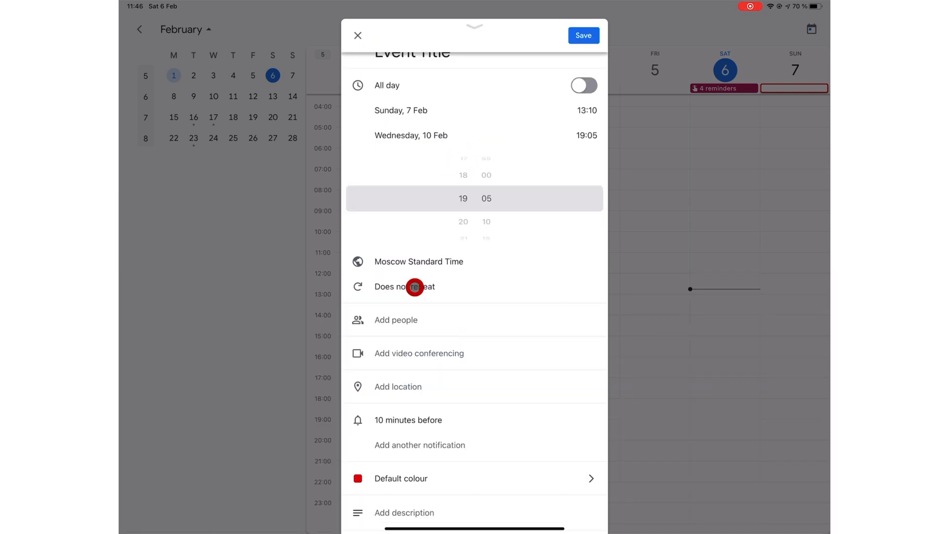
- Set a custom repeat of every 36 months that never ends
left_click(404, 286)
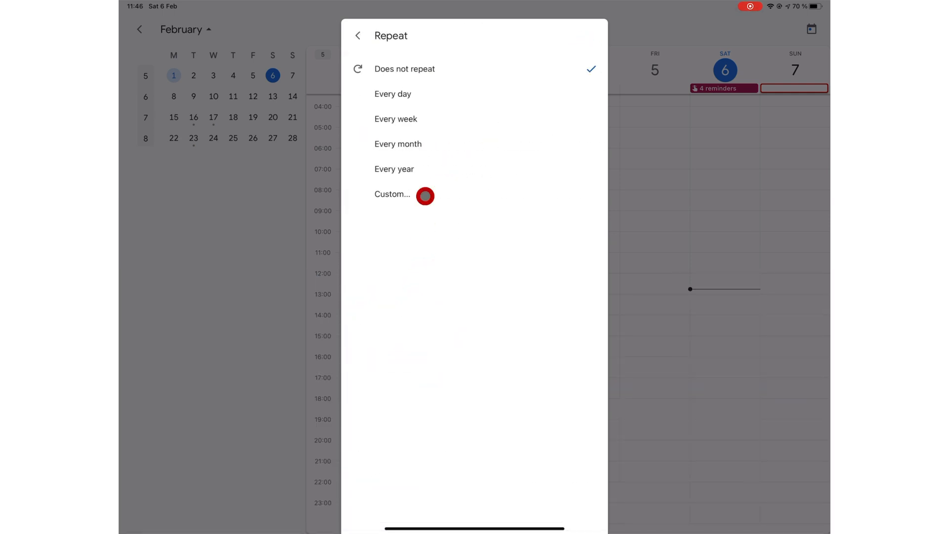
mouse_move(436, 123)
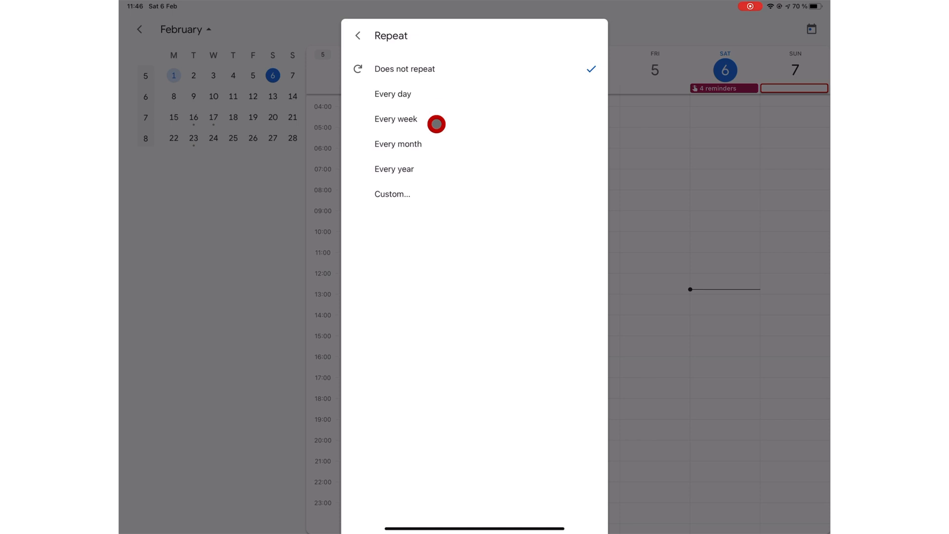
mouse_move(438, 147)
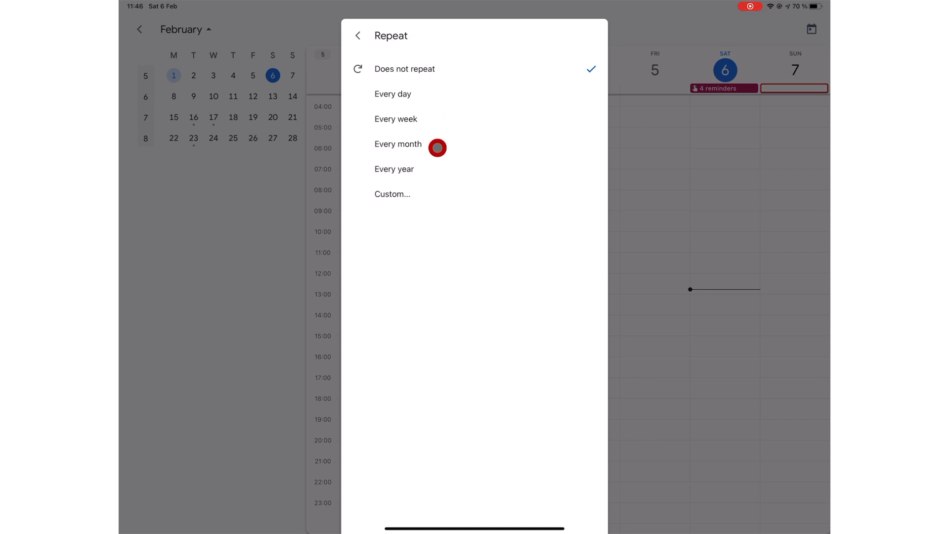
left_click(392, 194)
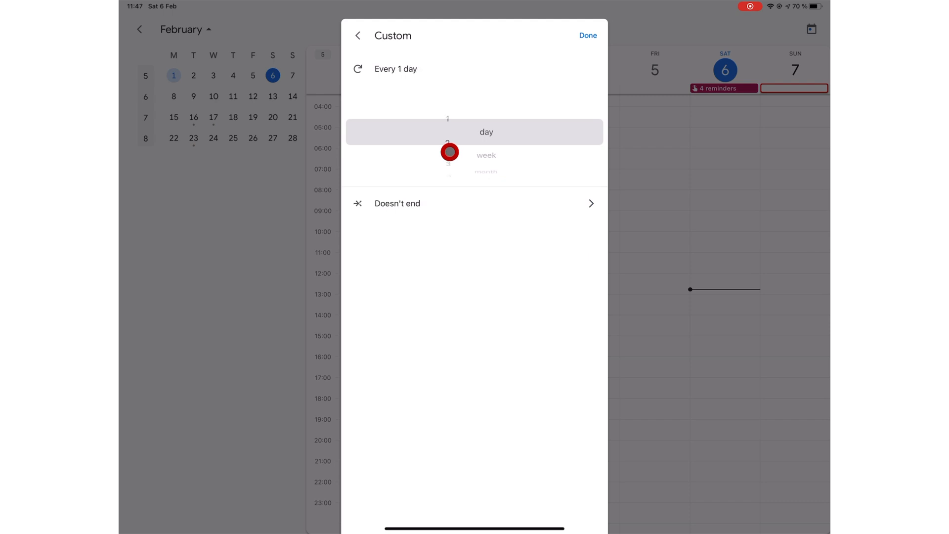
scroll("down", 3)
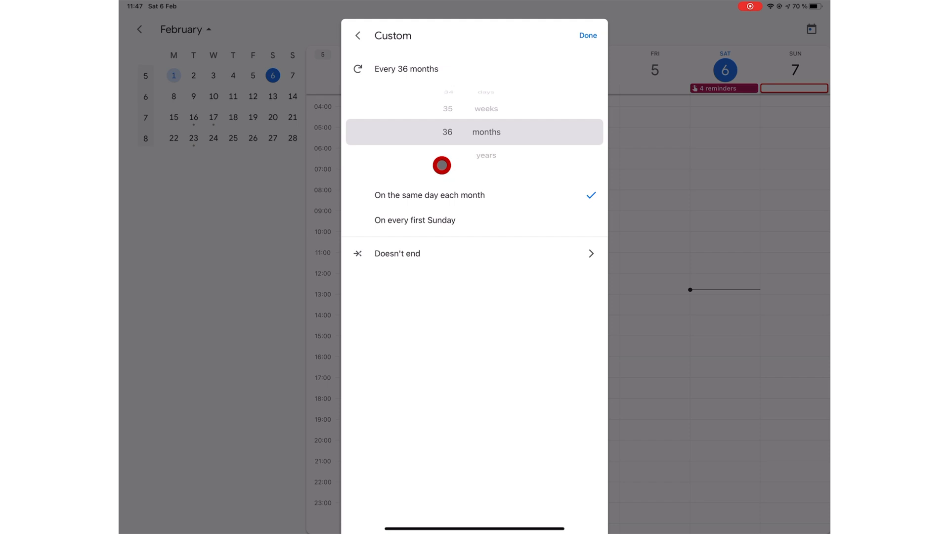
mouse_move(434, 207)
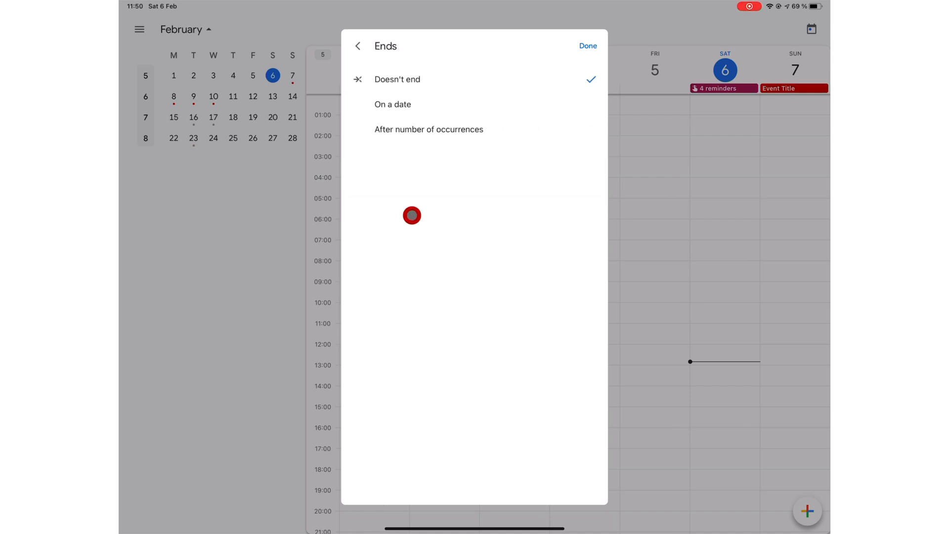
mouse_move(399, 91)
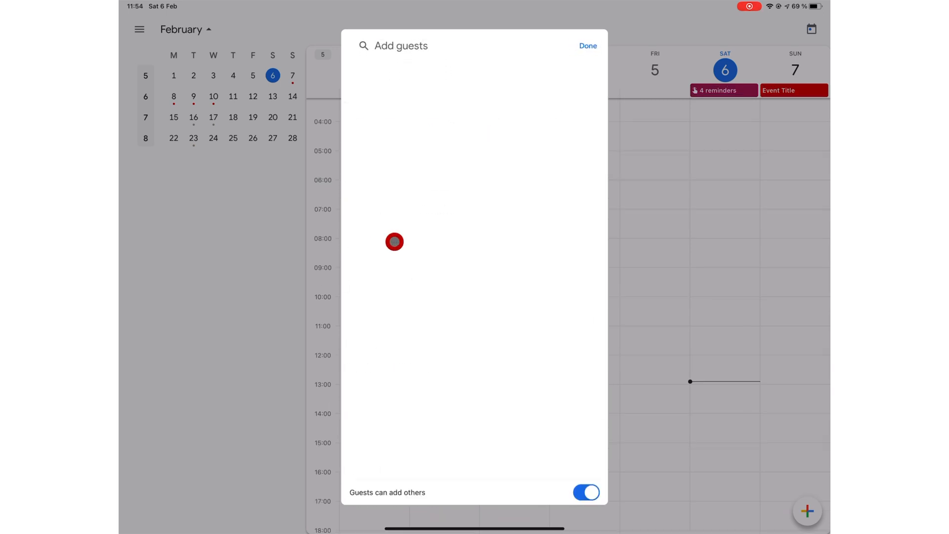
- Invite guest 'paperlessdan' and add Google Meet video conferencing
type("paperlessdan")
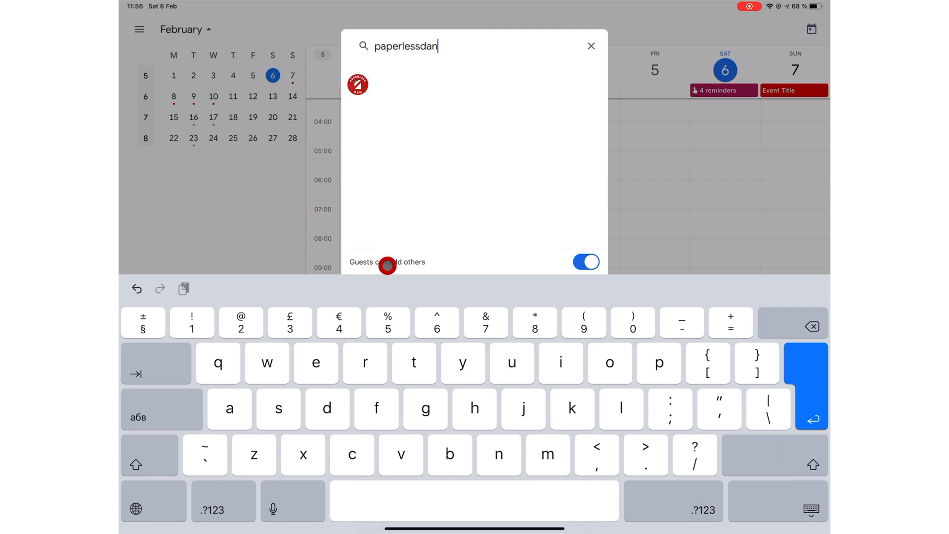
left_click(585, 262)
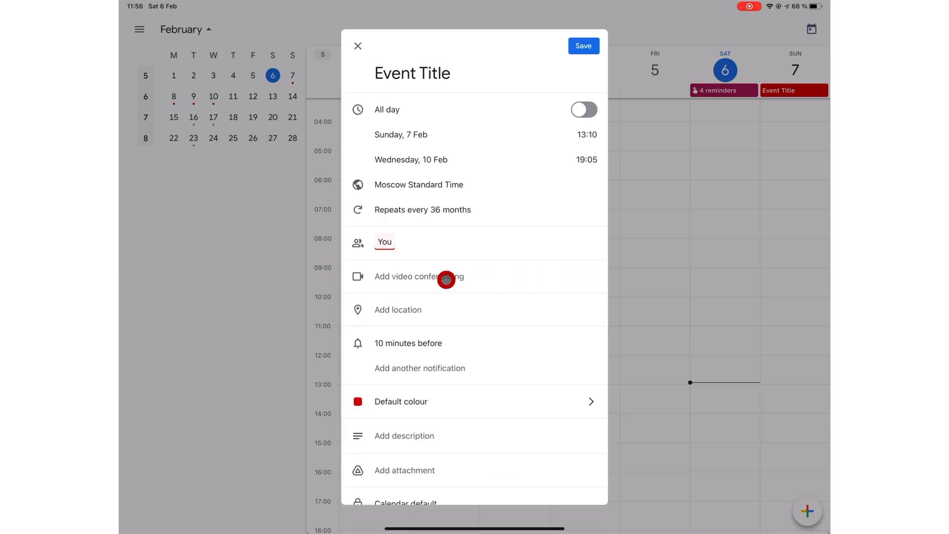
left_click(419, 277)
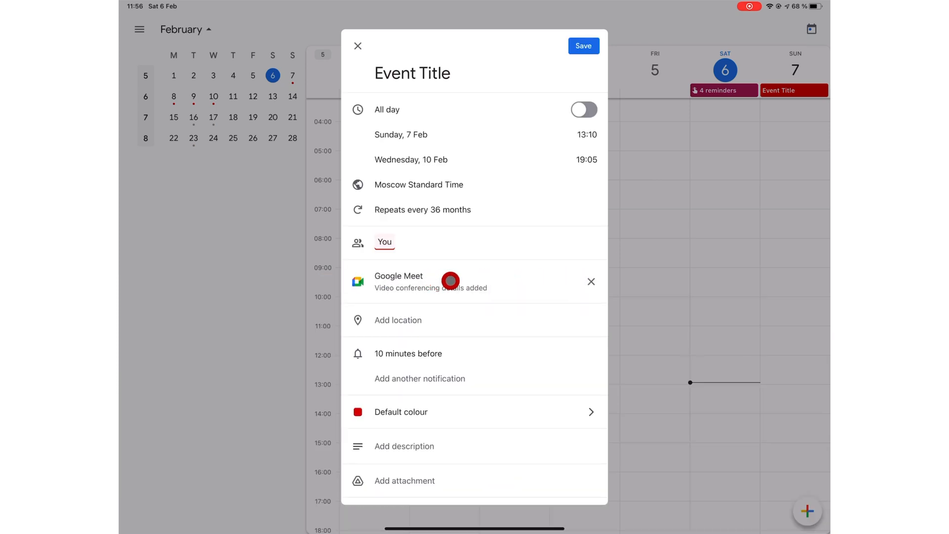
mouse_move(393, 321)
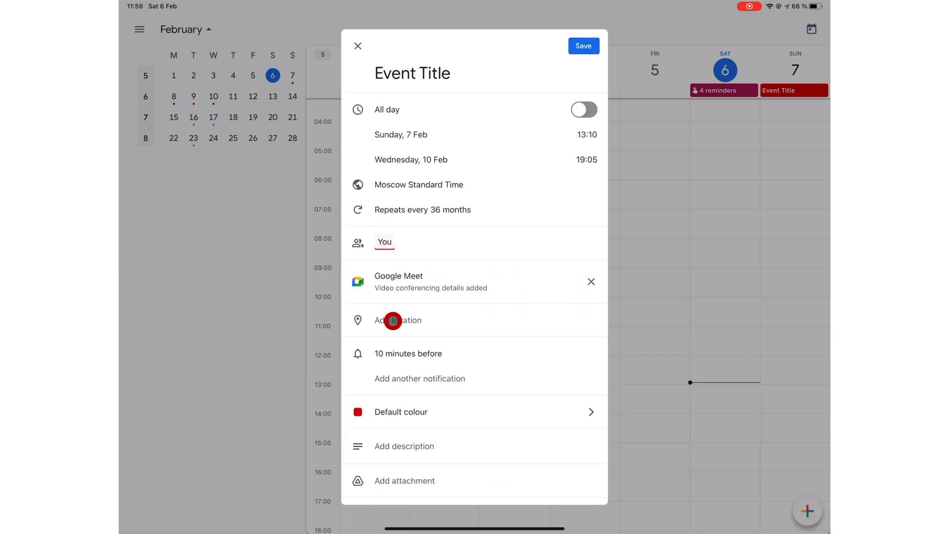
- Search 'New Yo' for a location, picking New York-New York Hotel & Casino
left_click(404, 321)
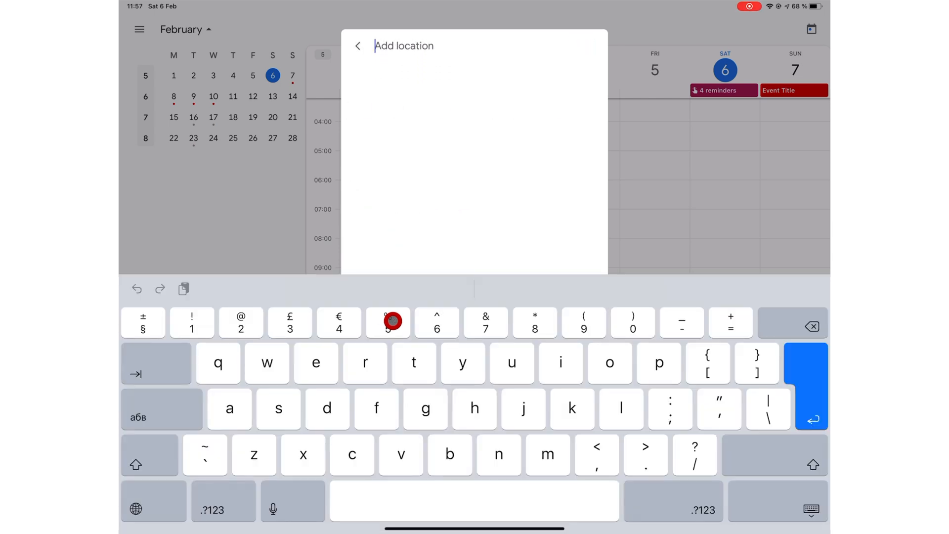
type("New Yo")
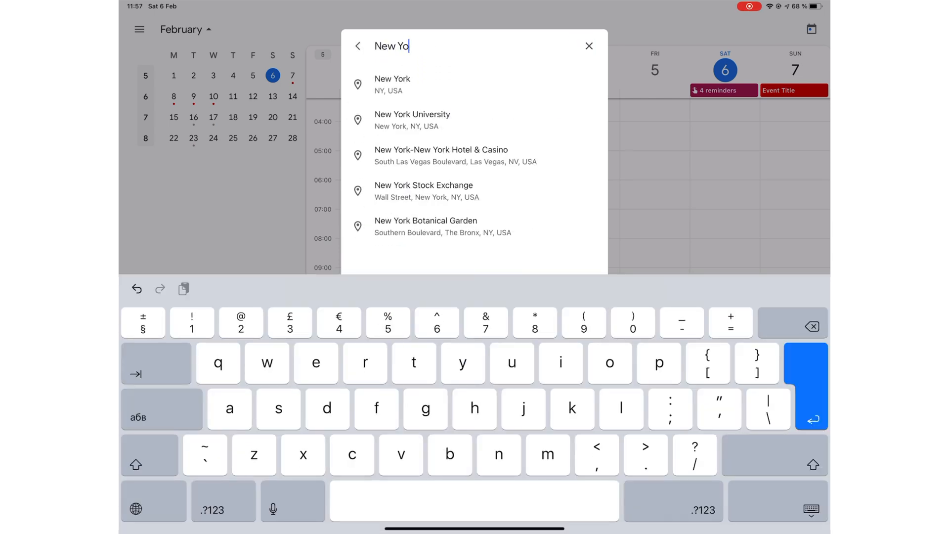
left_click(441, 155)
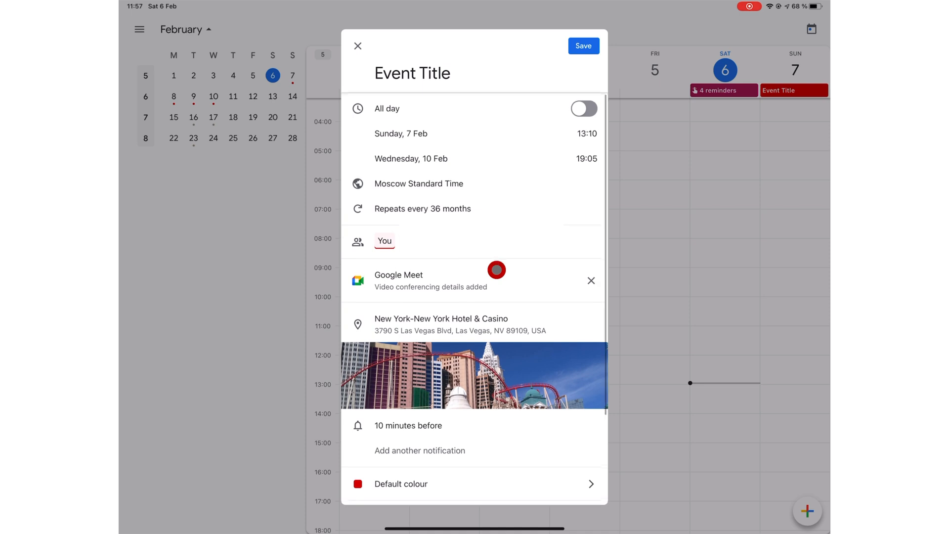
scroll("down", 3)
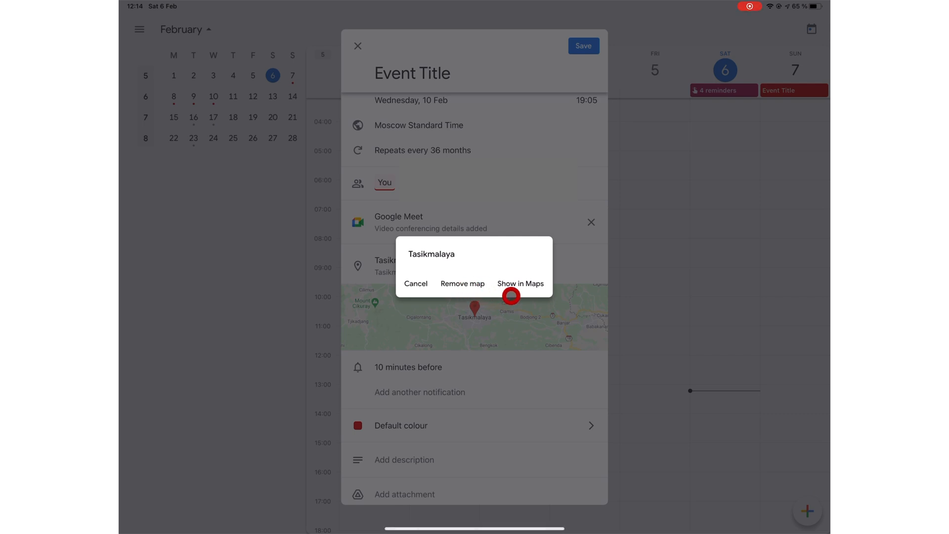
- Change the 10-minute reminder to 4 weeks before by email
left_click(416, 284)
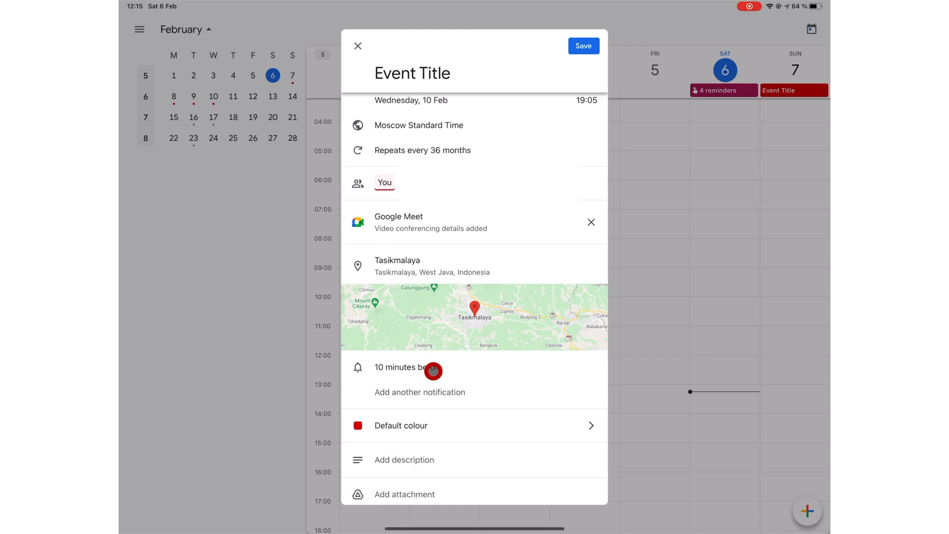
left_click(406, 370)
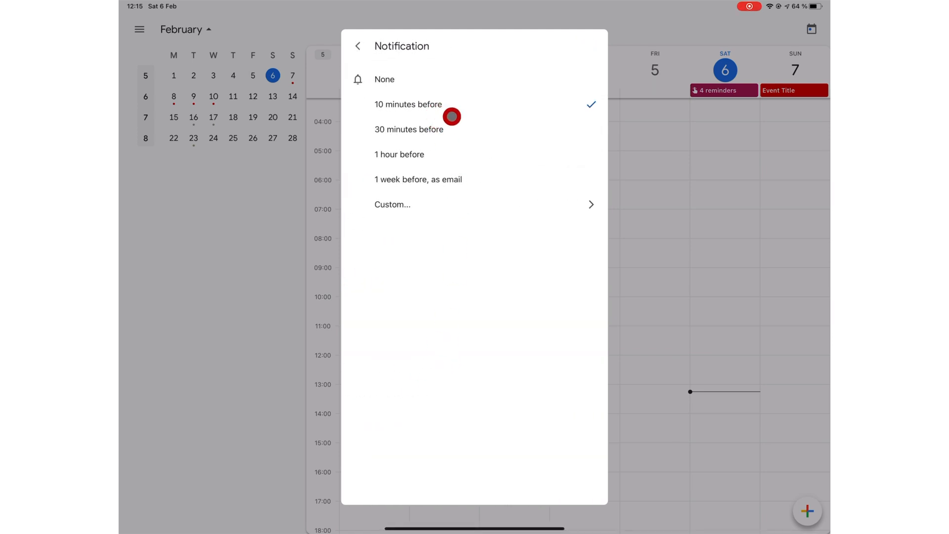
mouse_move(474, 154)
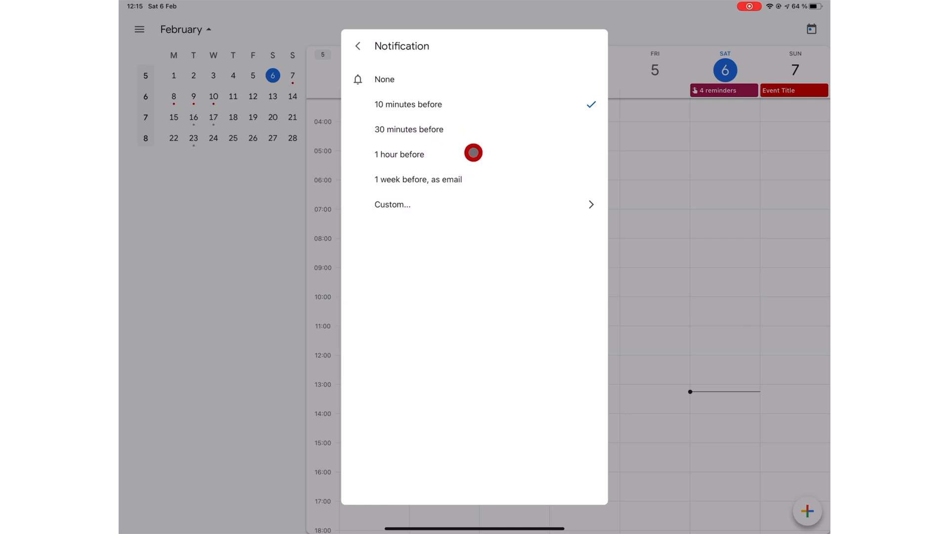
mouse_move(493, 180)
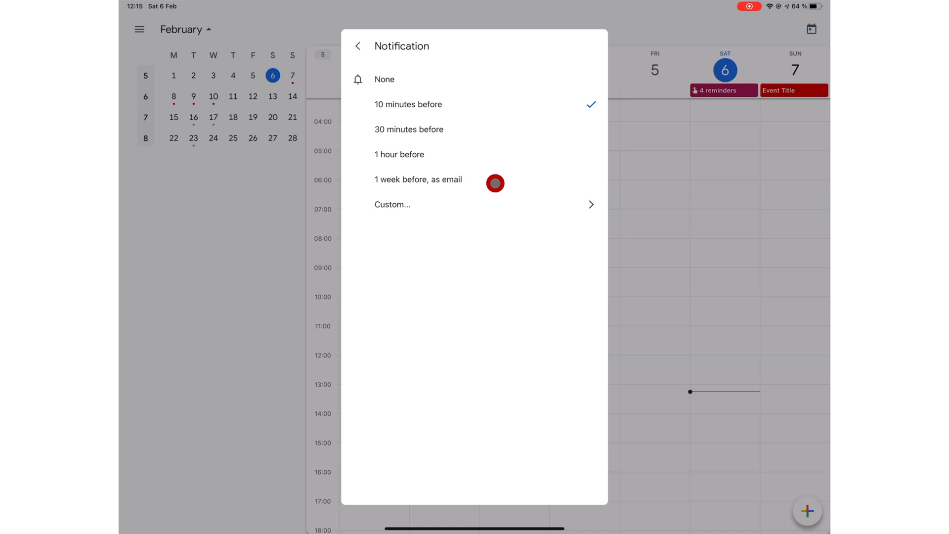
mouse_move(514, 203)
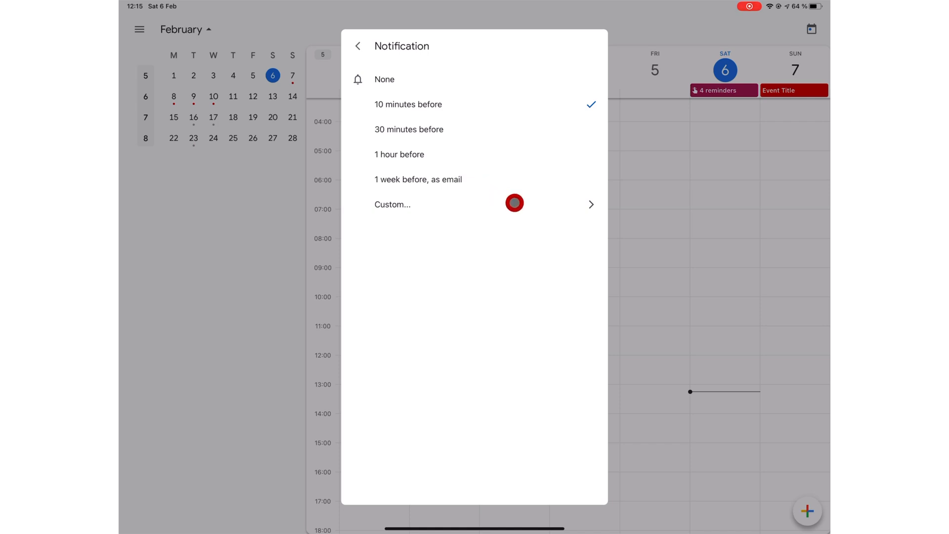
left_click(392, 204)
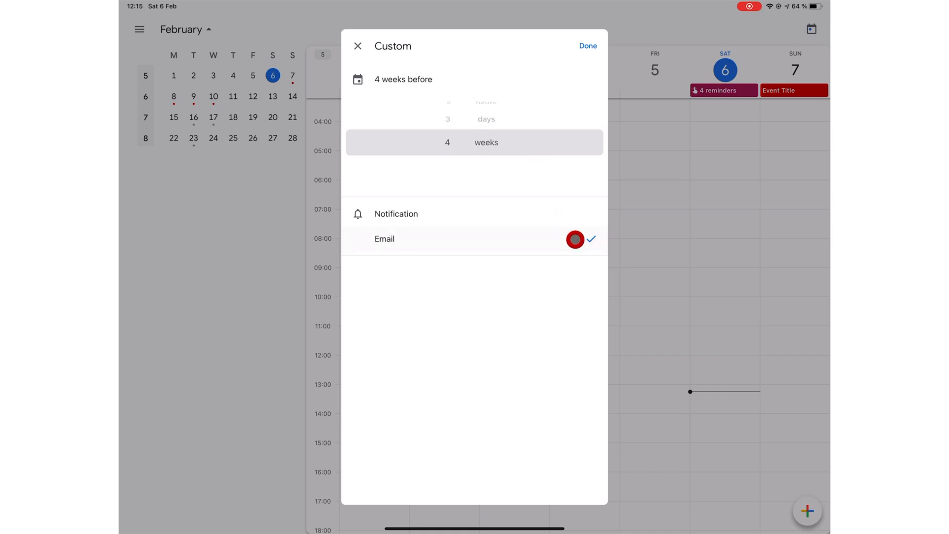
left_click(586, 45)
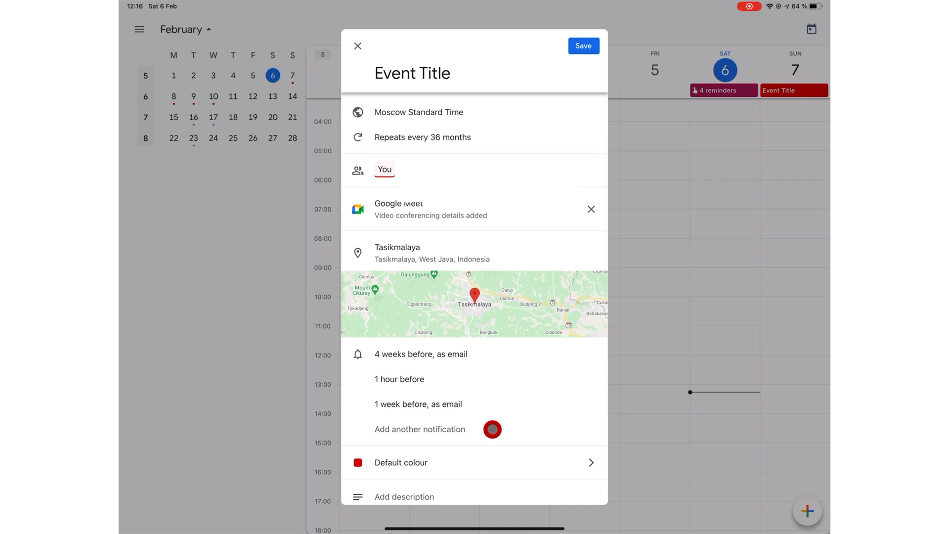
- Add another custom reminder and save the Banana event for this occurrence only
left_click(420, 429)
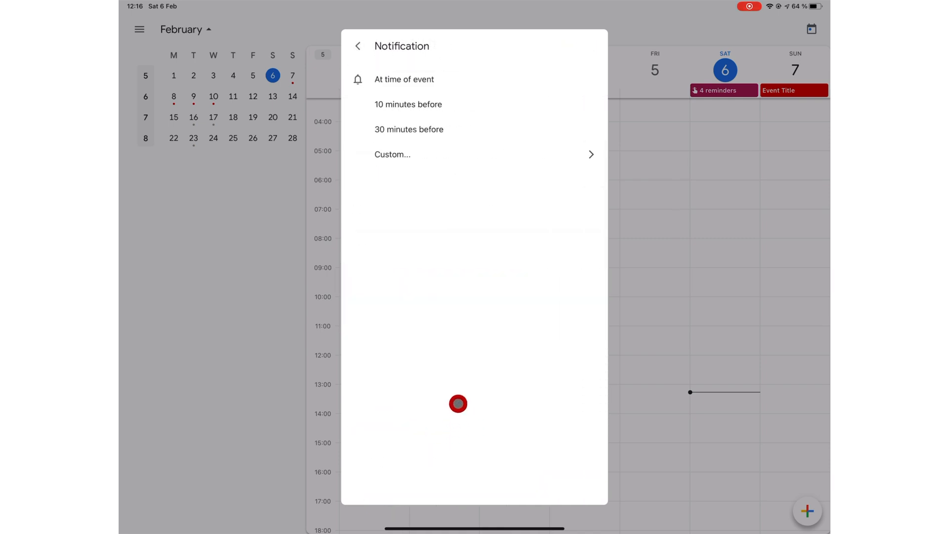
left_click(392, 154)
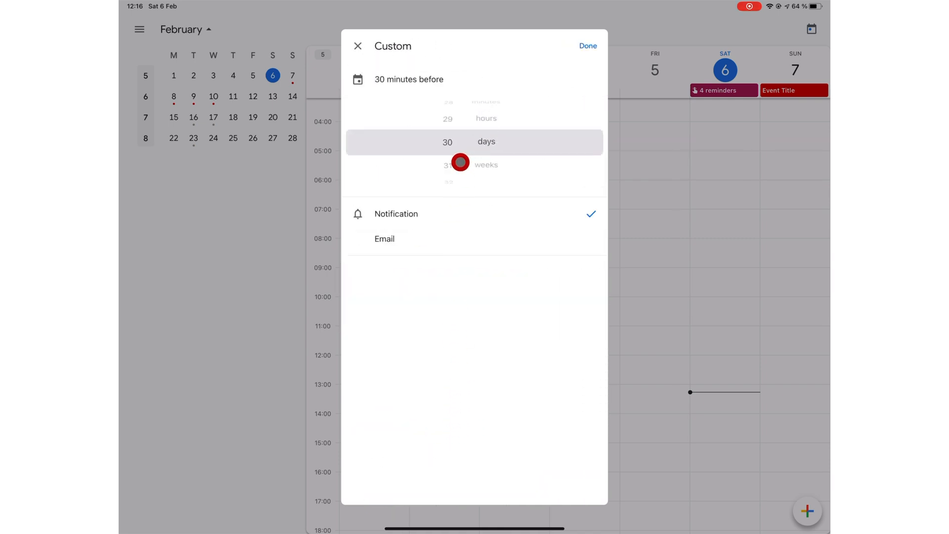
left_click(587, 46)
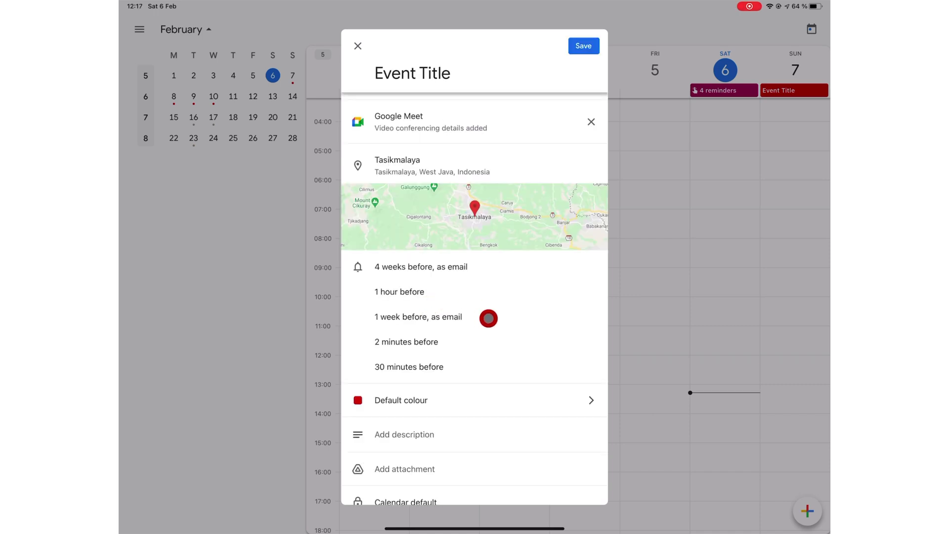
mouse_move(501, 350)
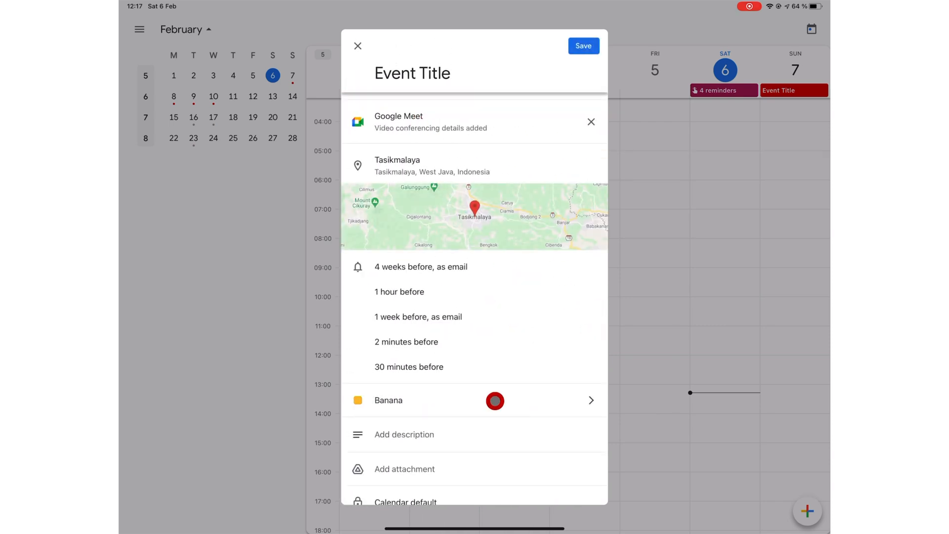
left_click(583, 46)
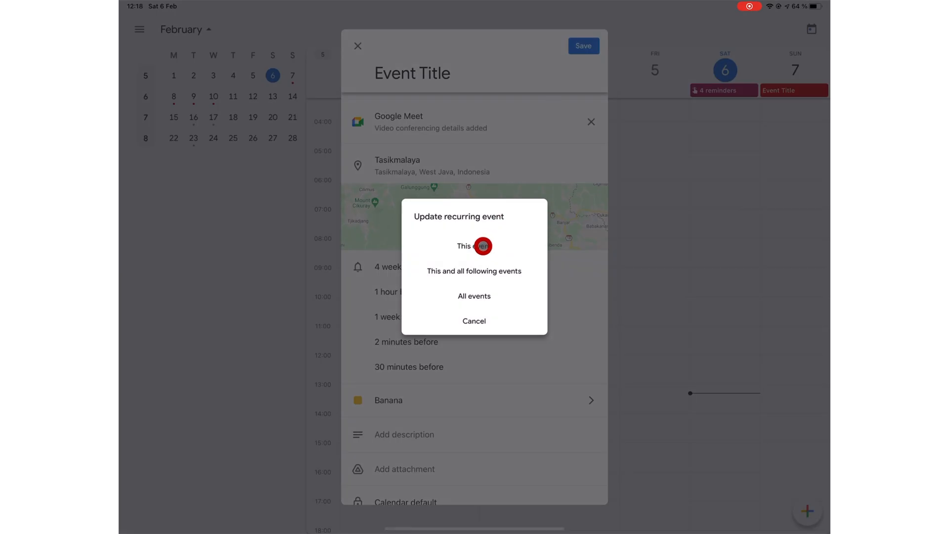
left_click(475, 246)
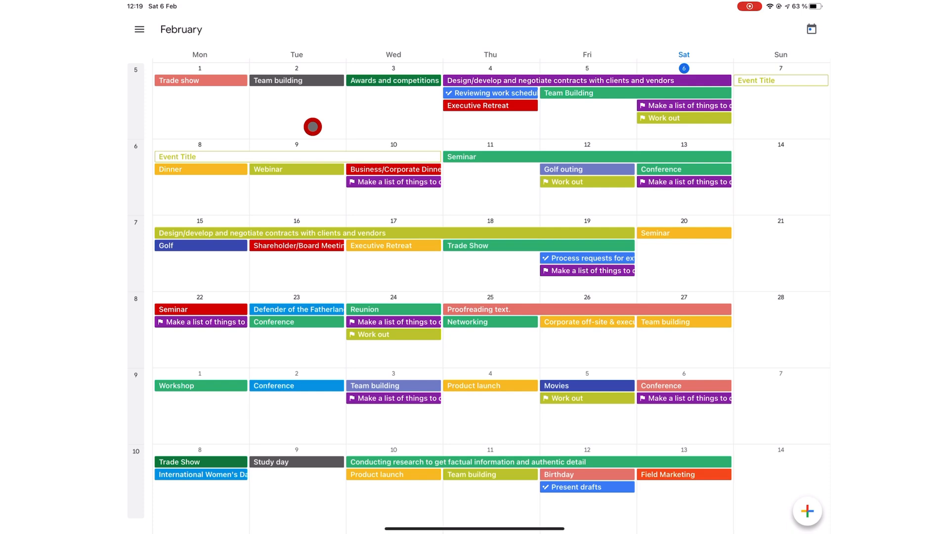
scroll("up", 3)
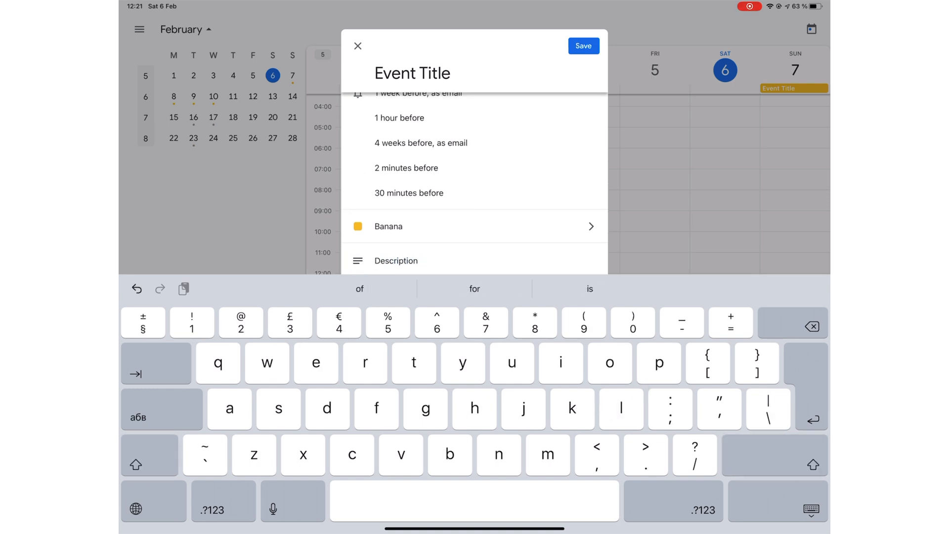
- Attach the untitled document and more Drive files, including Insert_sibling.m4a
left_click(475, 226)
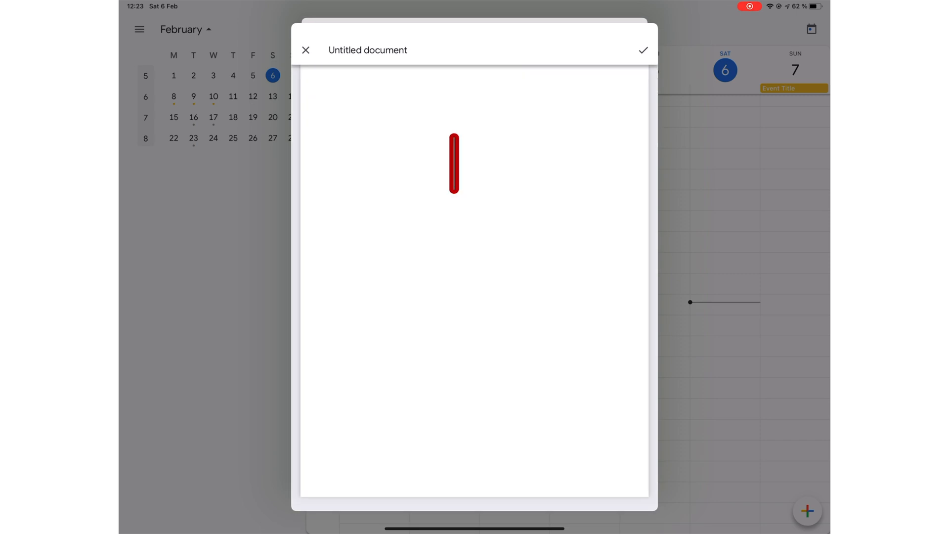
left_click(643, 50)
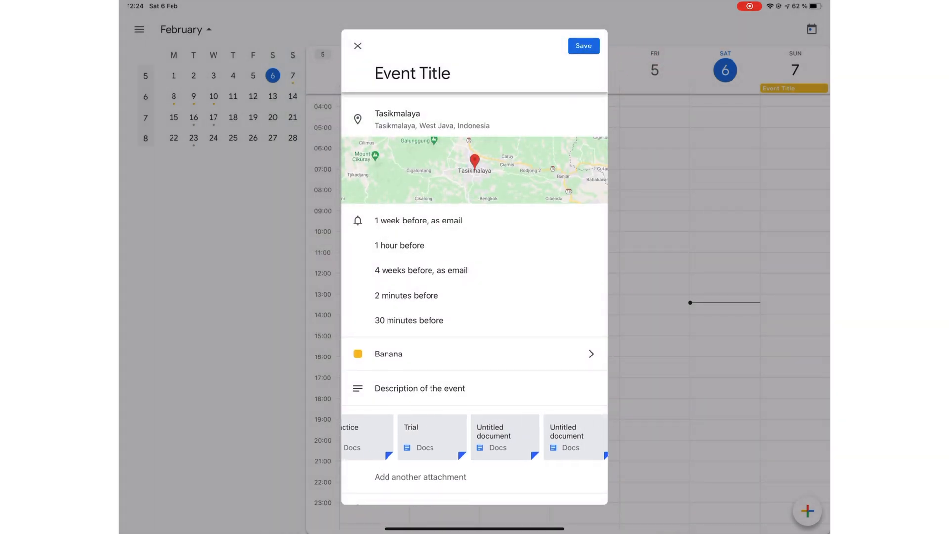
scroll("left", 3)
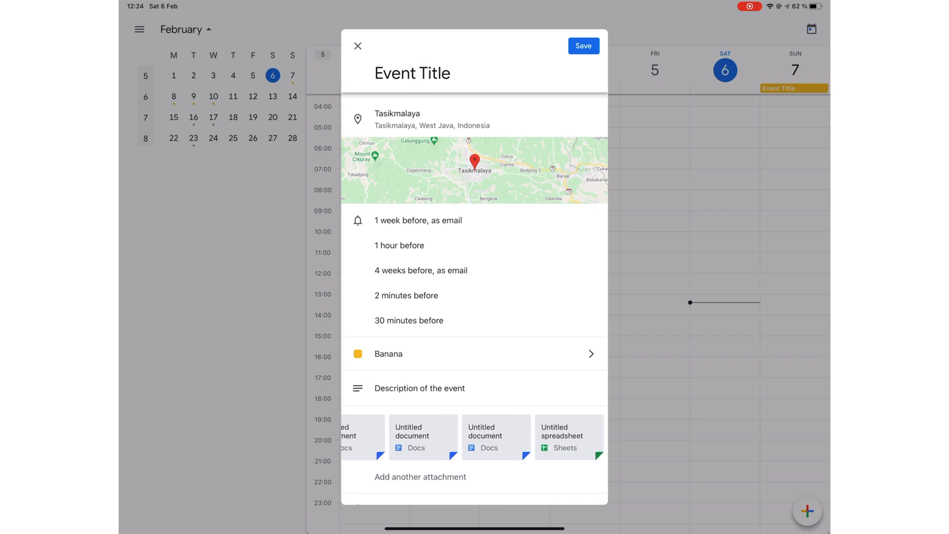
left_click(421, 478)
type("d")
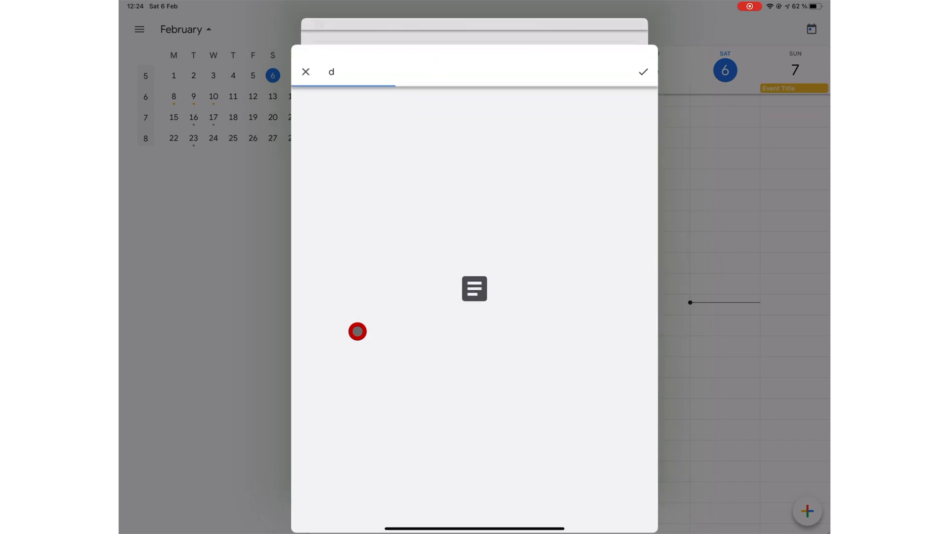
left_click(642, 71)
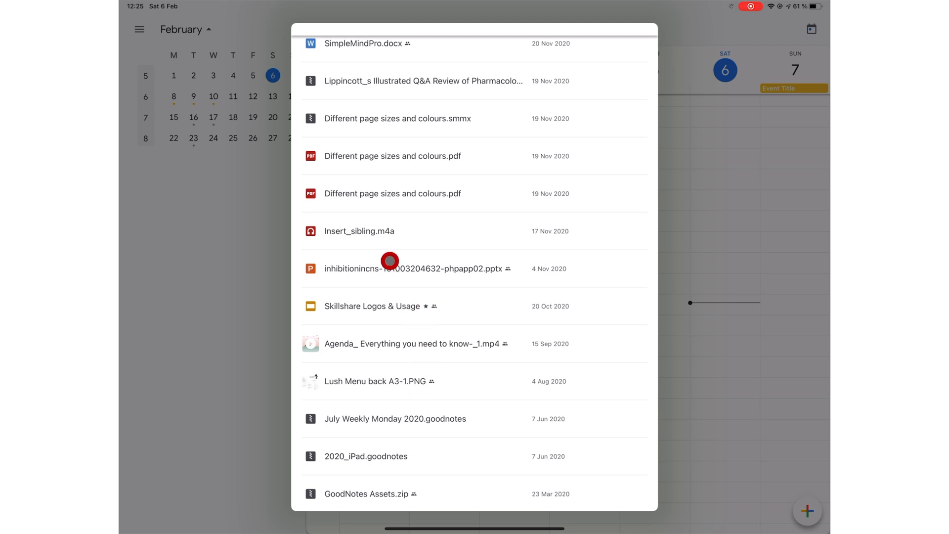
left_click(359, 231)
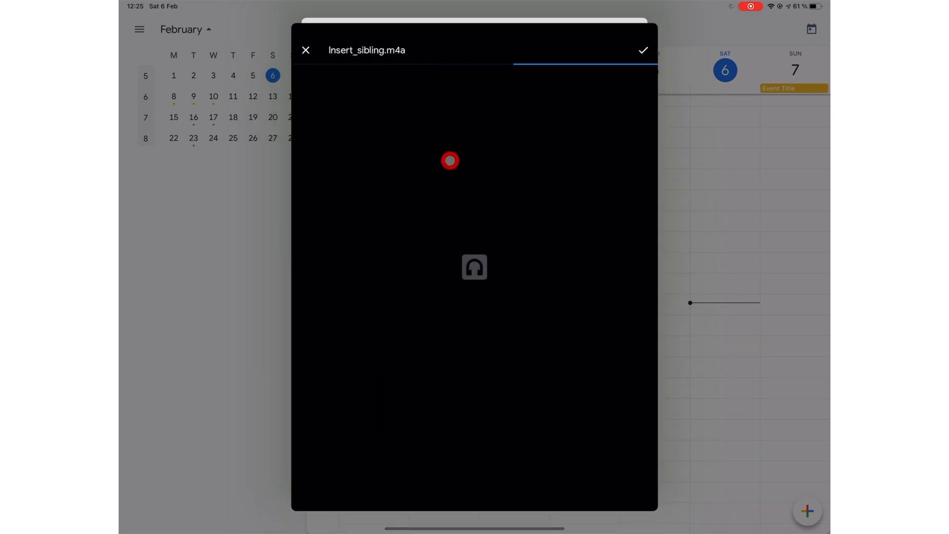
left_click(643, 49)
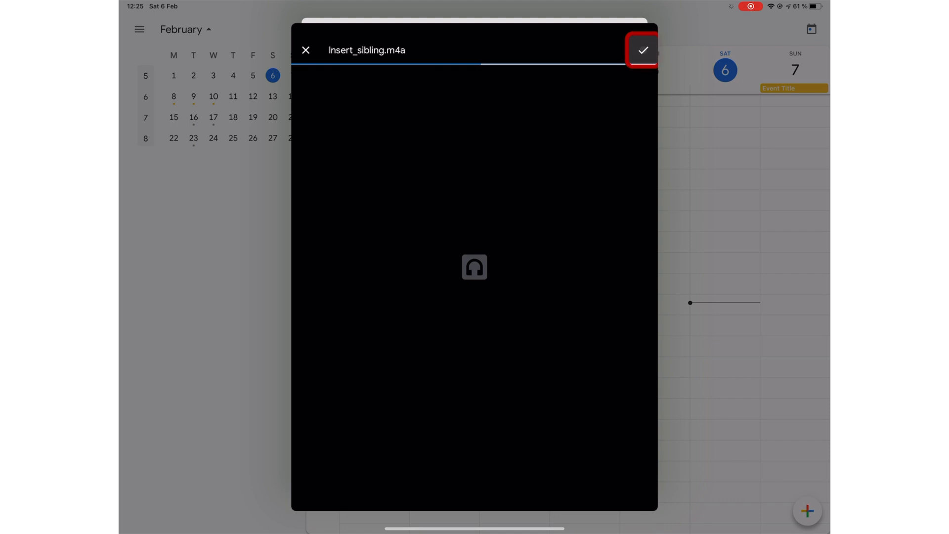
left_click(642, 50)
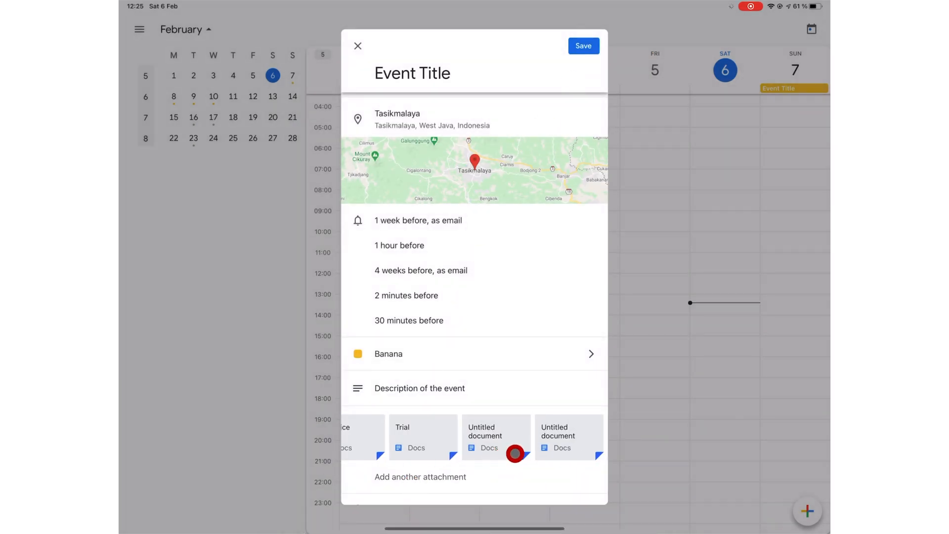
scroll("left", 3)
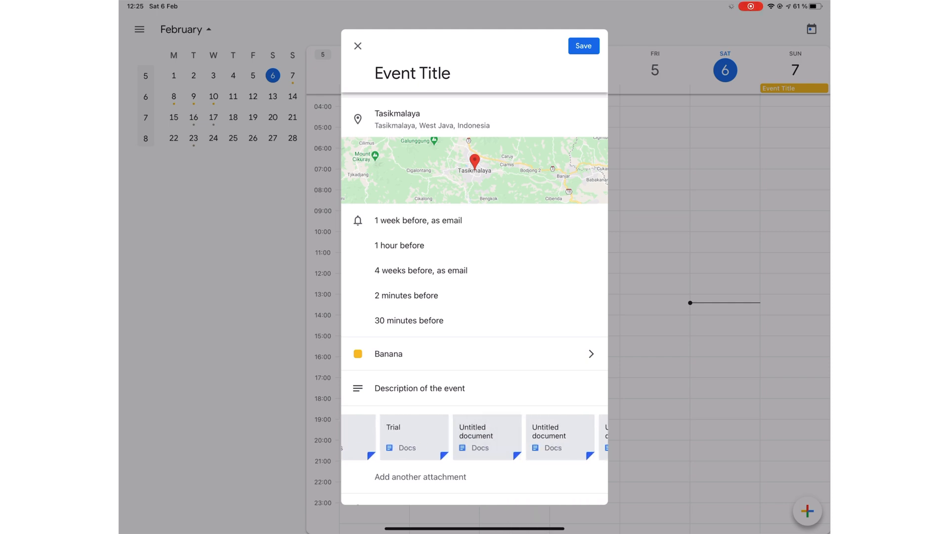
scroll("left", 3)
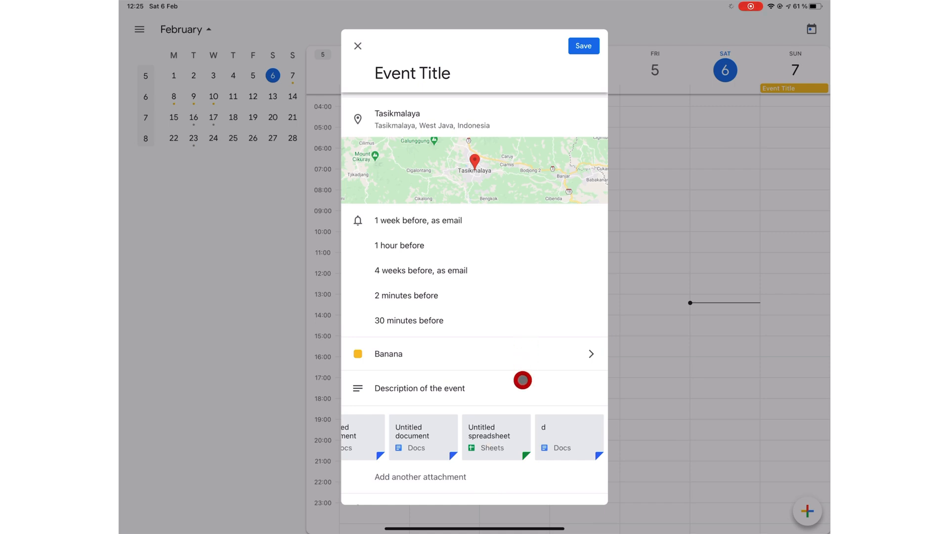
scroll("down", 3)
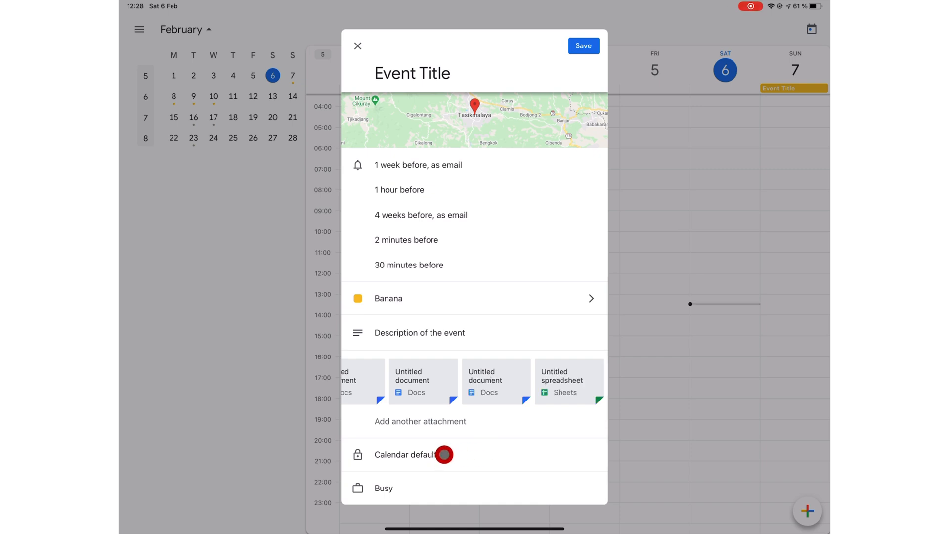
- Review visibility options, keeping the event at Calendar default
left_click(415, 455)
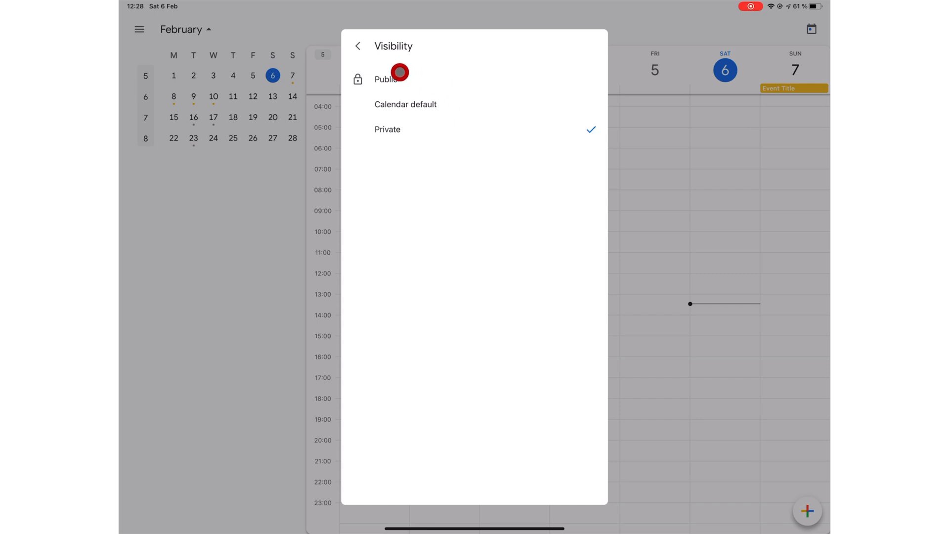
left_click(405, 104)
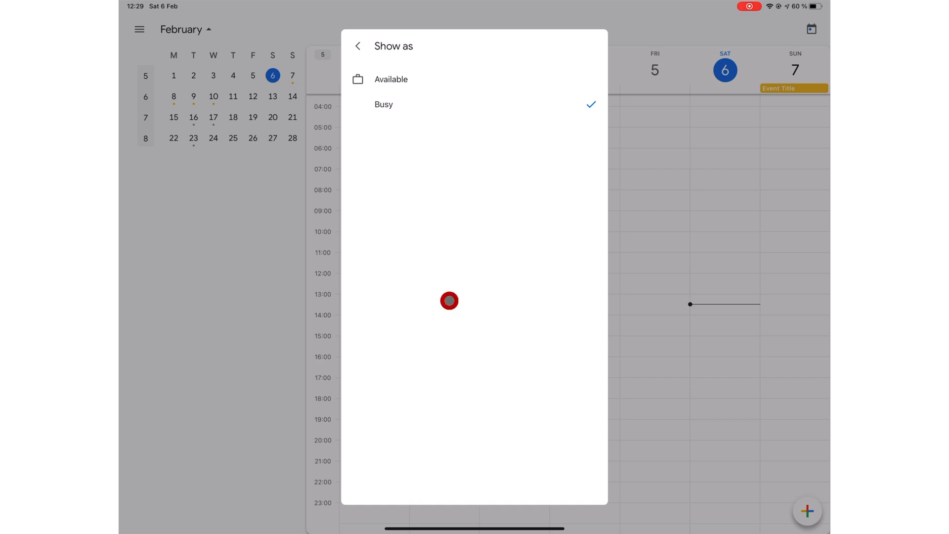
left_click(358, 46)
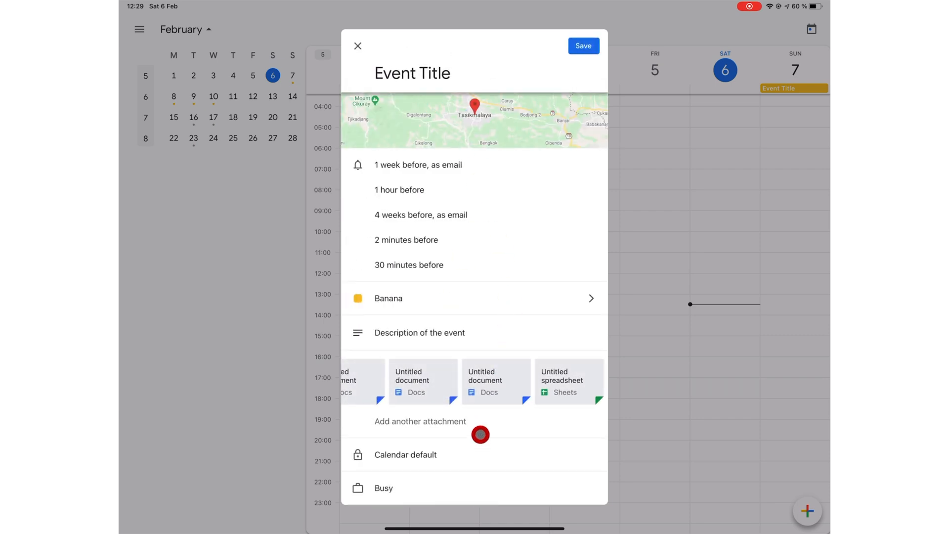
mouse_move(488, 485)
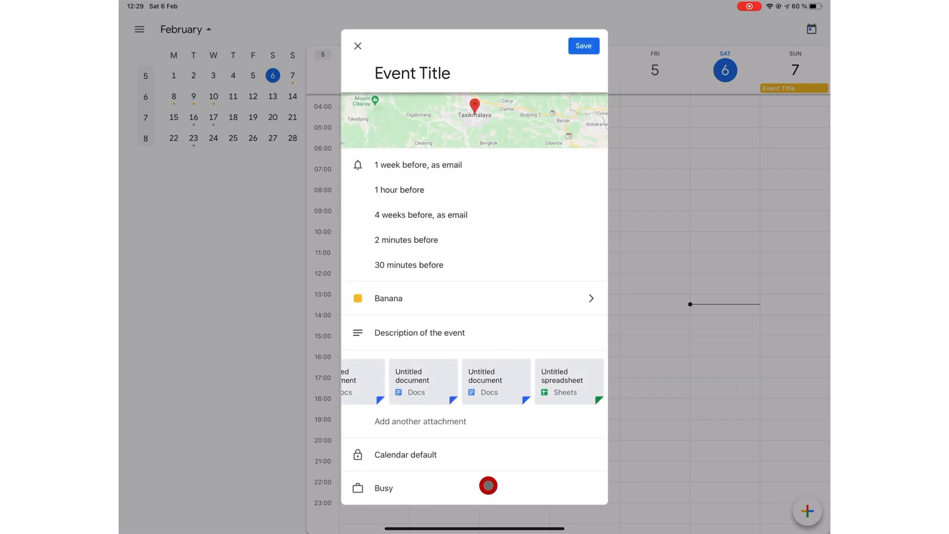
- Switch availability to Available and back to Busy, then save
left_click(488, 485)
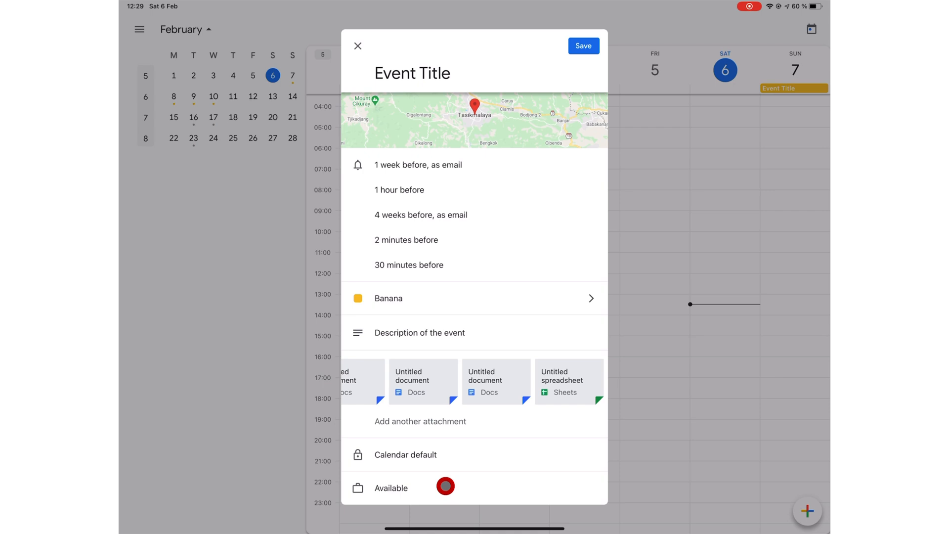
left_click(391, 489)
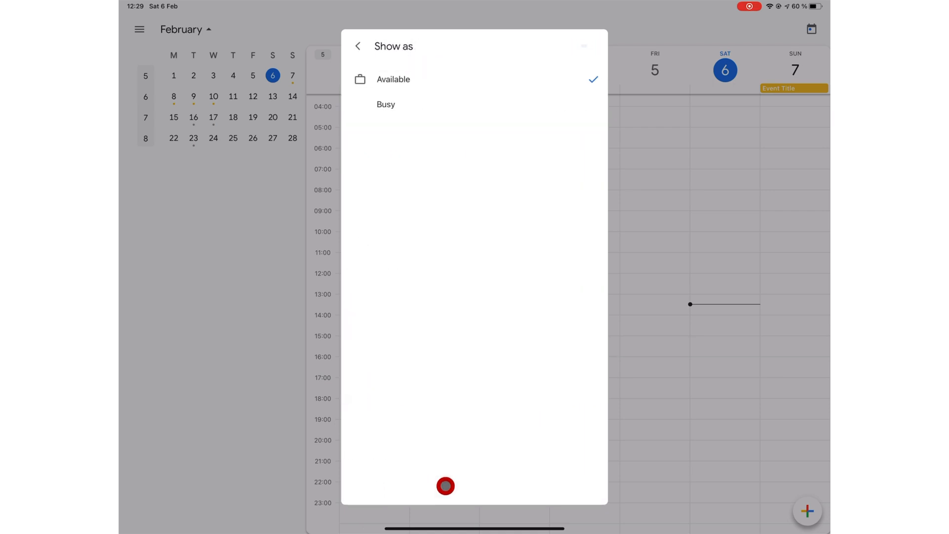
mouse_move(428, 105)
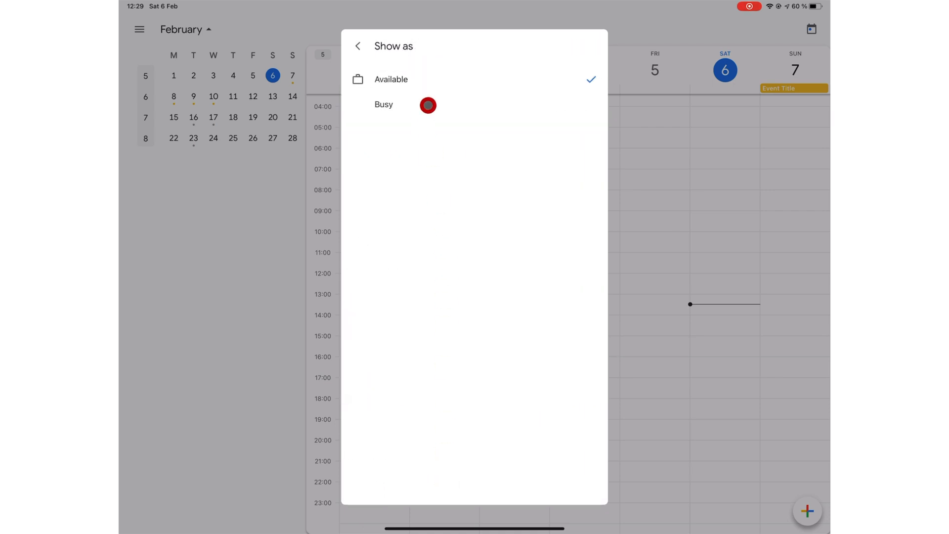
left_click(358, 45)
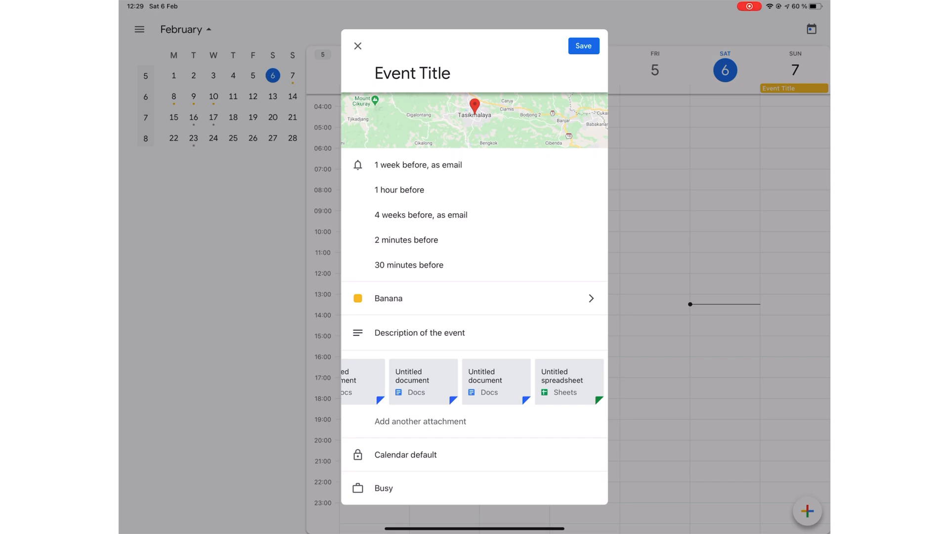
left_click(583, 46)
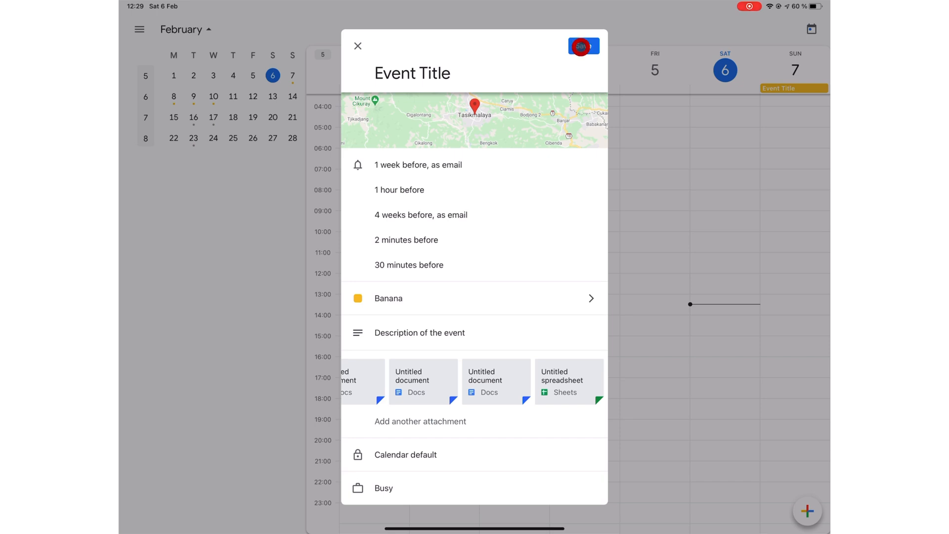
- Confirm the event save, close its details, and discard the blank new event draft
left_click(583, 46)
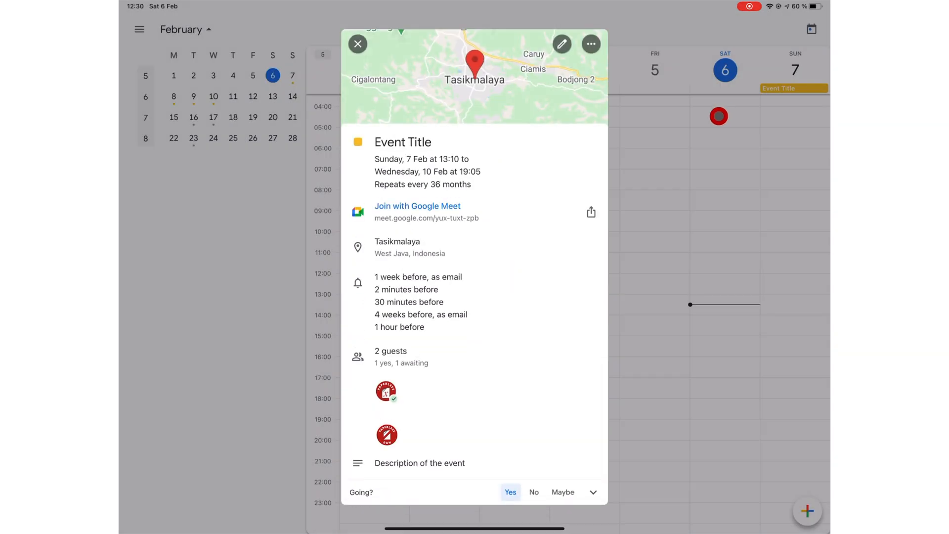
left_click(590, 43)
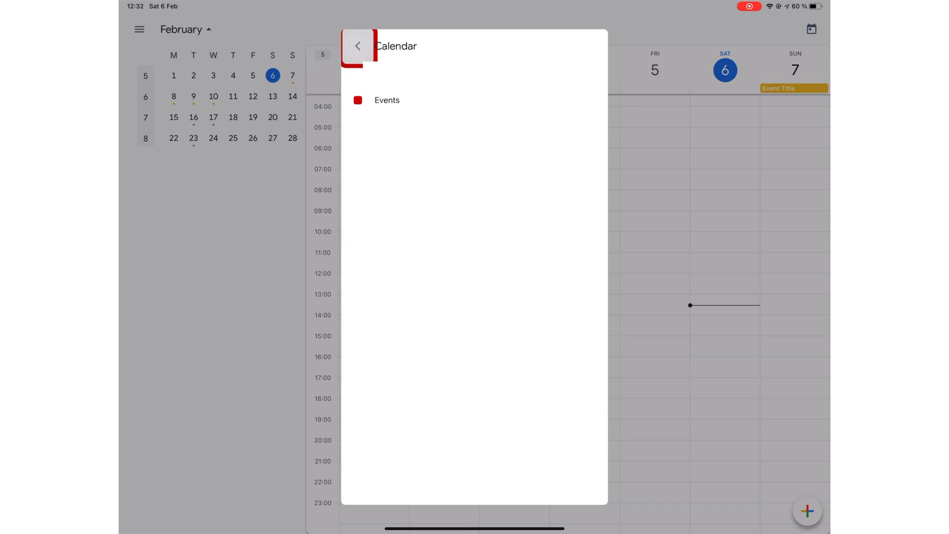
left_click(358, 46)
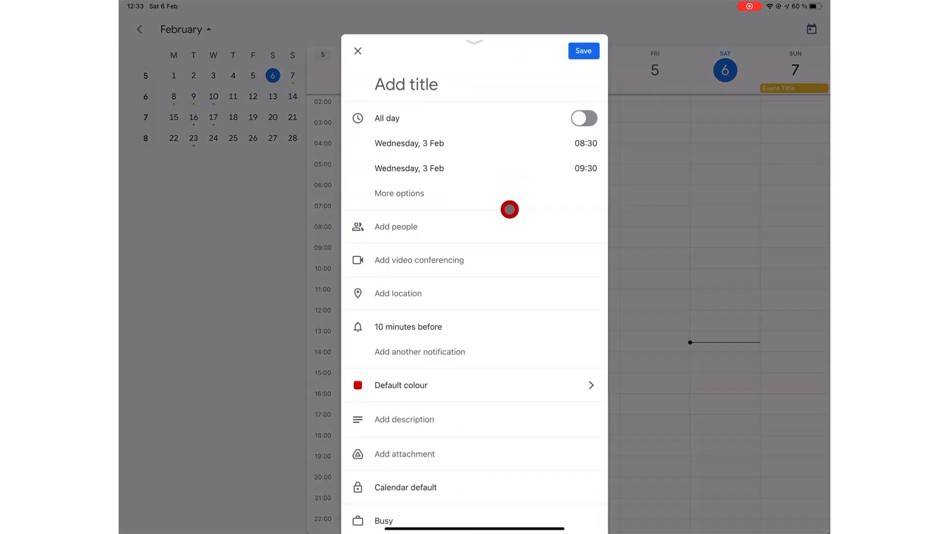
left_click(406, 84)
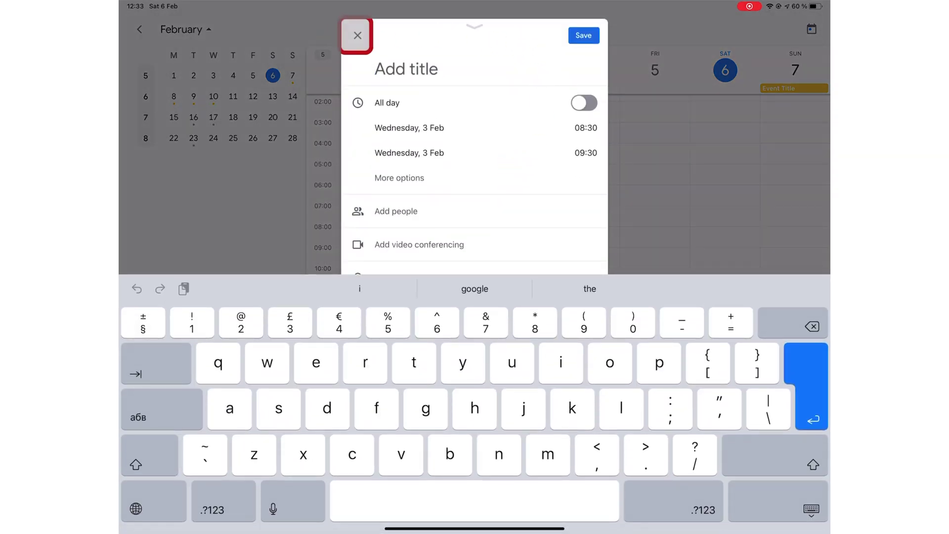
left_click(356, 35)
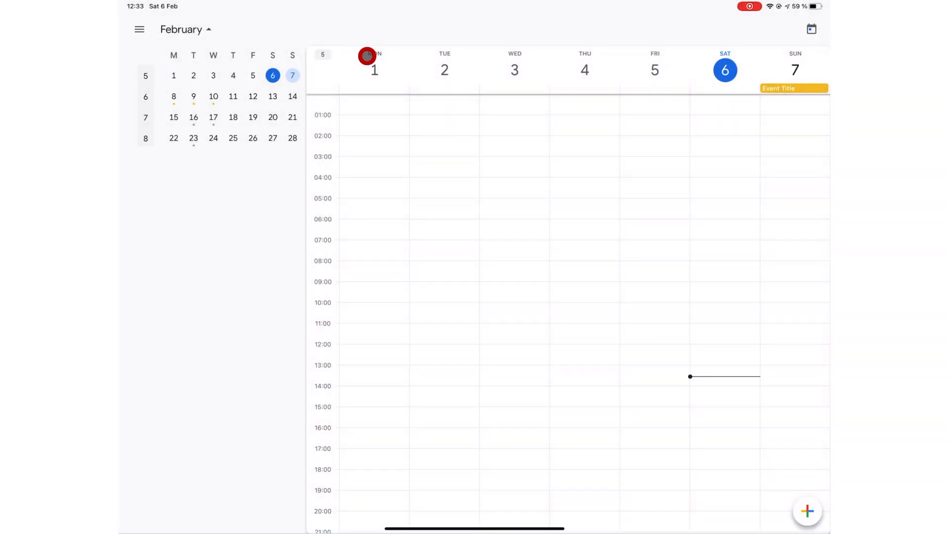
- Create and save a task titled 'Create a task'
left_click(807, 511)
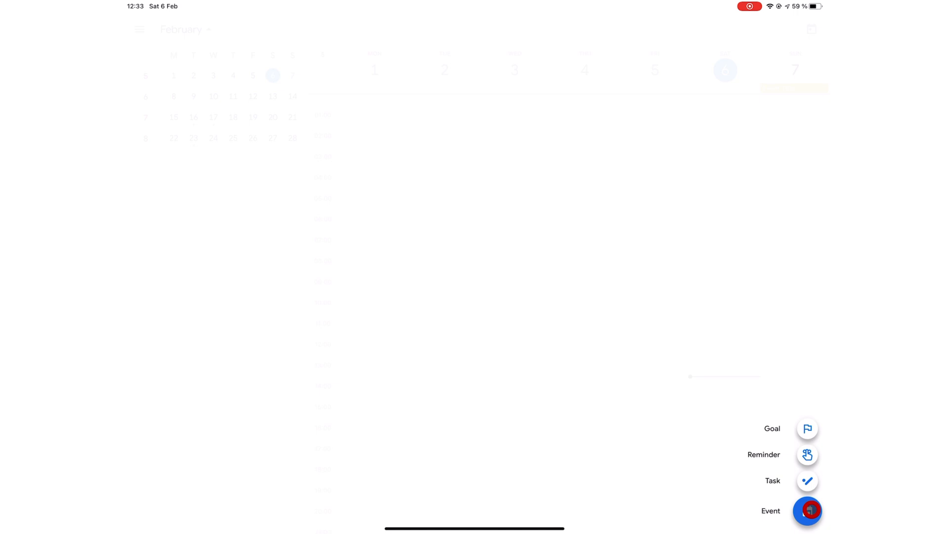
left_click(807, 510)
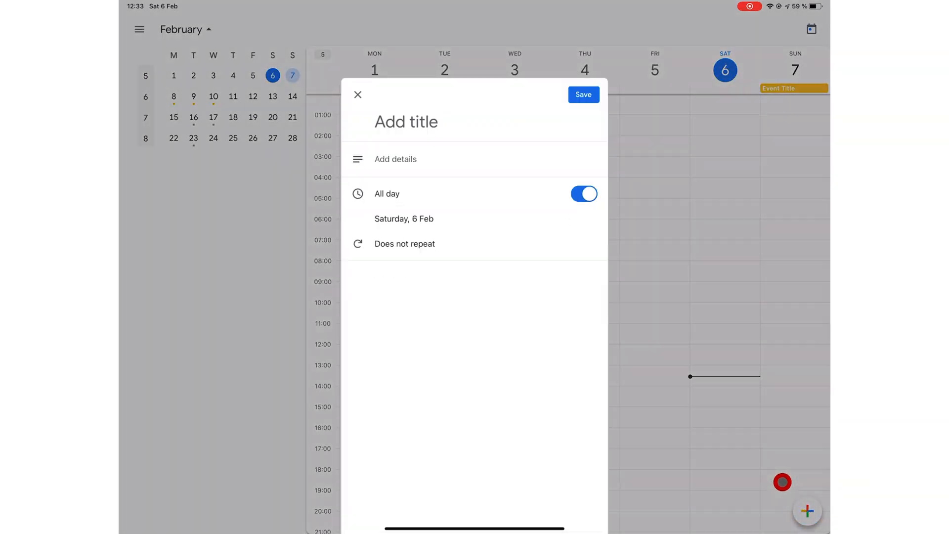
type("Create a task")
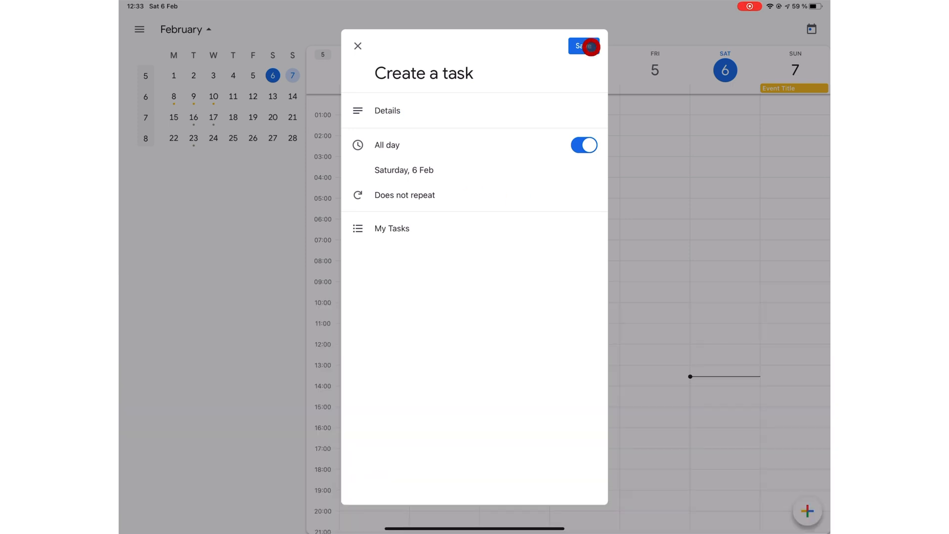
left_click(582, 46)
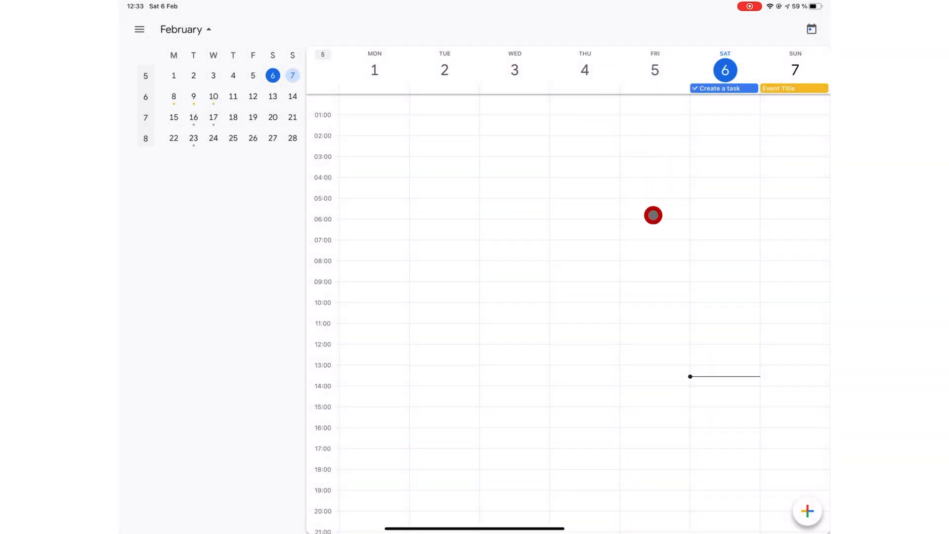
mouse_move(713, 91)
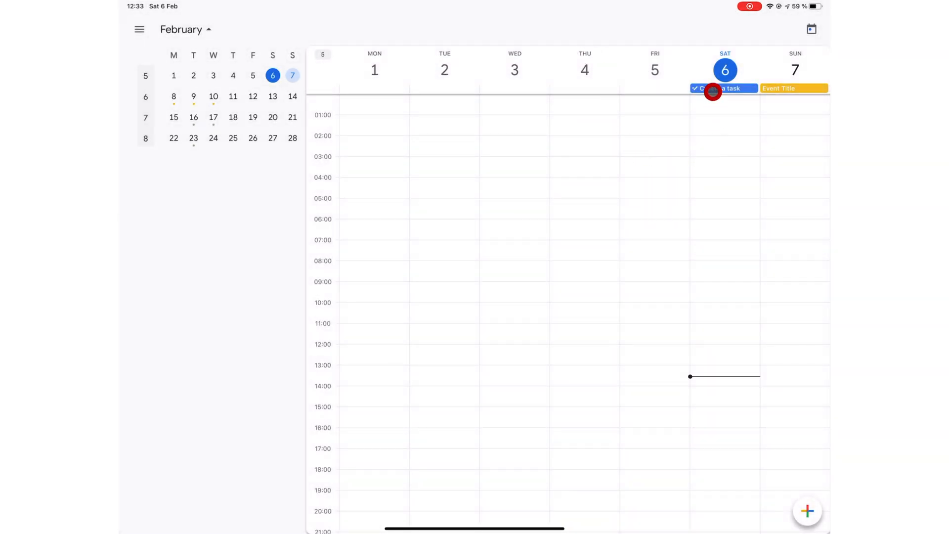
- Open the 'Create a task' task and mark it complete
left_click(721, 88)
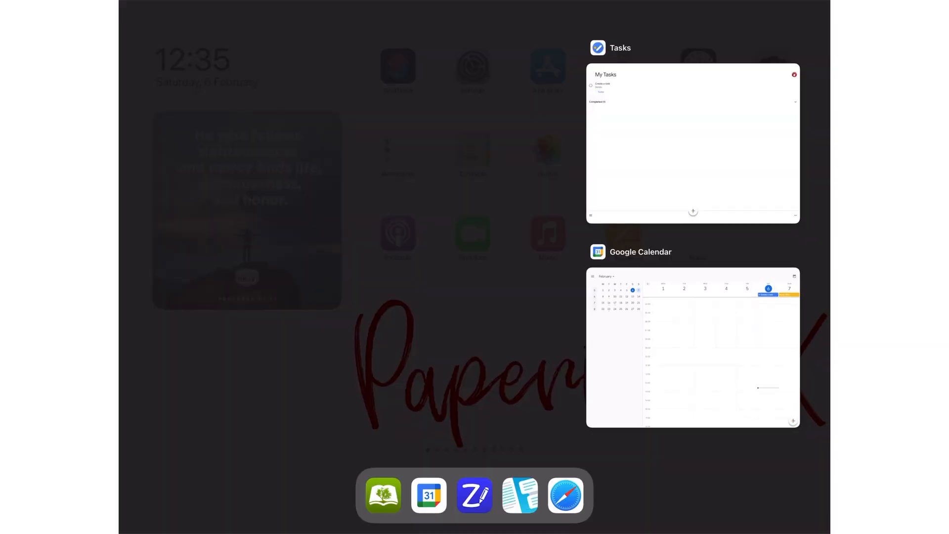
left_click(693, 347)
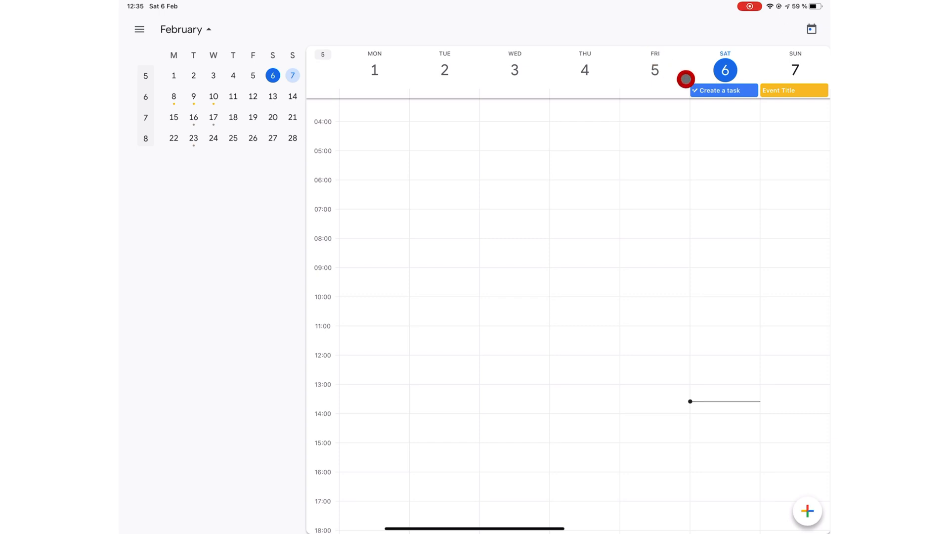
left_click(724, 90)
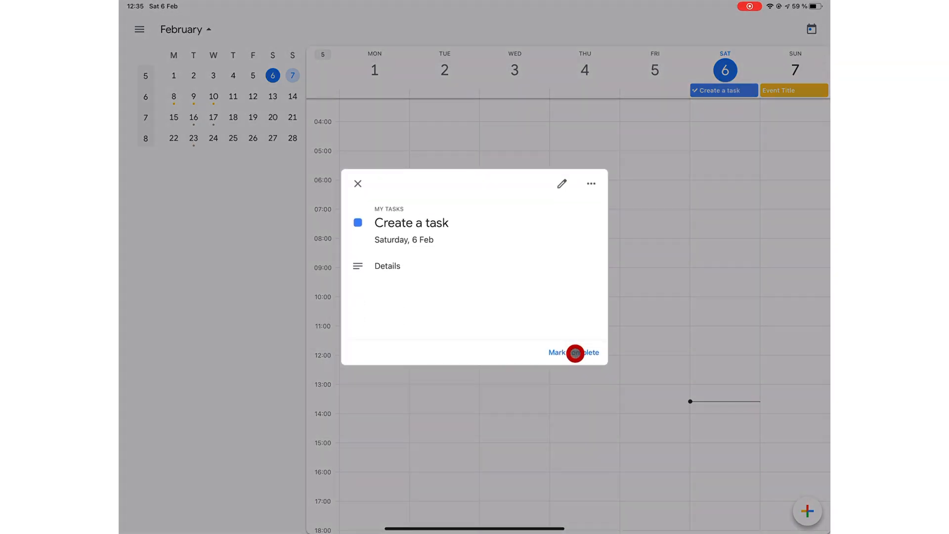
left_click(358, 184)
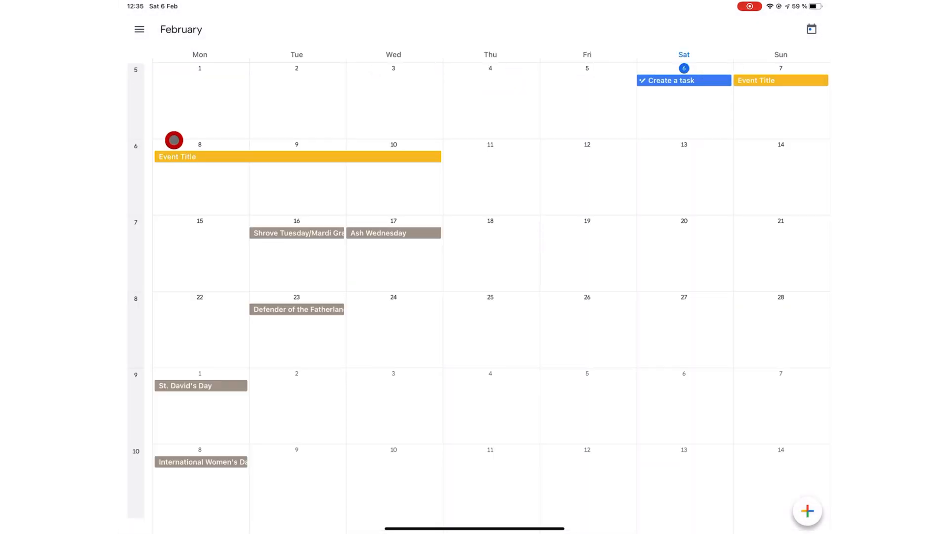
mouse_move(677, 99)
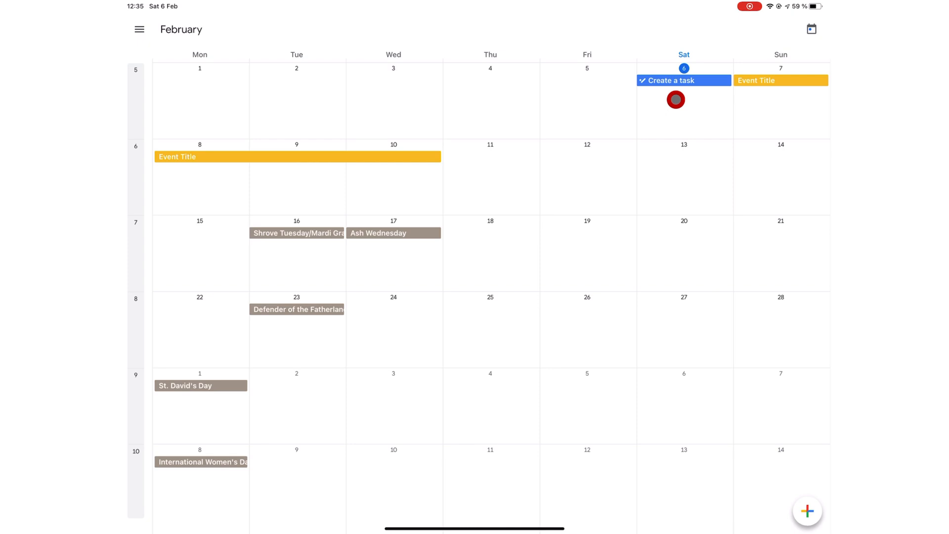
left_click(181, 29)
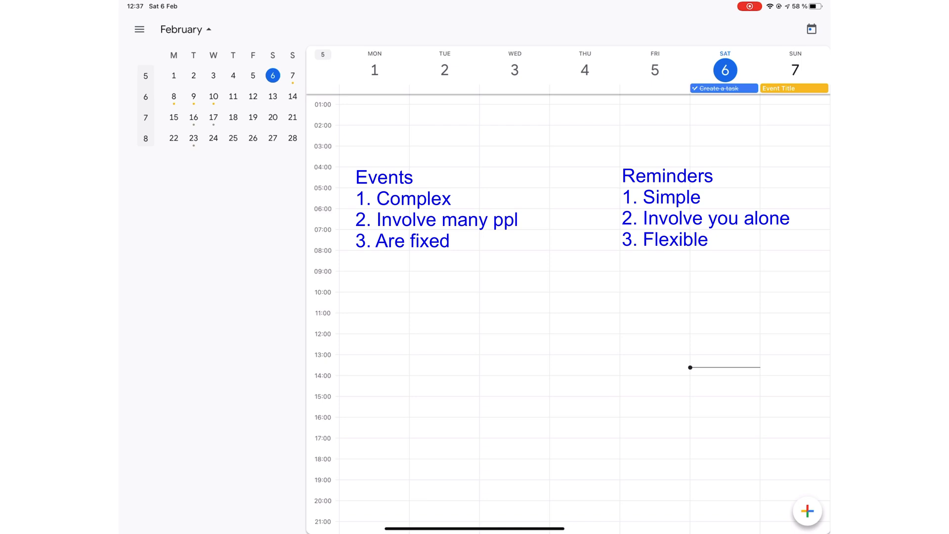
- Draft an all-day 'Call Jane' reminder for Tuesday 9 February and browse repeat options, including Custom
left_click(808, 510)
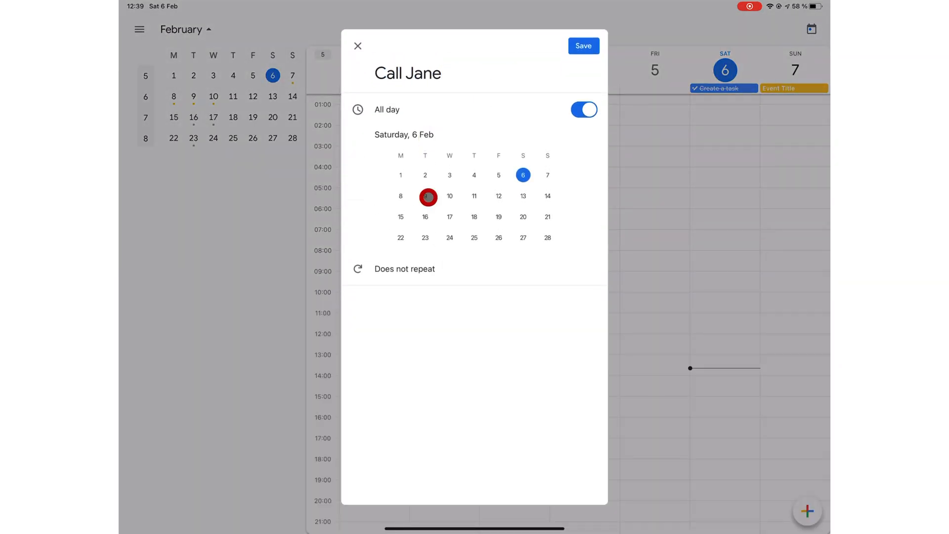
left_click(449, 195)
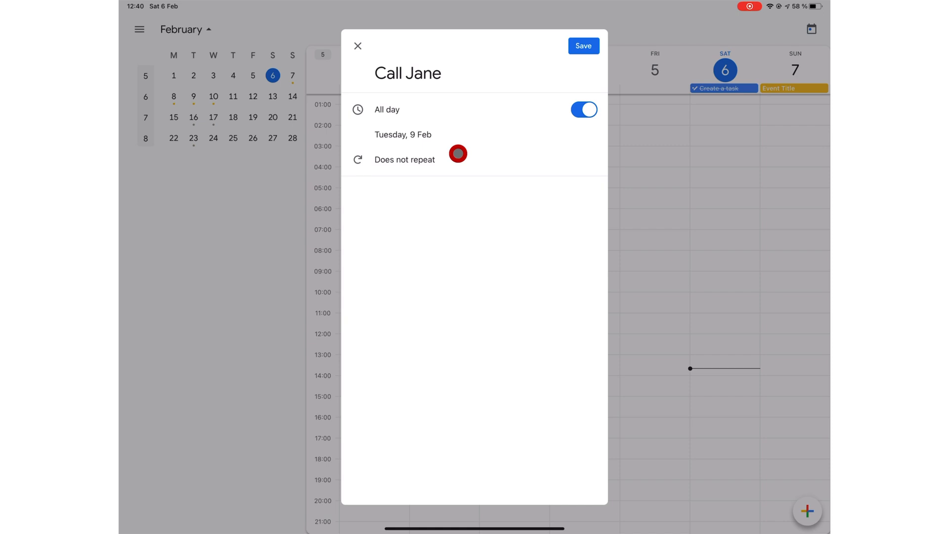
left_click(404, 159)
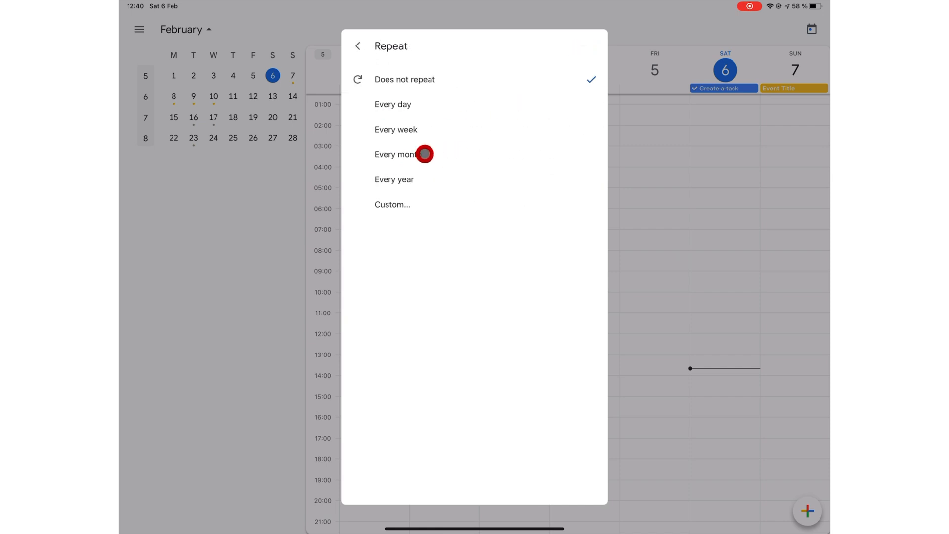
mouse_move(439, 153)
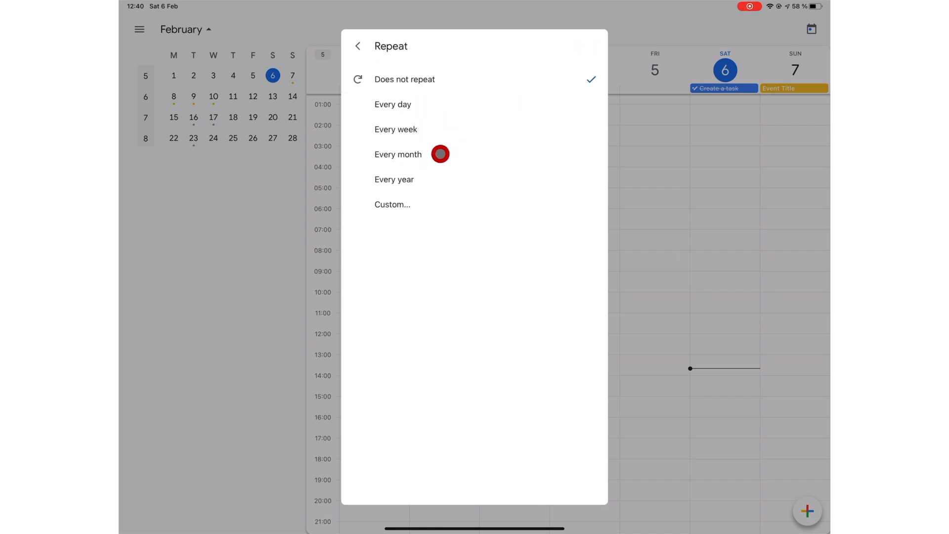
mouse_move(400, 213)
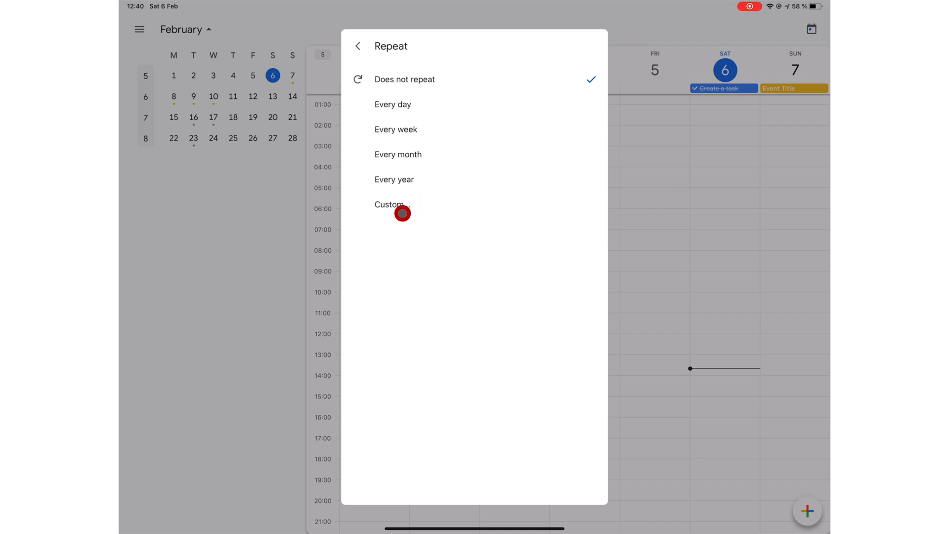
left_click(389, 204)
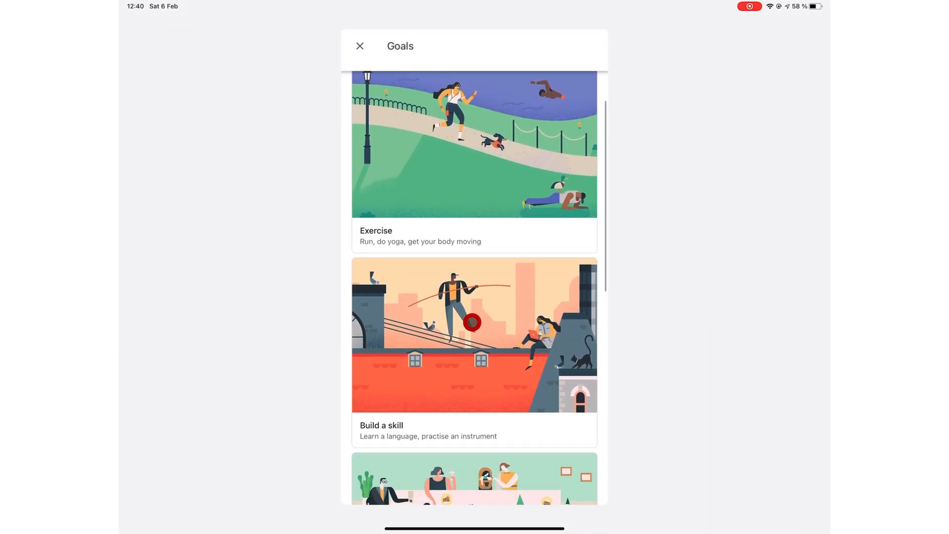
- Choose Exercise and Work out for the new goal and show all How often choices
scroll("down", 3)
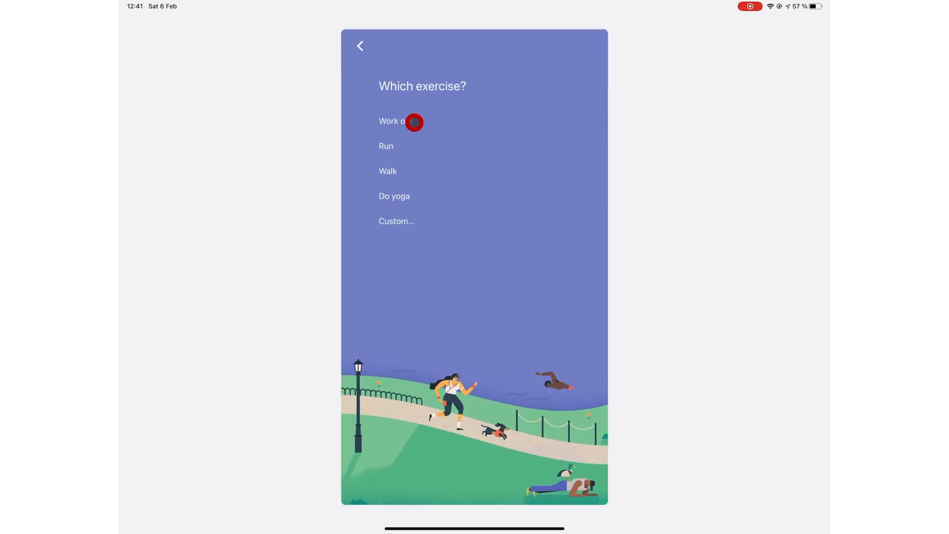
left_click(394, 121)
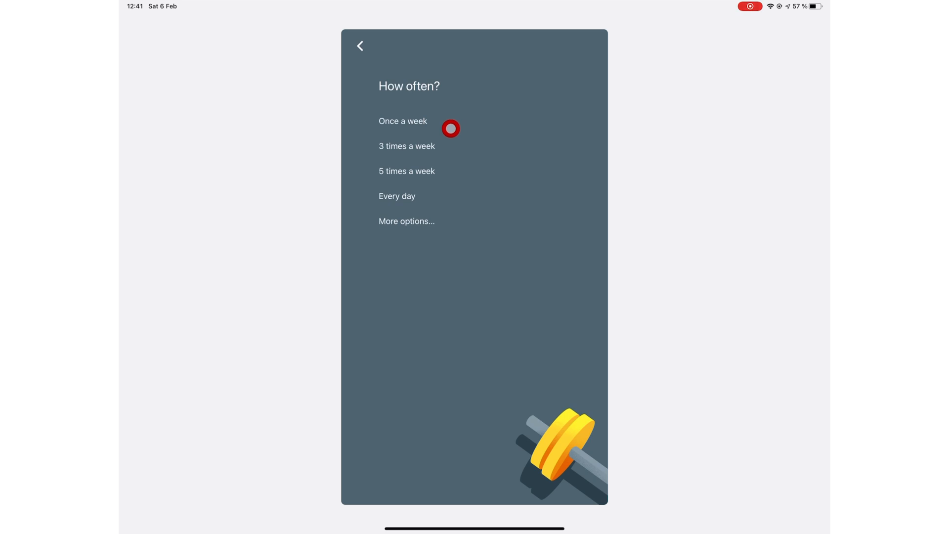
mouse_move(450, 137)
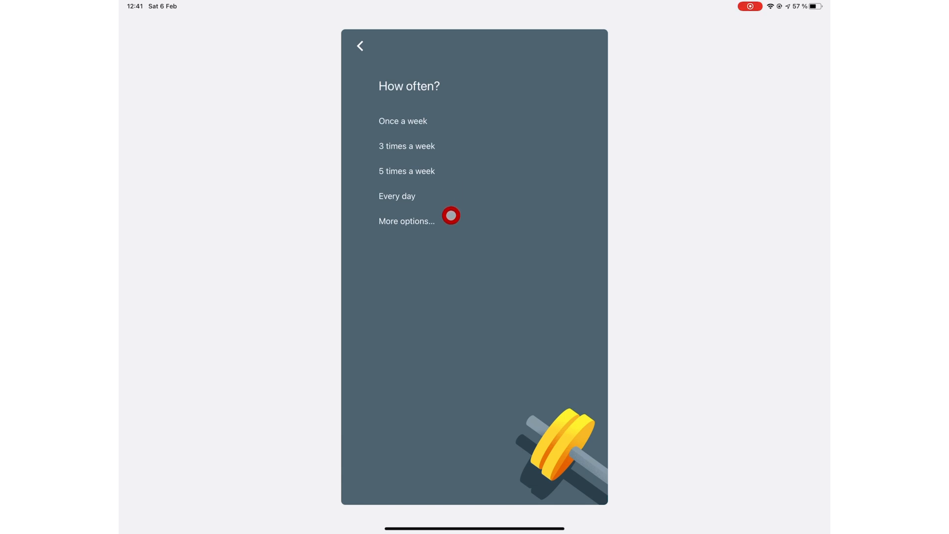
left_click(406, 221)
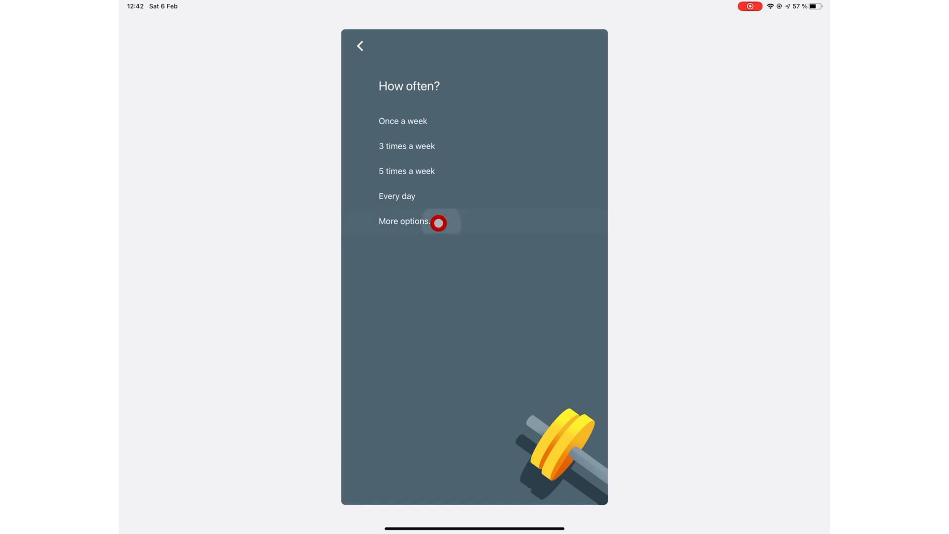
left_click(403, 221)
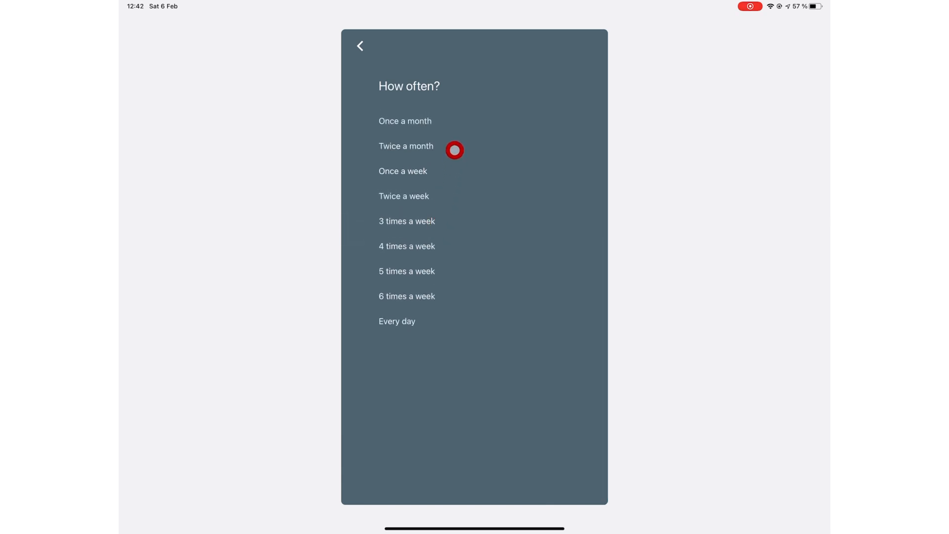
left_click(455, 129)
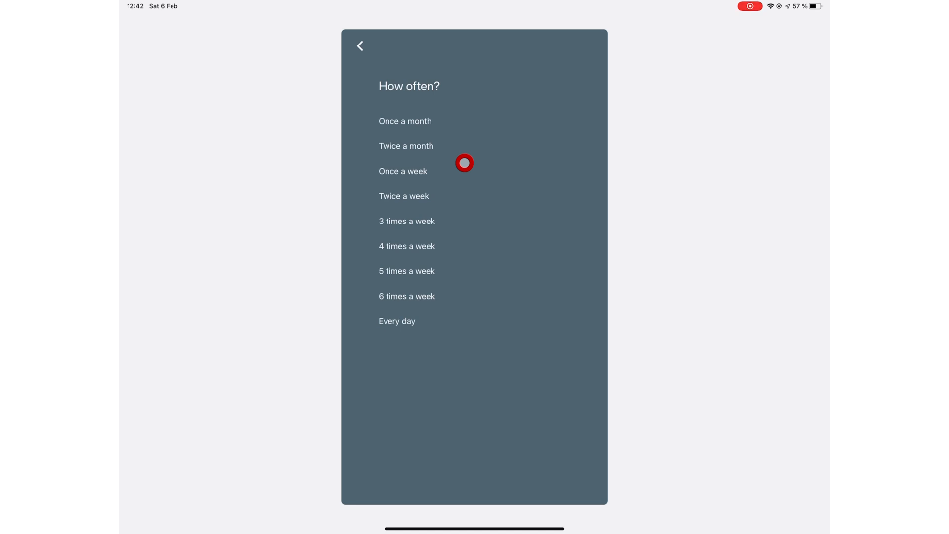
mouse_move(424, 224)
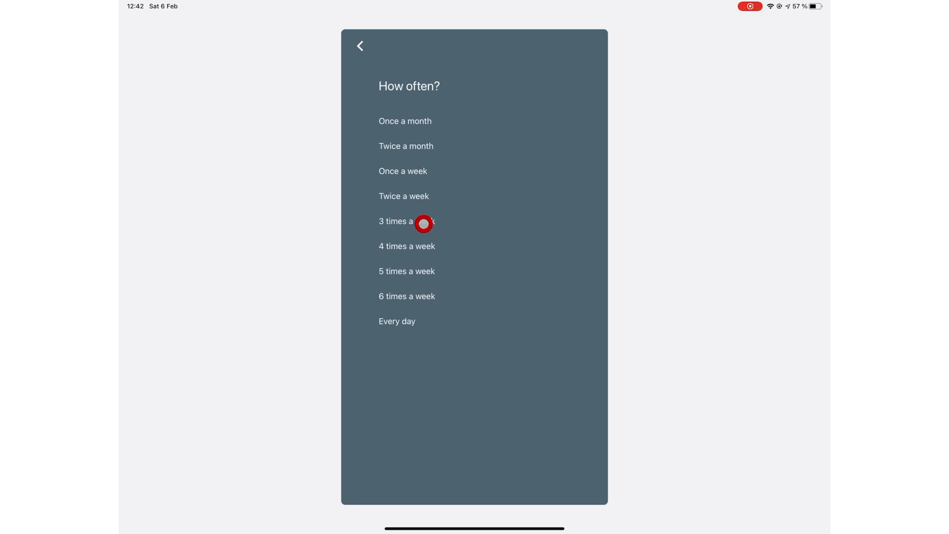
- Pick Every day for How often, 2 hours for How long, and Afternoon as Best time
left_click(407, 221)
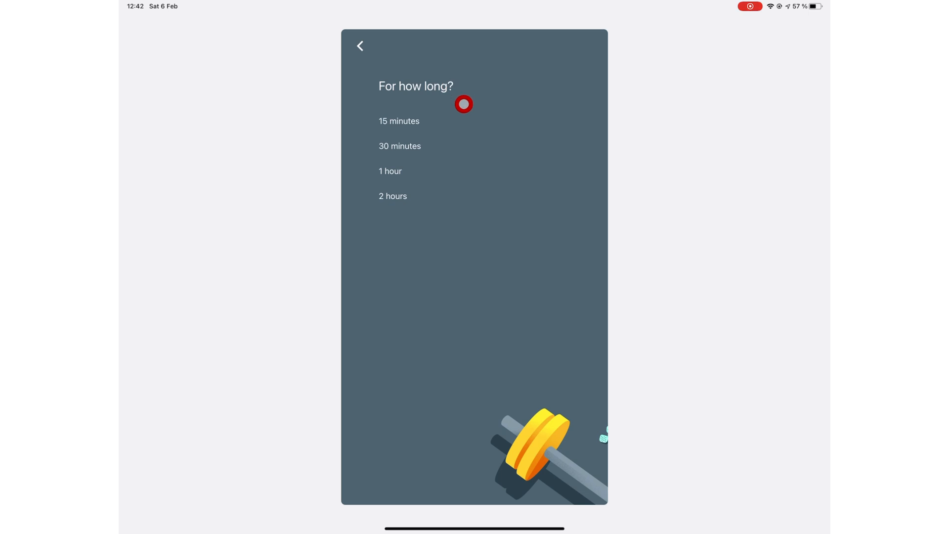
mouse_move(444, 186)
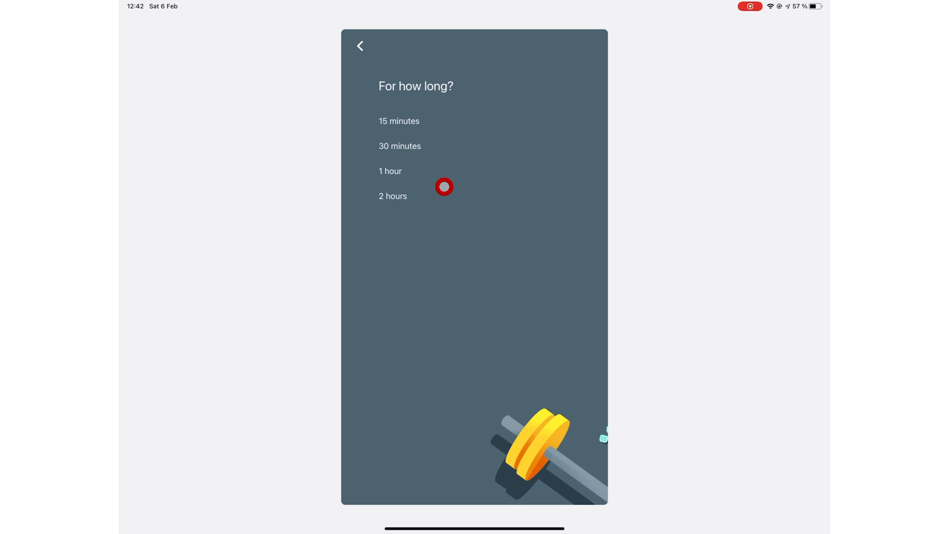
scroll("up", 3)
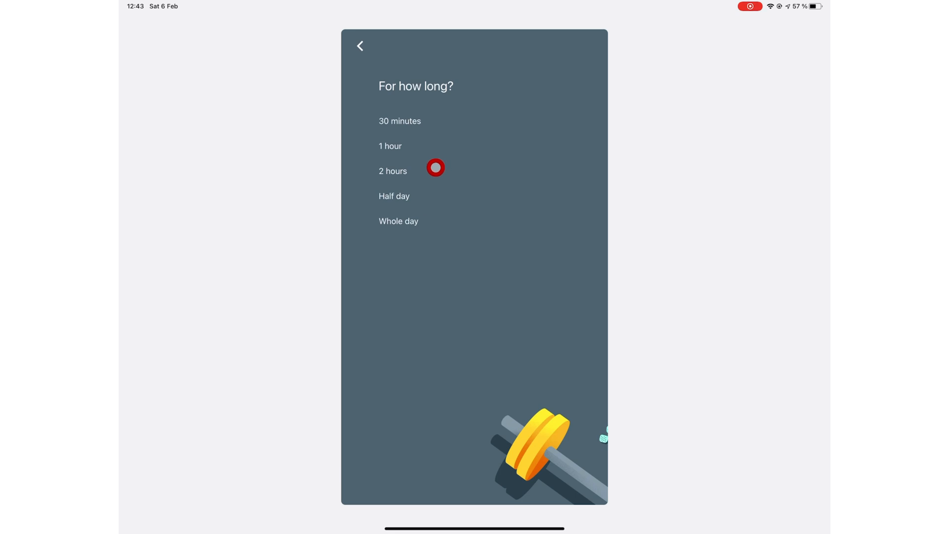
mouse_move(405, 54)
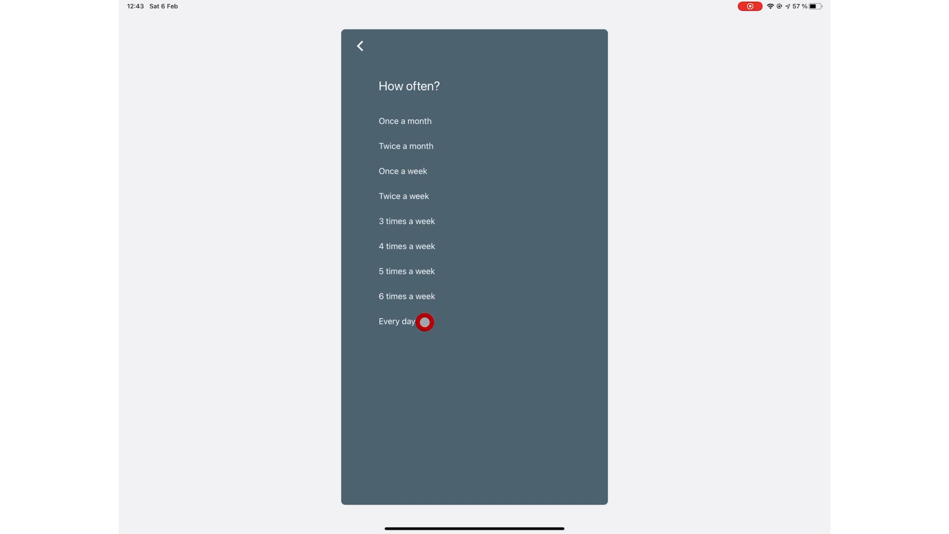
left_click(406, 321)
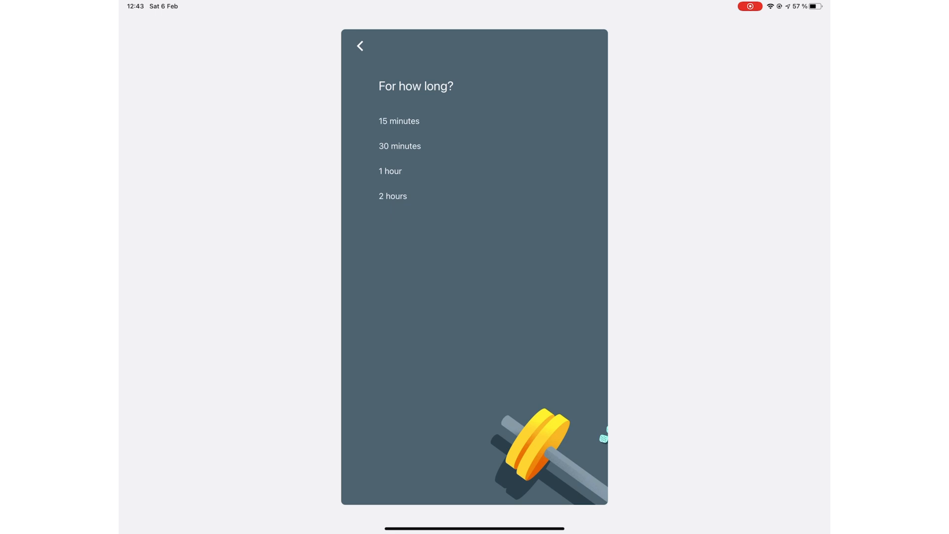
left_click(403, 192)
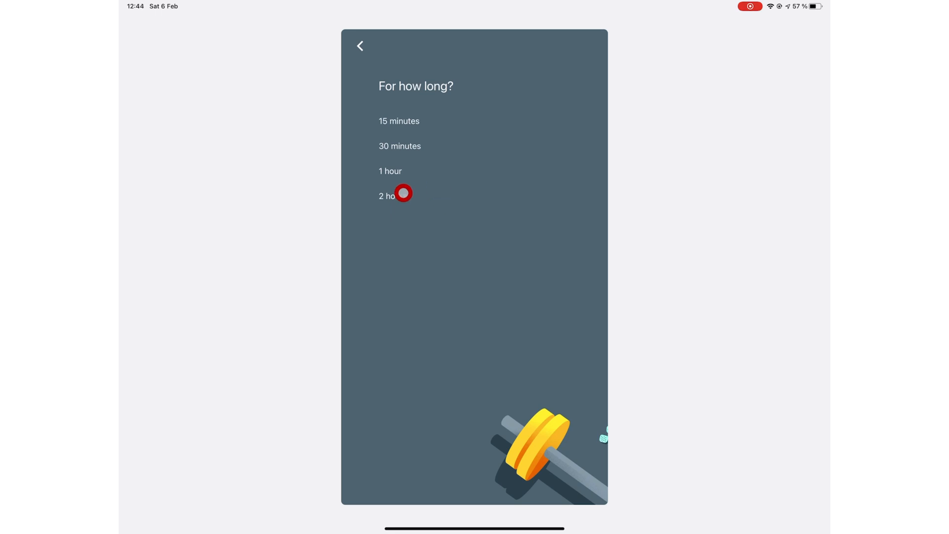
left_click(394, 195)
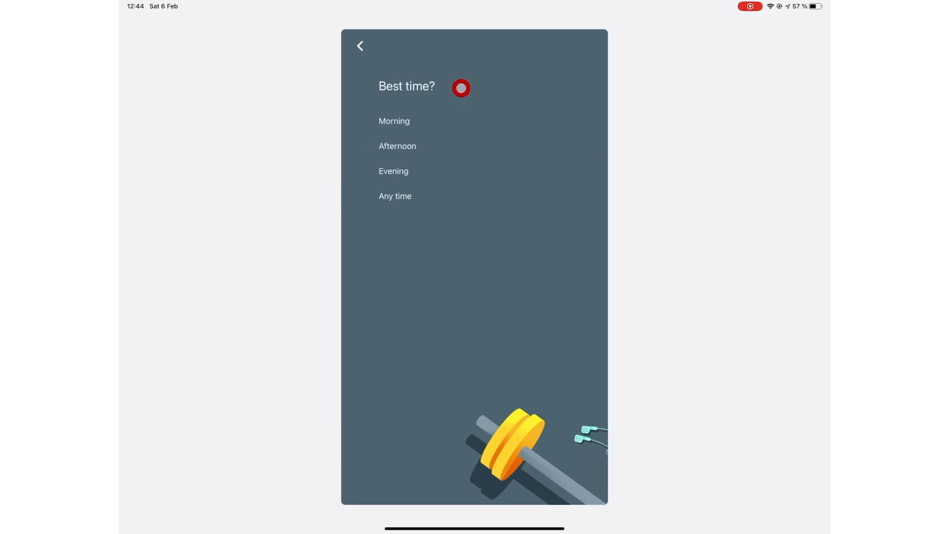
mouse_move(453, 141)
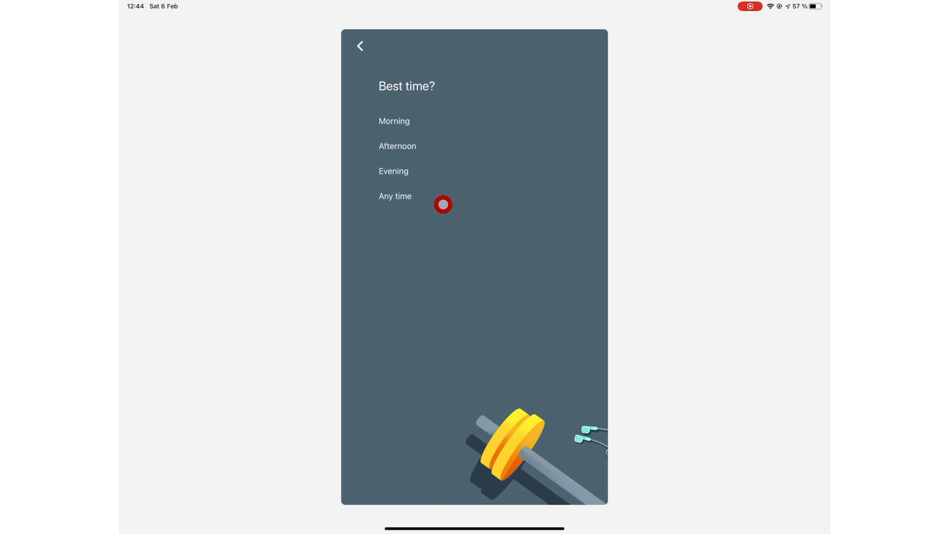
left_click(397, 146)
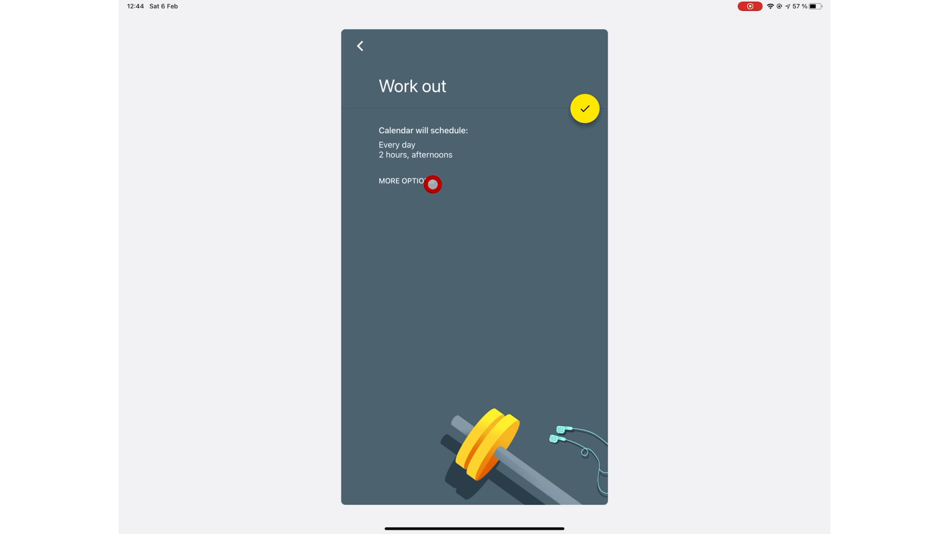
- Review the goal's notification options, save them, and confirm the Work out goal
left_click(409, 183)
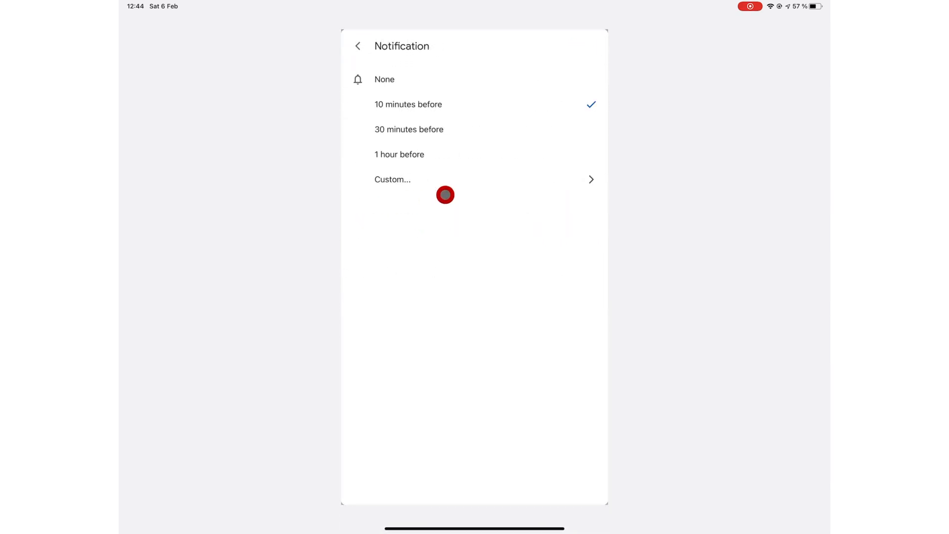
left_click(358, 46)
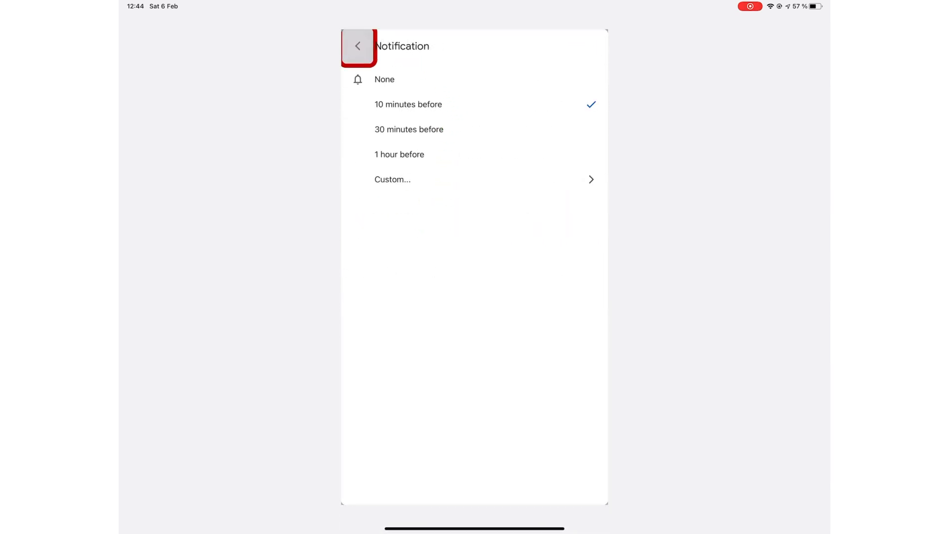
left_click(357, 46)
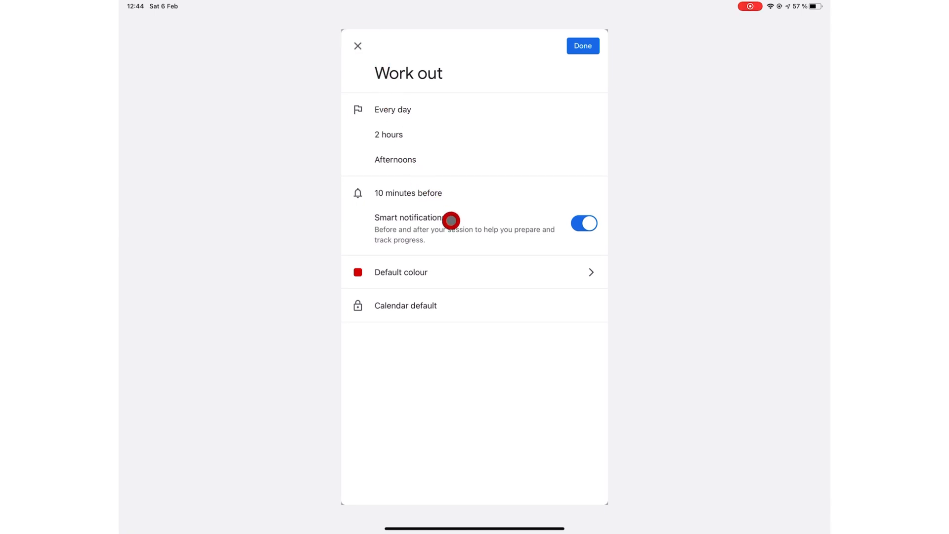
left_click(583, 223)
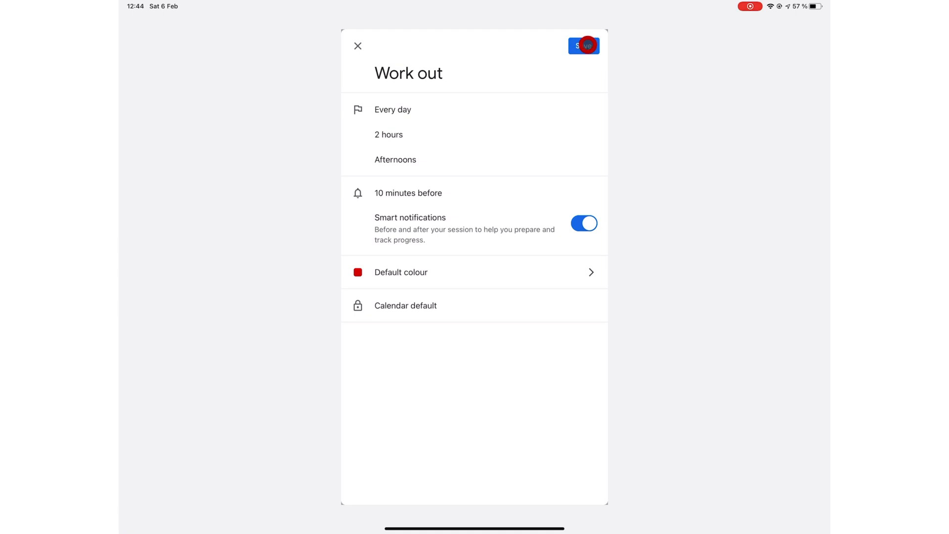
left_click(582, 45)
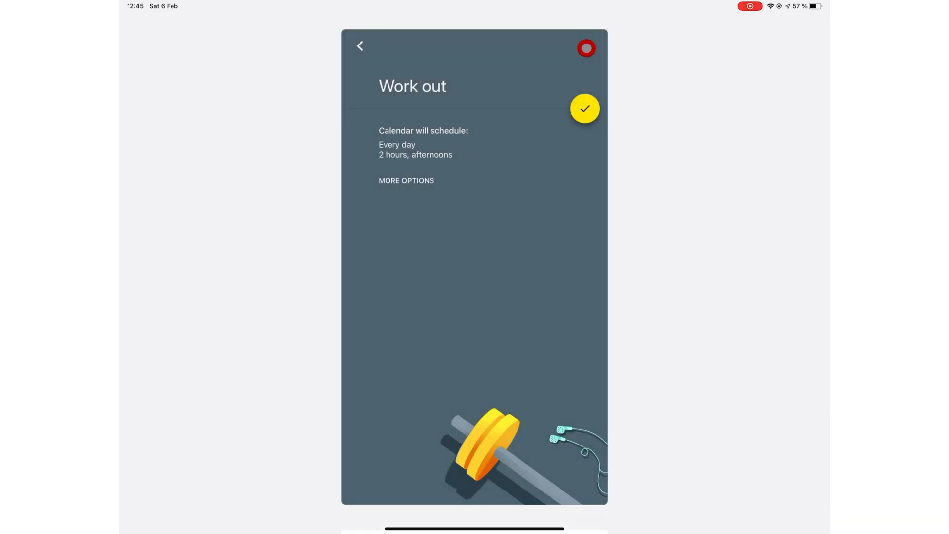
left_click(585, 108)
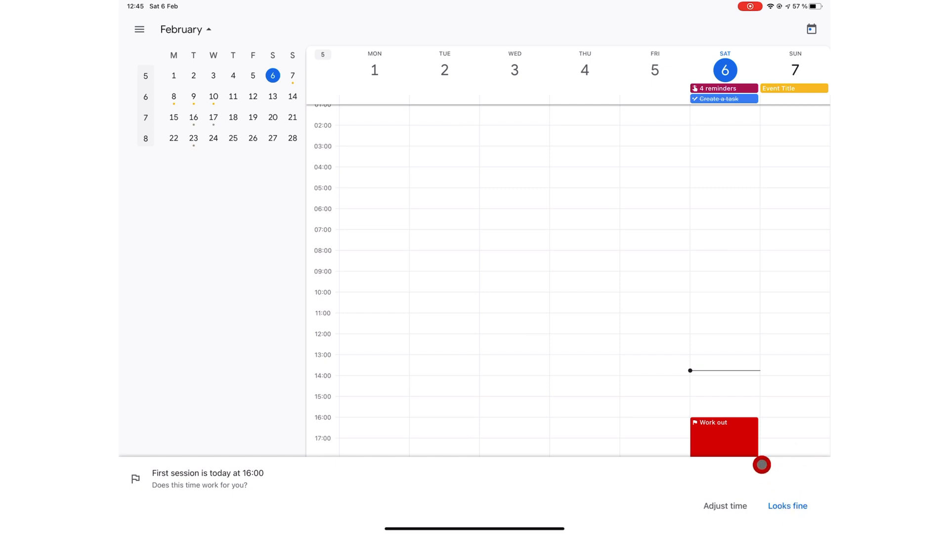
- Accept the 16:00 first session, scroll the schedule through May–July, and open the side drawer
left_click(787, 506)
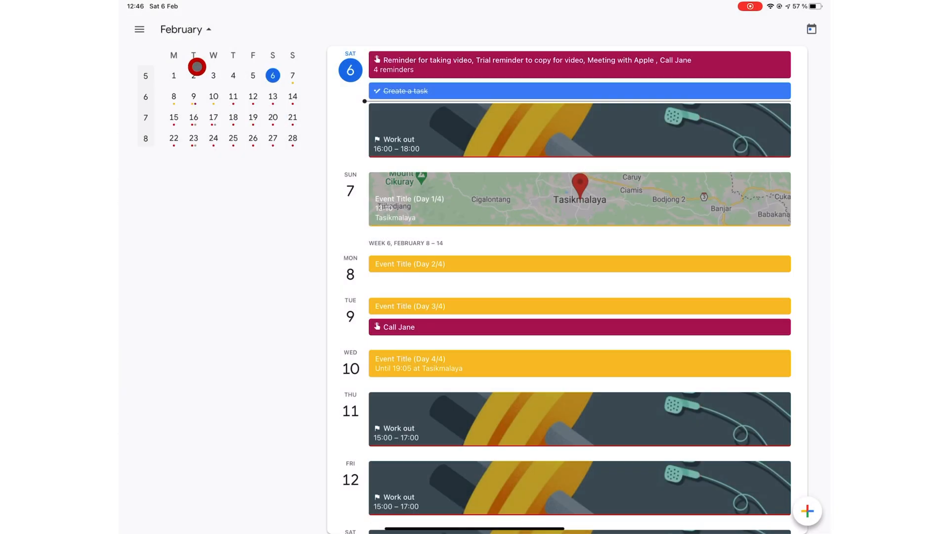
mouse_move(520, 119)
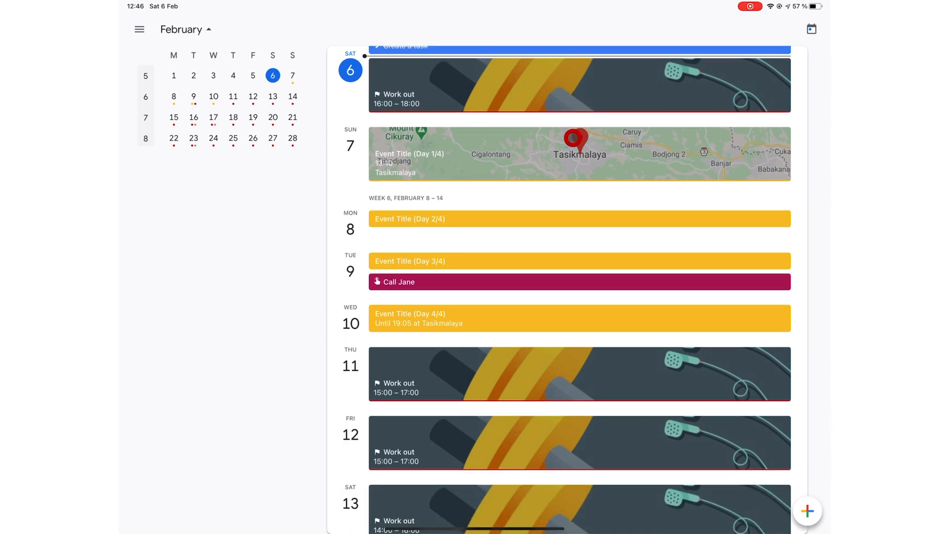
scroll("down", 3)
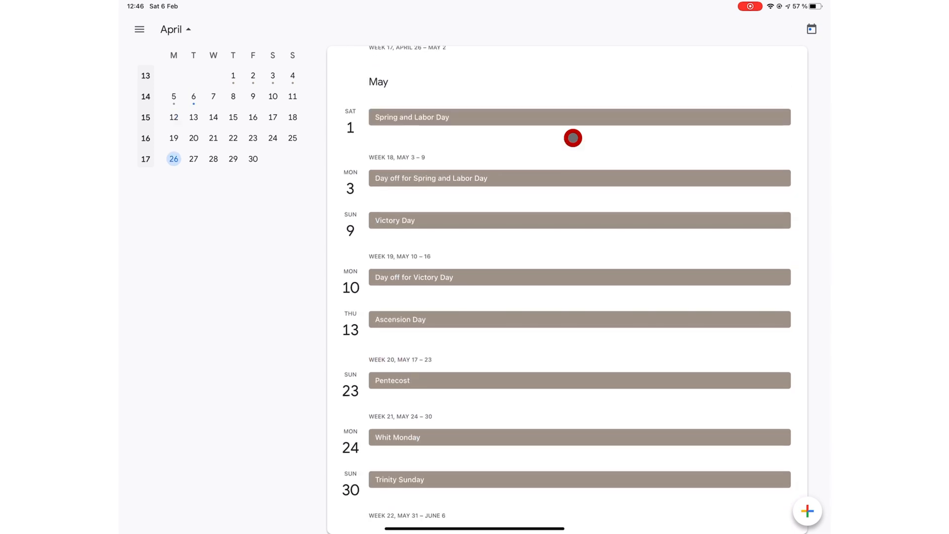
scroll("down", 3)
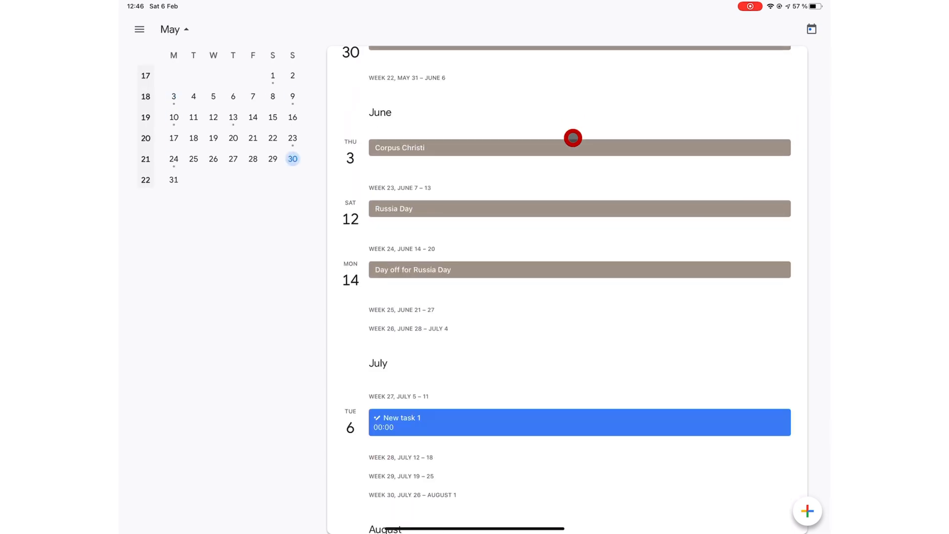
left_click(140, 29)
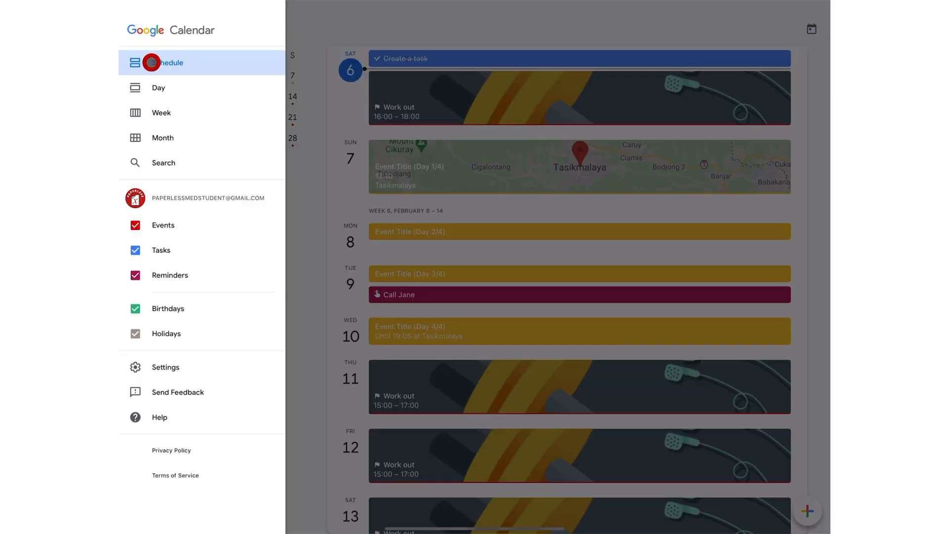
- Switch to Day view, step between 6 and 7 February, then choose a view from the drawer again
left_click(158, 87)
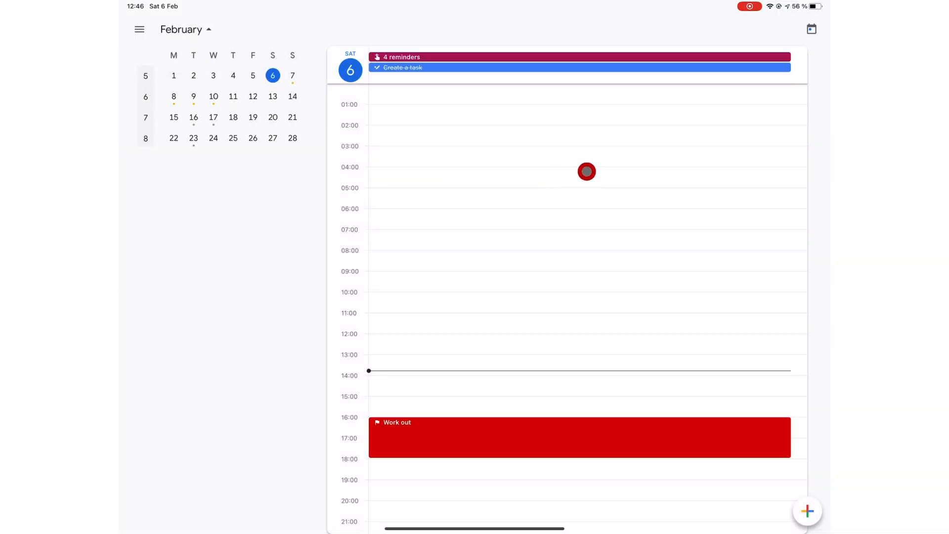
mouse_move(551, 232)
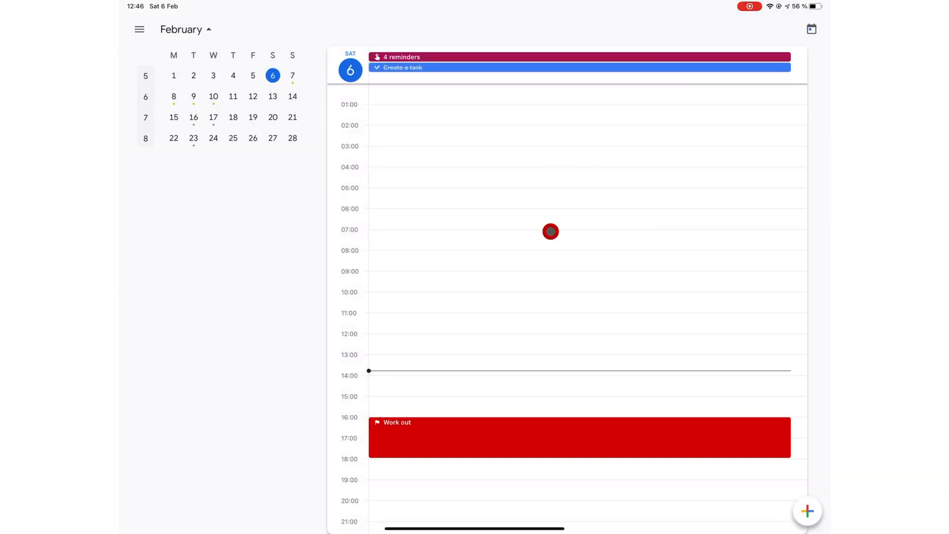
left_click(292, 76)
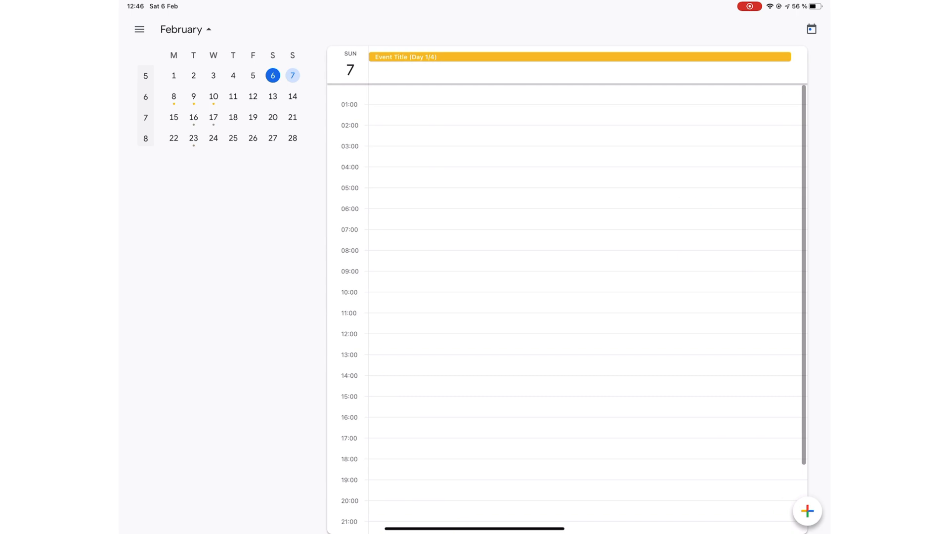
left_click(213, 96)
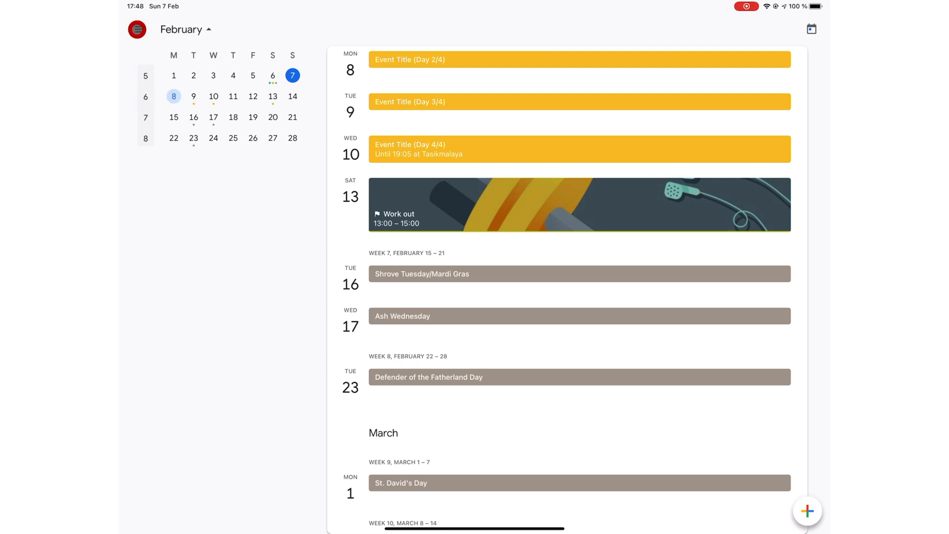
left_click(137, 29)
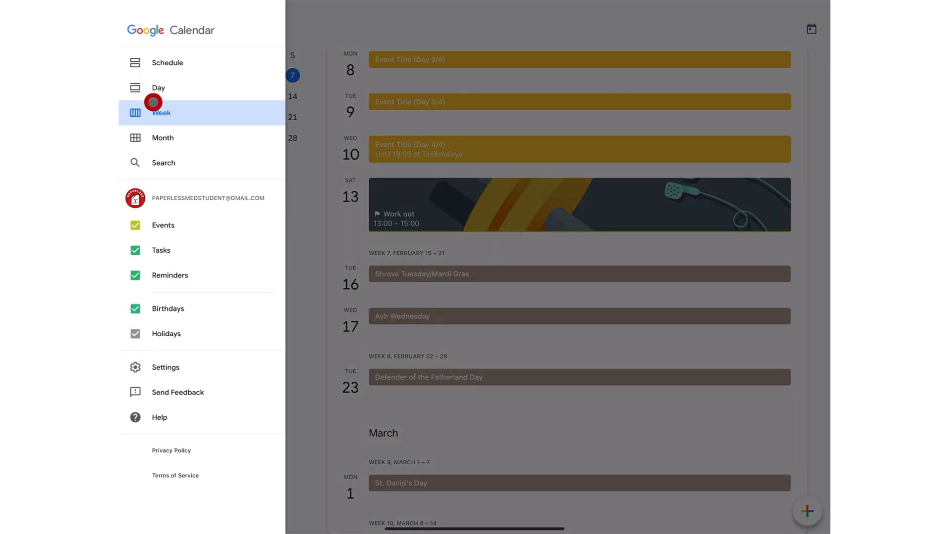
left_click(160, 113)
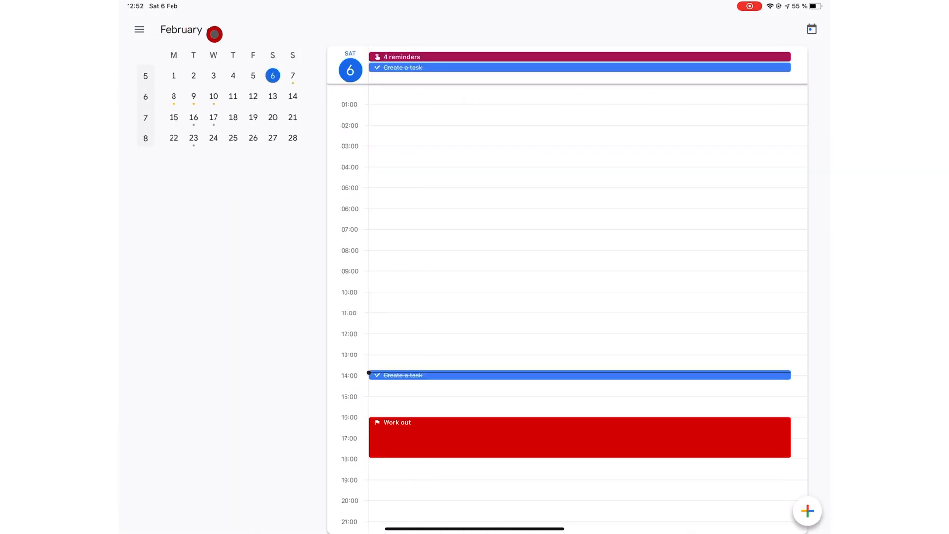
- Switch to the February month grid showing Work out sessions across the days
left_click(811, 29)
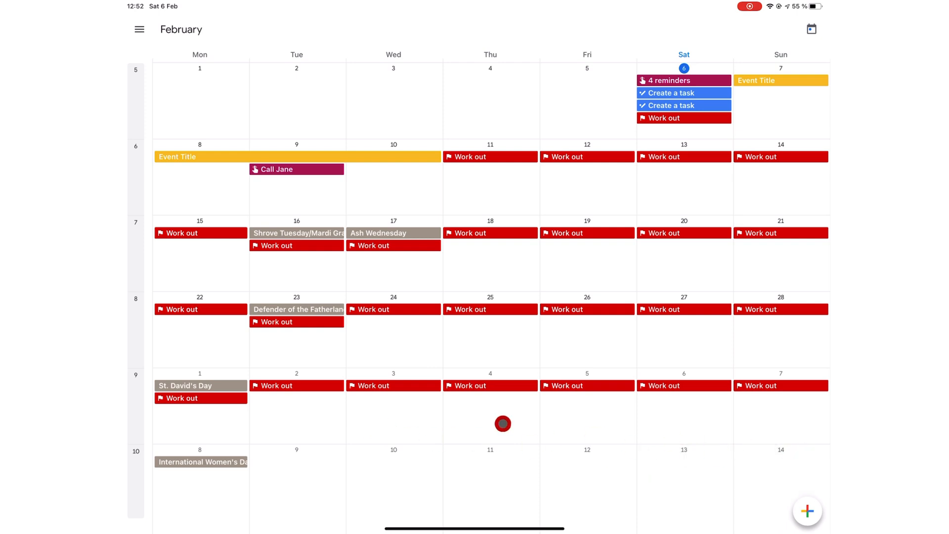
mouse_move(722, 433)
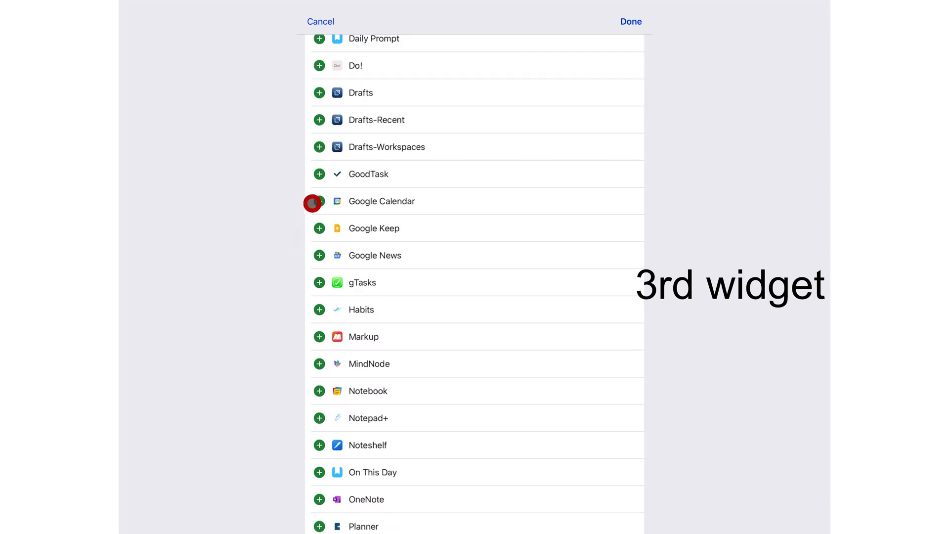
- Add the Google Calendar widget with its green + and confirm with Done
left_click(319, 201)
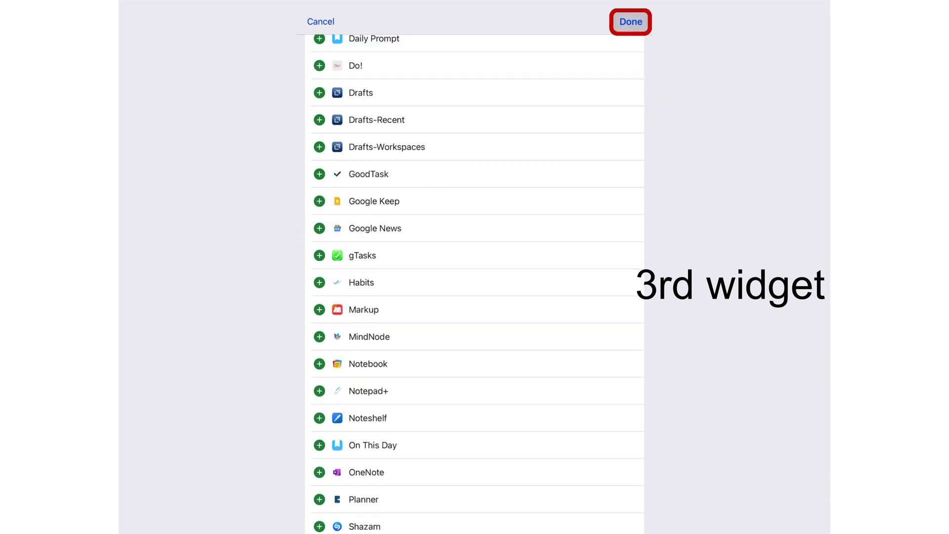
left_click(629, 22)
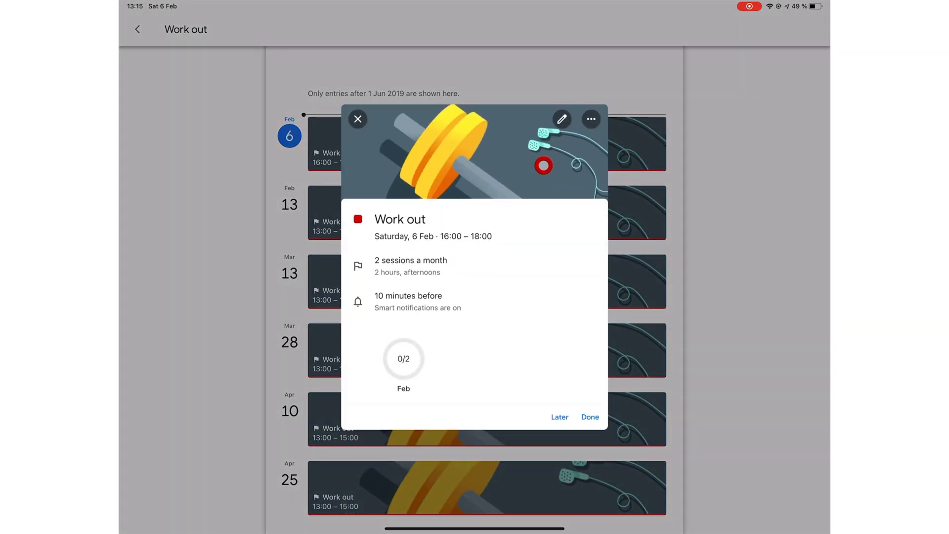
- Open the Work out goal for editing and save its settings unchanged
left_click(560, 119)
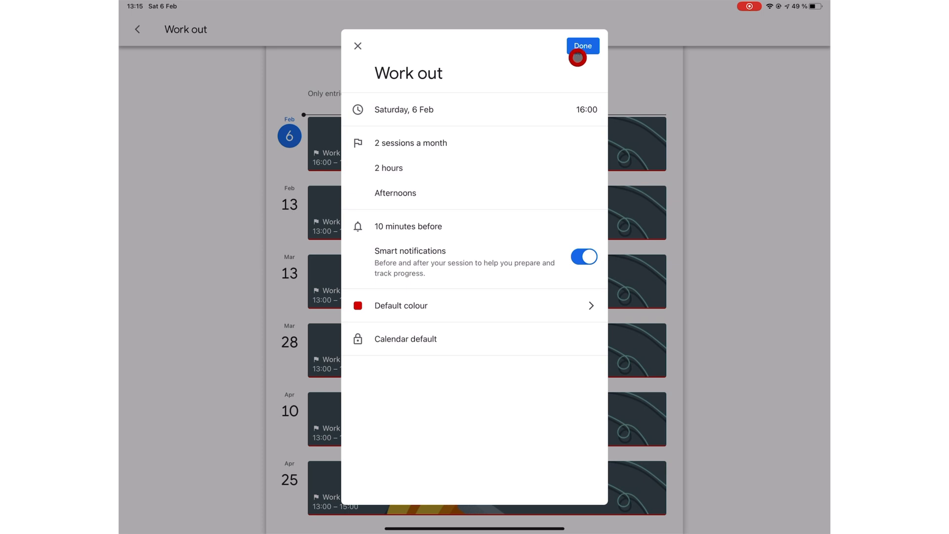
left_click(582, 46)
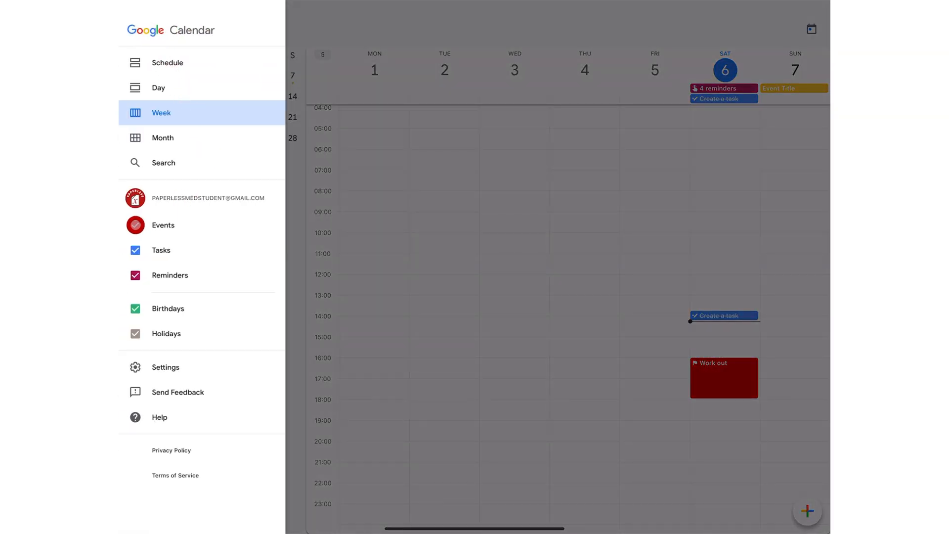
left_click(162, 226)
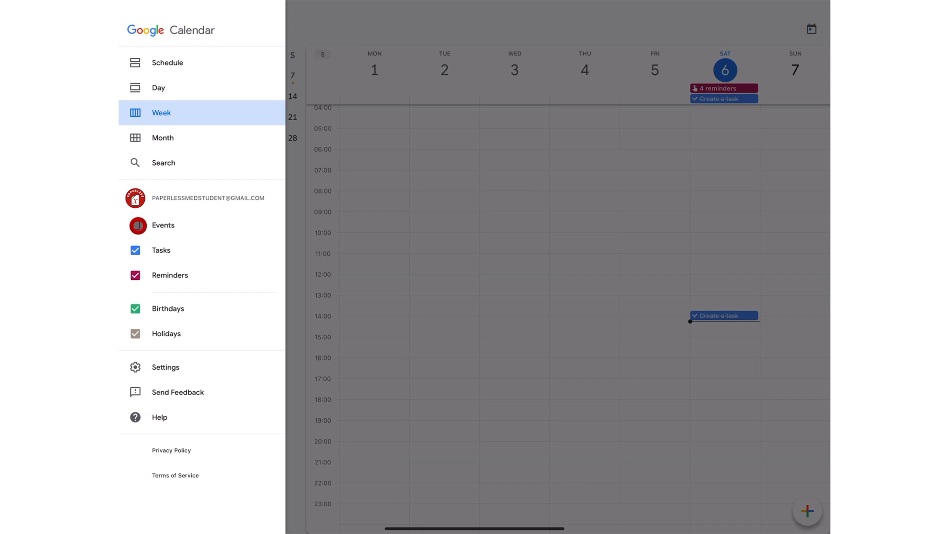
left_click(135, 225)
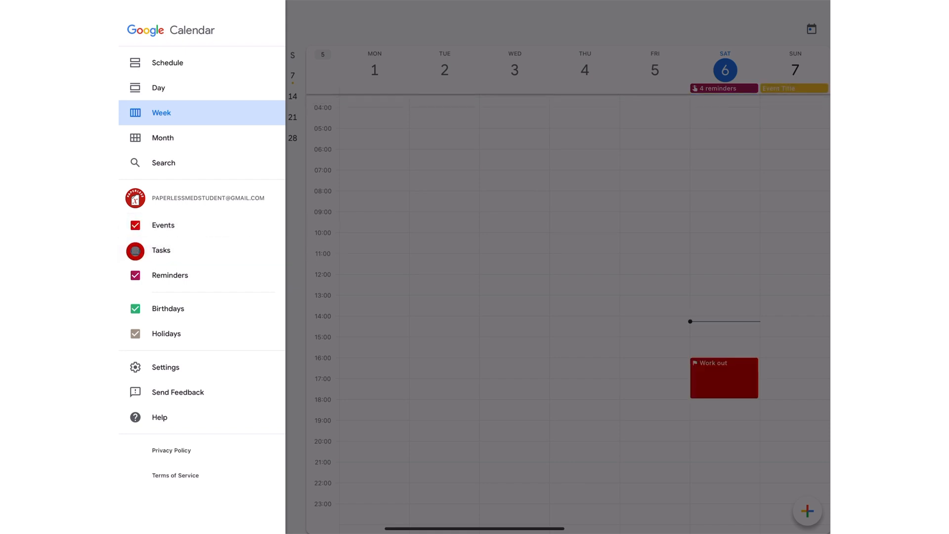
left_click(161, 137)
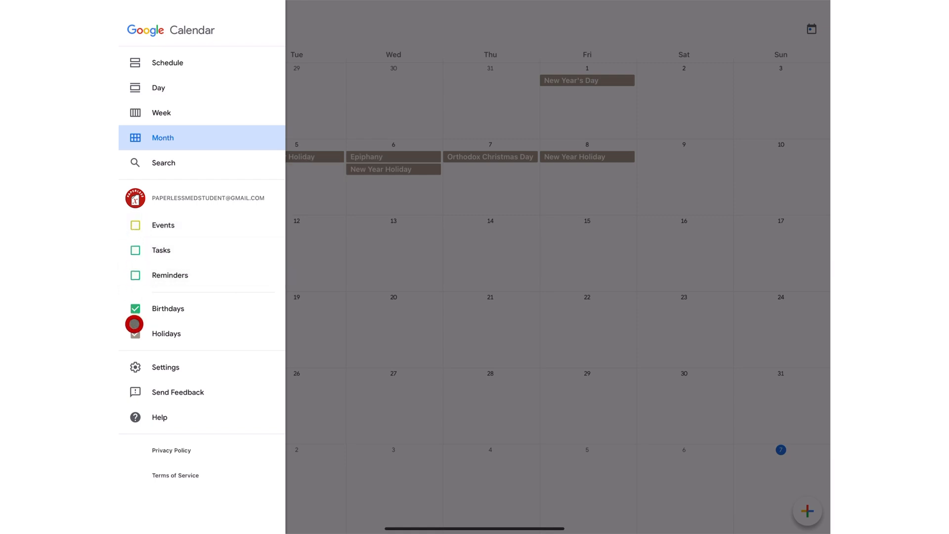
left_click(161, 112)
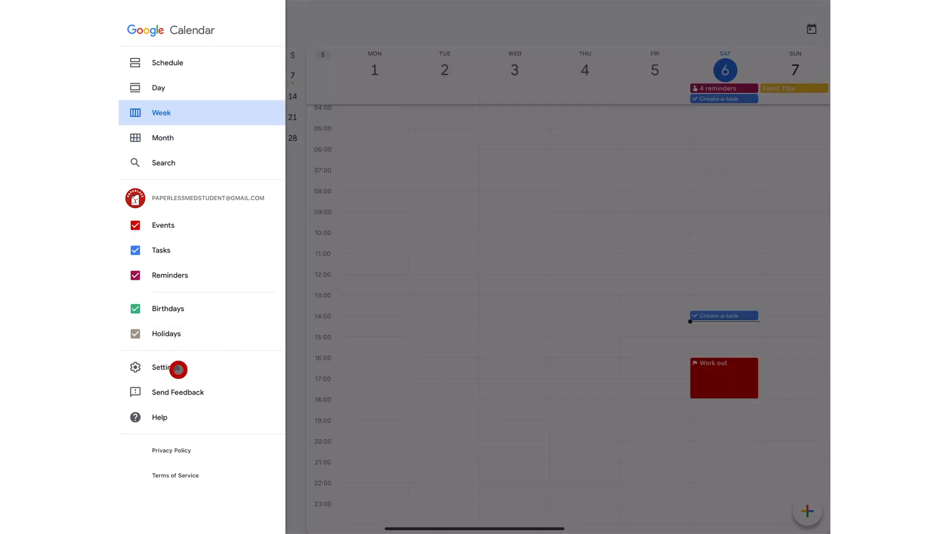
- In General settings, keep Monday week start, the Moscow time zone and no alternative calendar
left_click(163, 368)
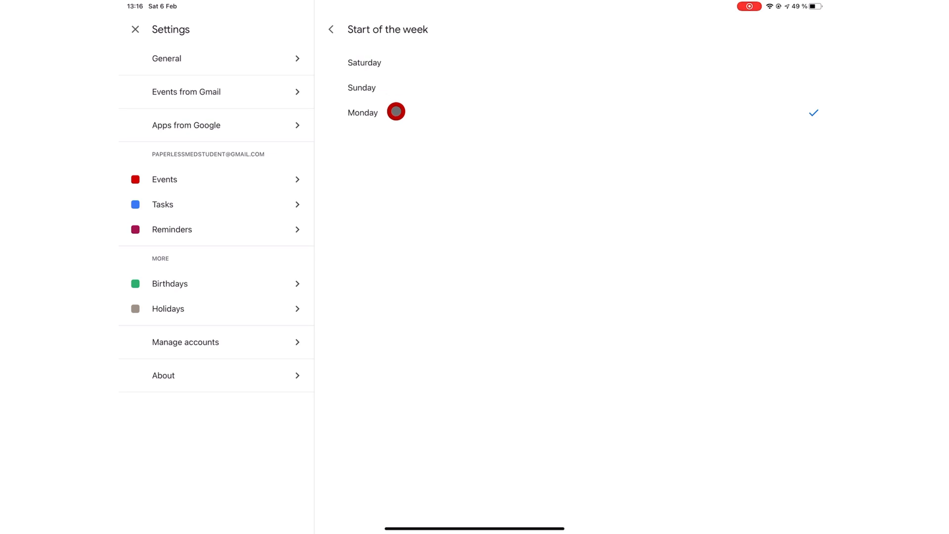
left_click(331, 29)
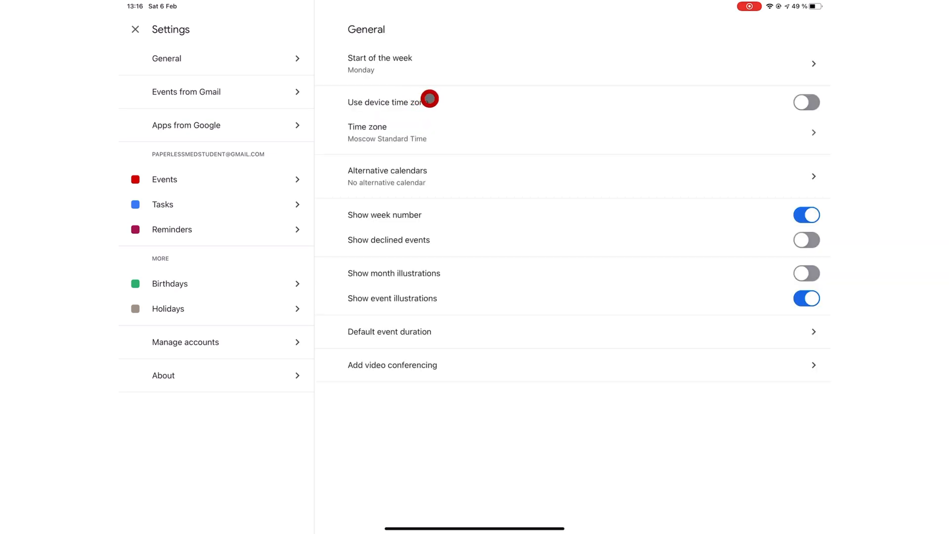
left_click(367, 133)
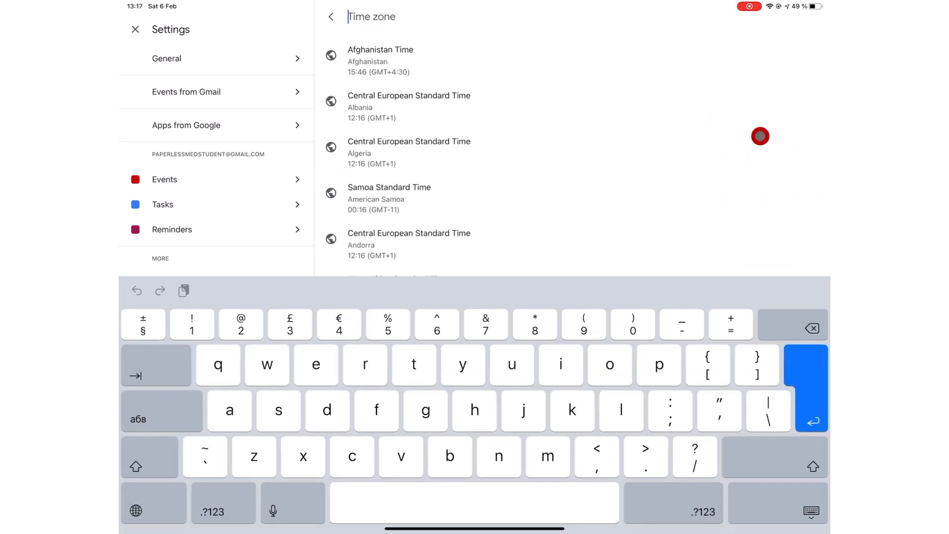
left_click(332, 16)
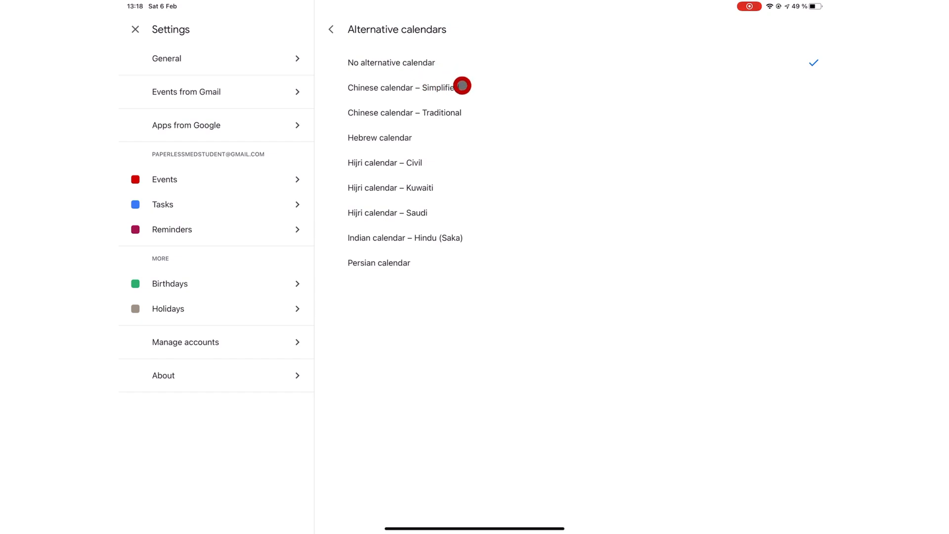
mouse_move(461, 101)
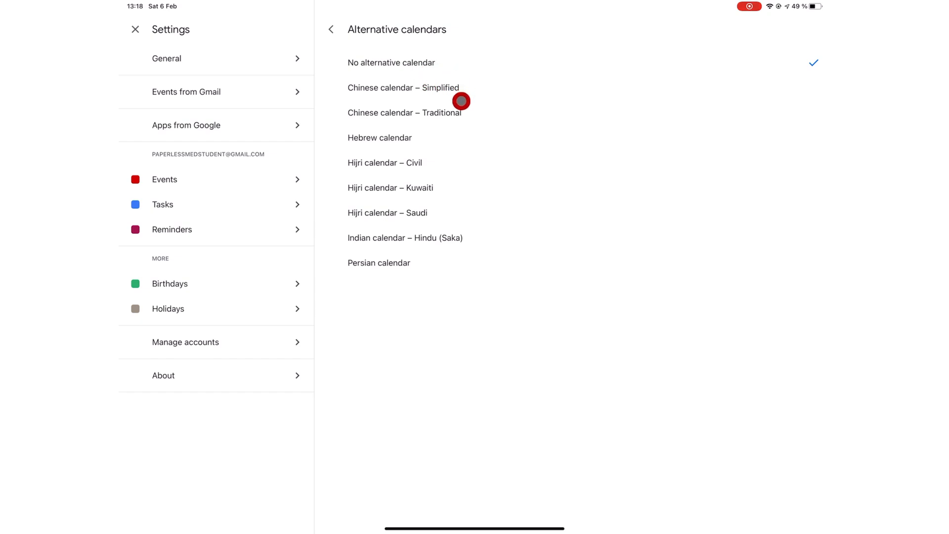
left_click(331, 29)
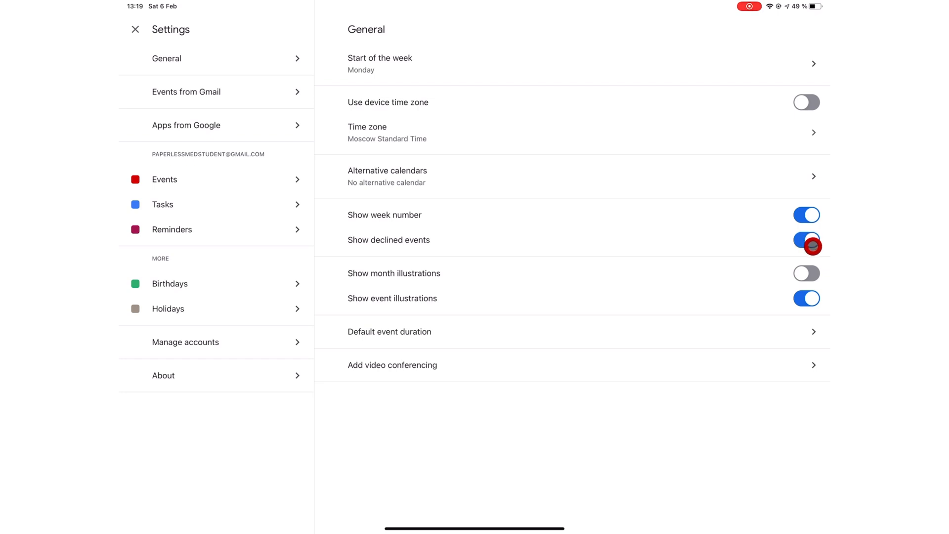
- Turn showing declined events back off and toggle the month illustrations setting
left_click(806, 239)
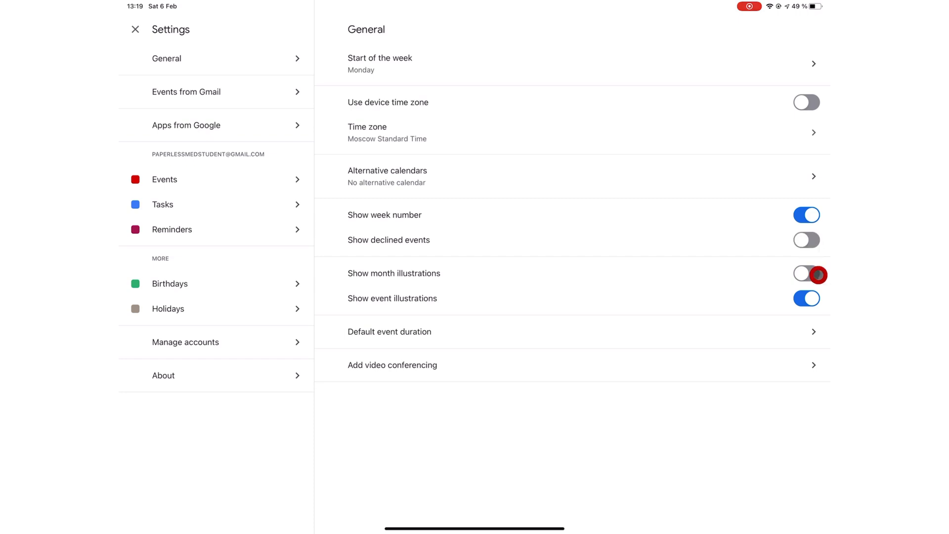
left_click(136, 29)
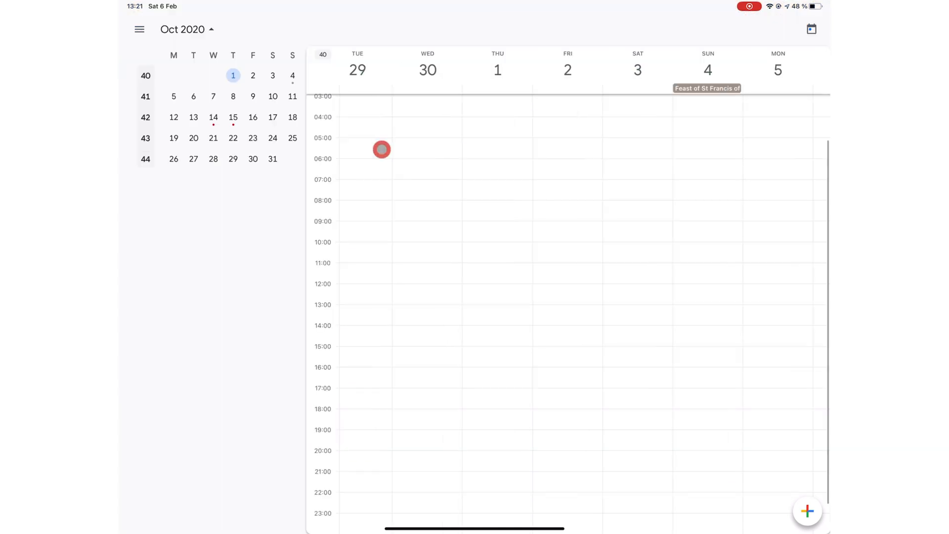
left_click(193, 159)
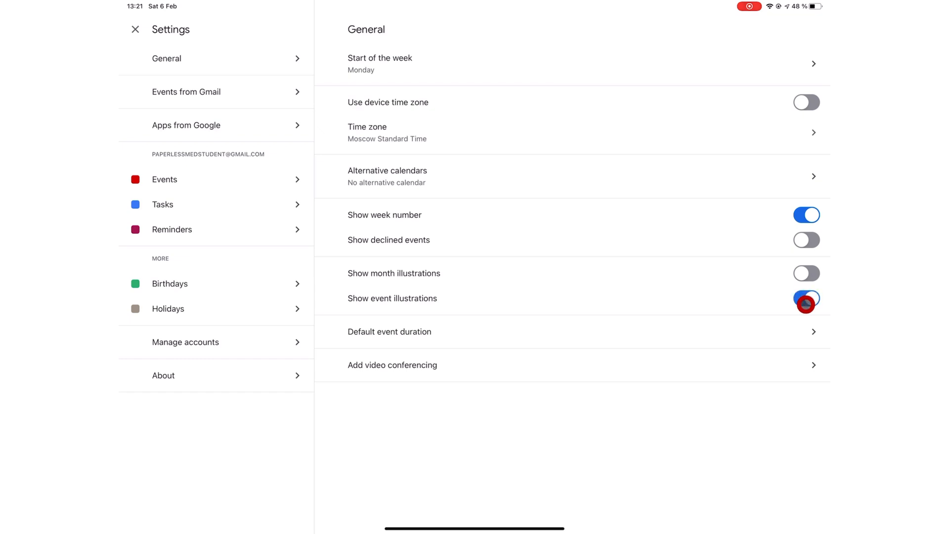
- Turn on event illustrations, dismiss the Making candles event, and open Default event duration options
left_click(137, 29)
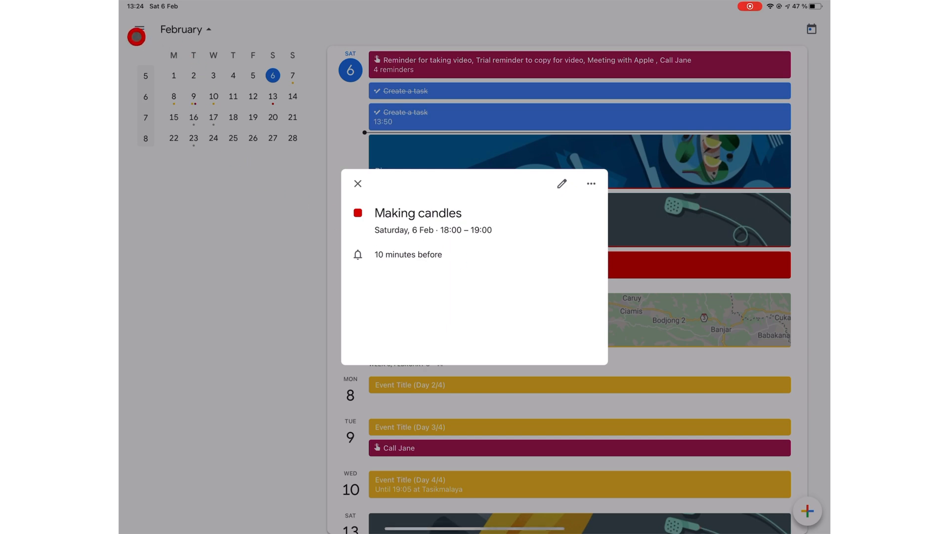
left_click(358, 183)
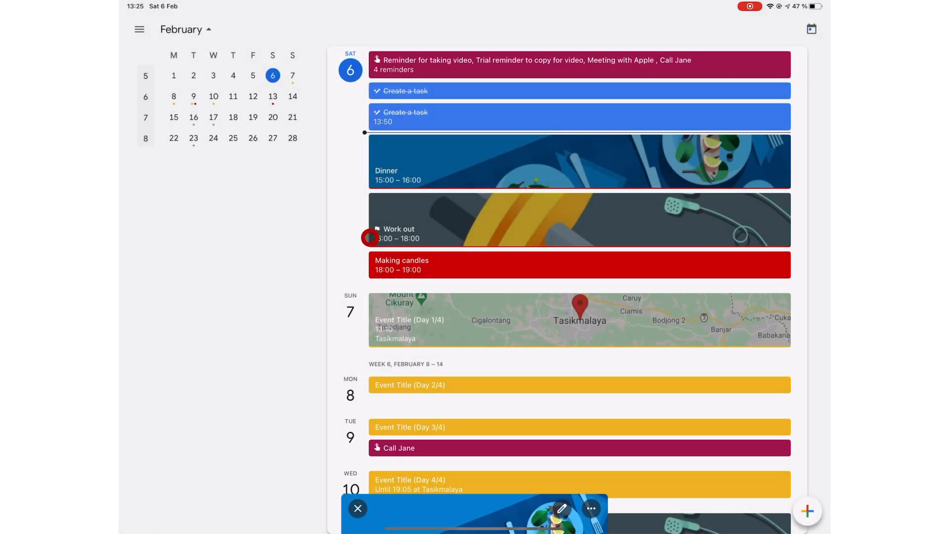
left_click(357, 509)
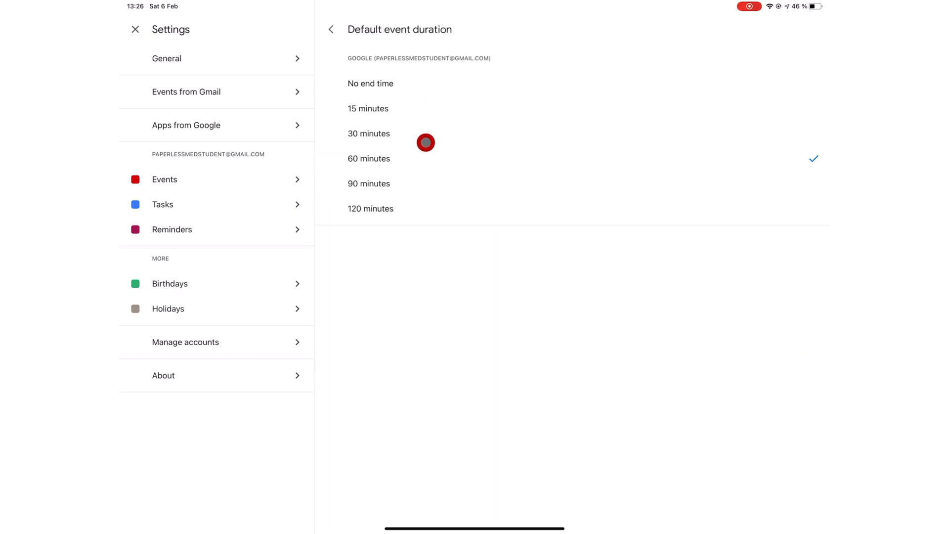
mouse_move(415, 211)
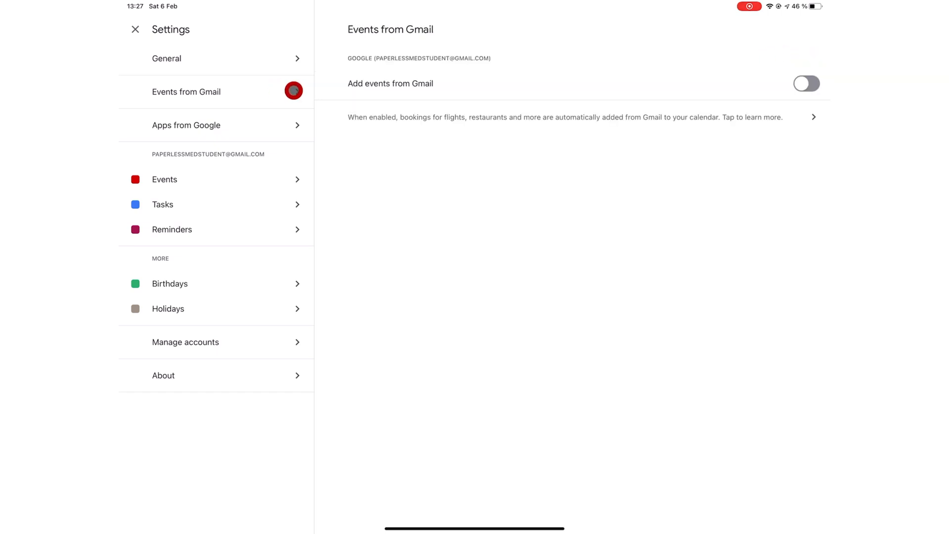
- Turn on Add events from Gmail and confirm with Enable
left_click(807, 83)
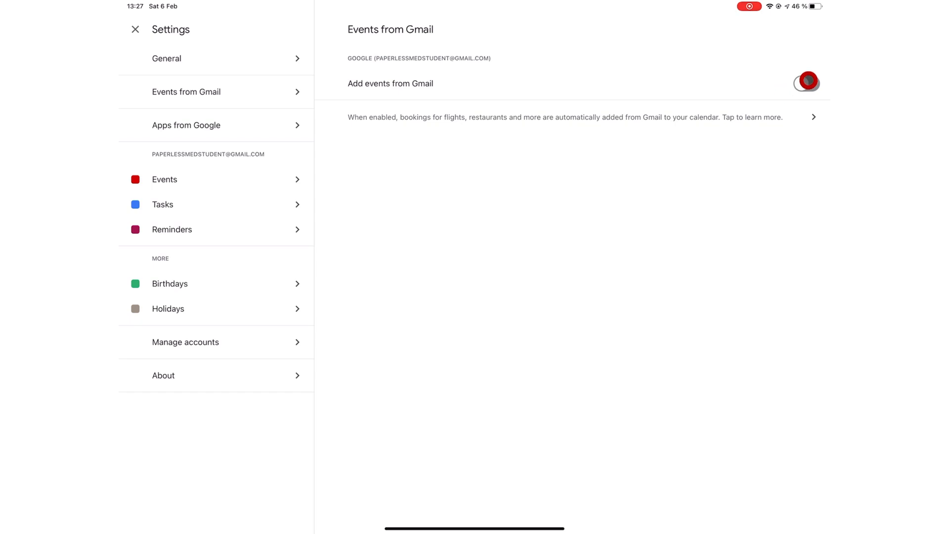
left_click(807, 83)
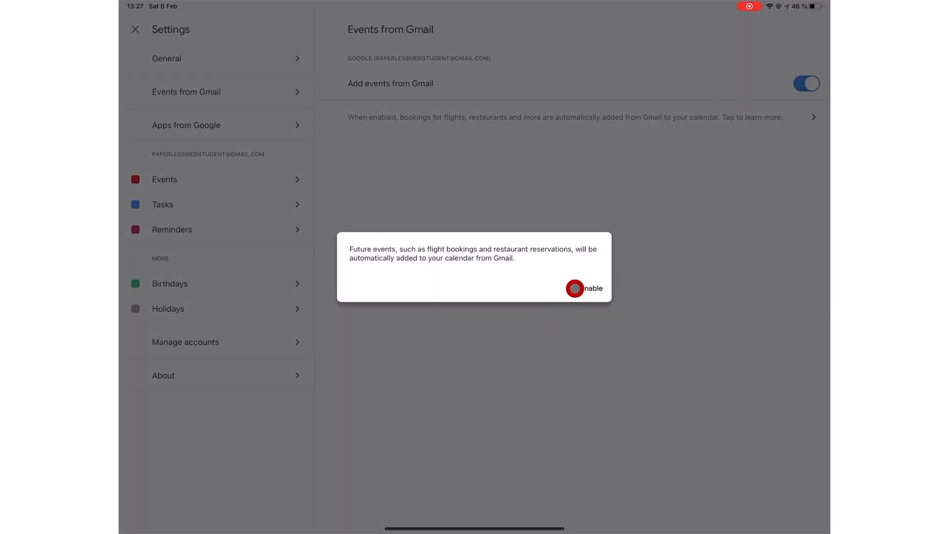
left_click(591, 288)
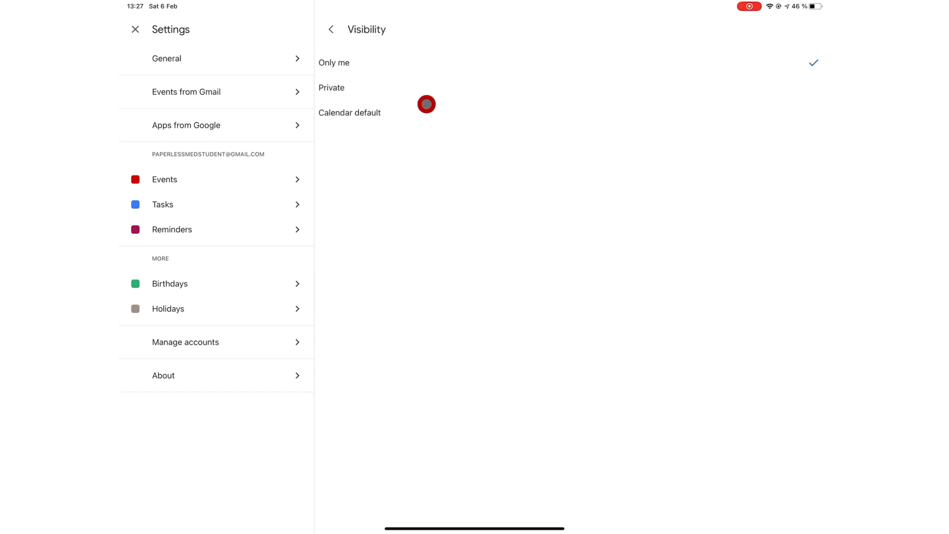
left_click(330, 29)
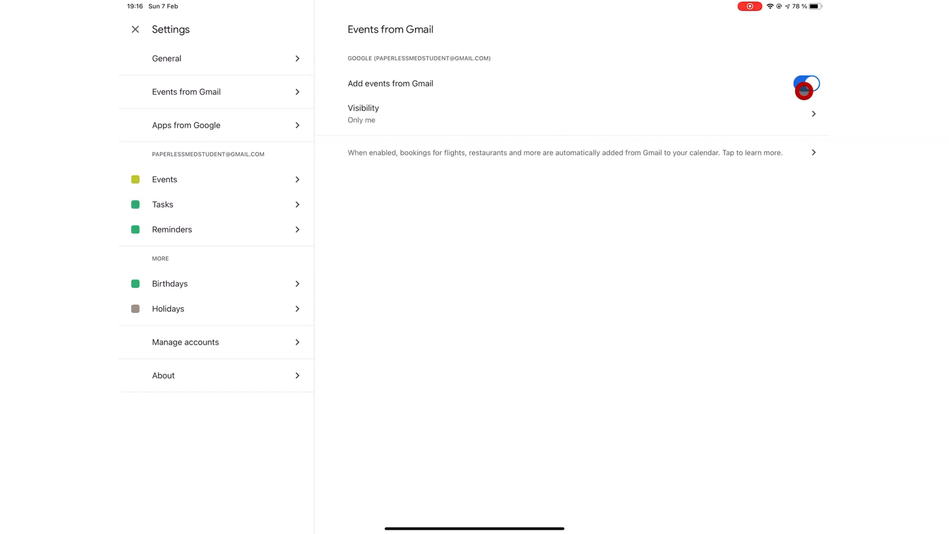
- Switch Add events from Gmail back off, confirm, and open the Events calendar settings
left_click(806, 83)
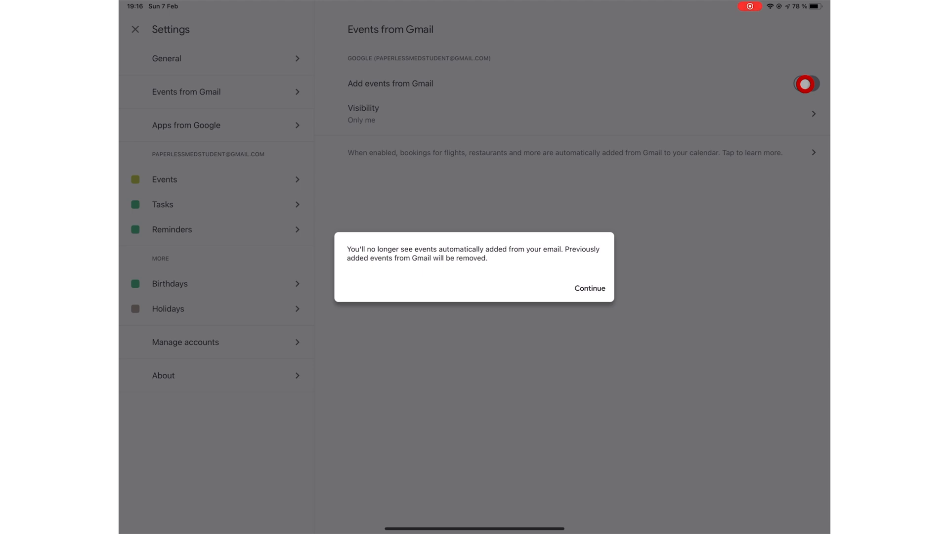
left_click(806, 84)
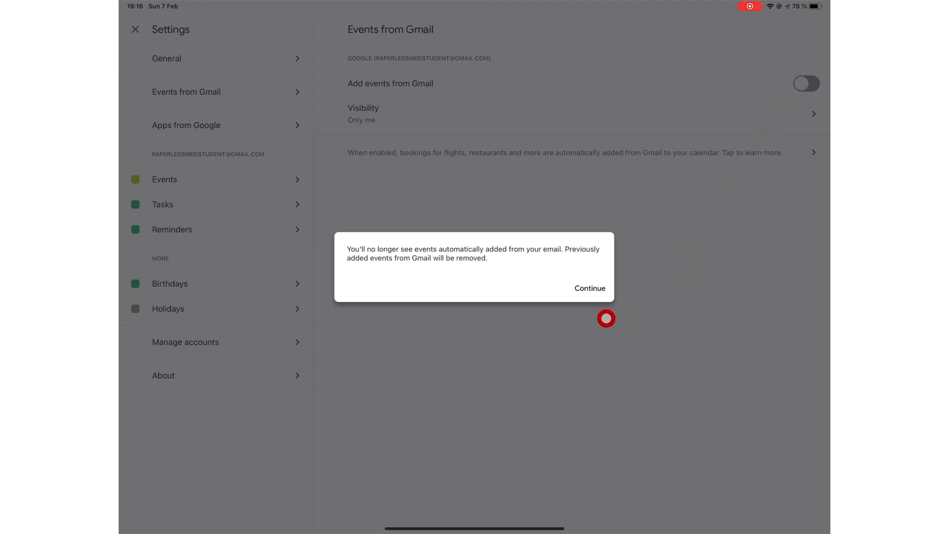
mouse_move(594, 307)
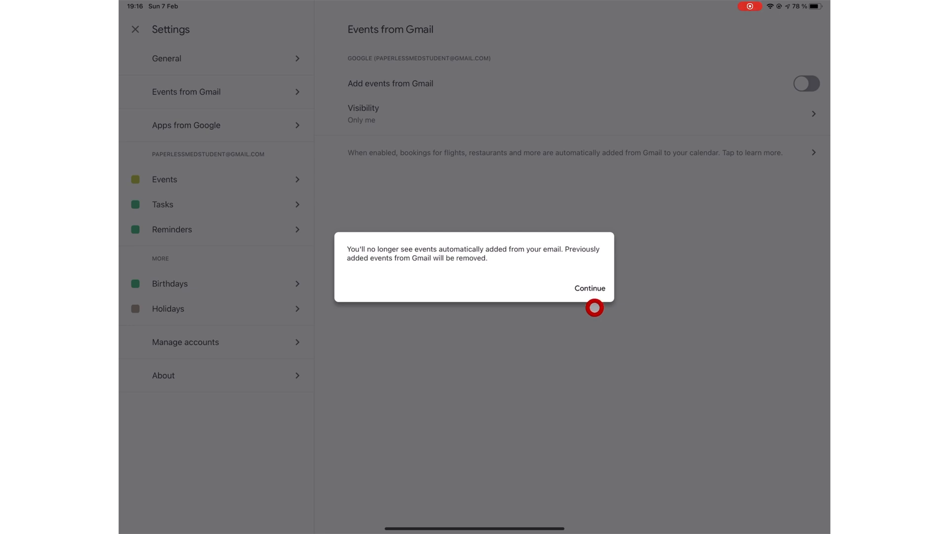
left_click(589, 287)
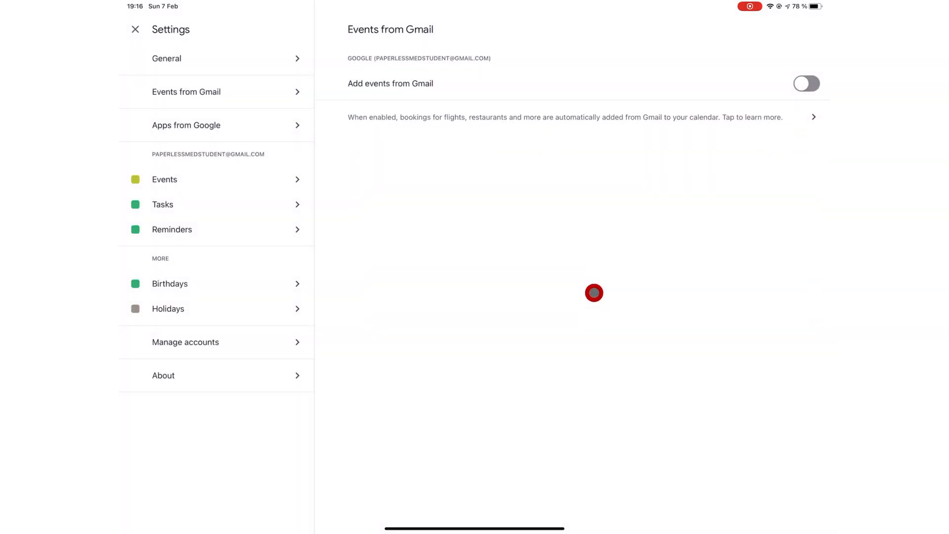
left_click(164, 179)
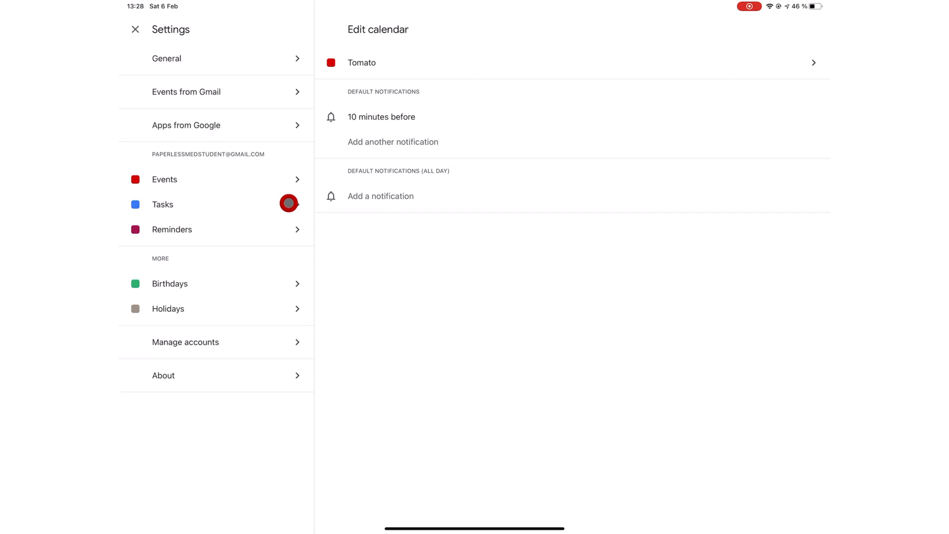
- Choose a new Events calendar colour, go back, and open the Birthdays calendar settings
left_click(172, 229)
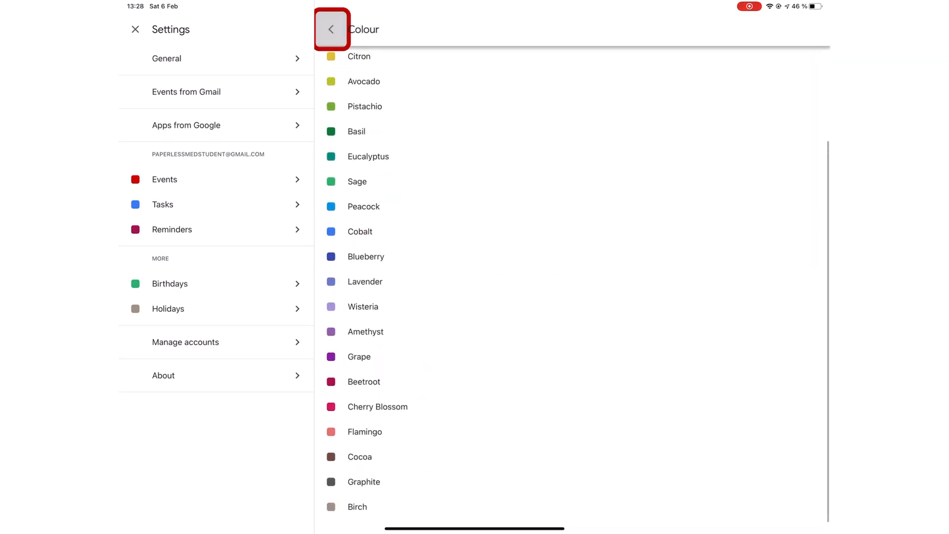
left_click(331, 30)
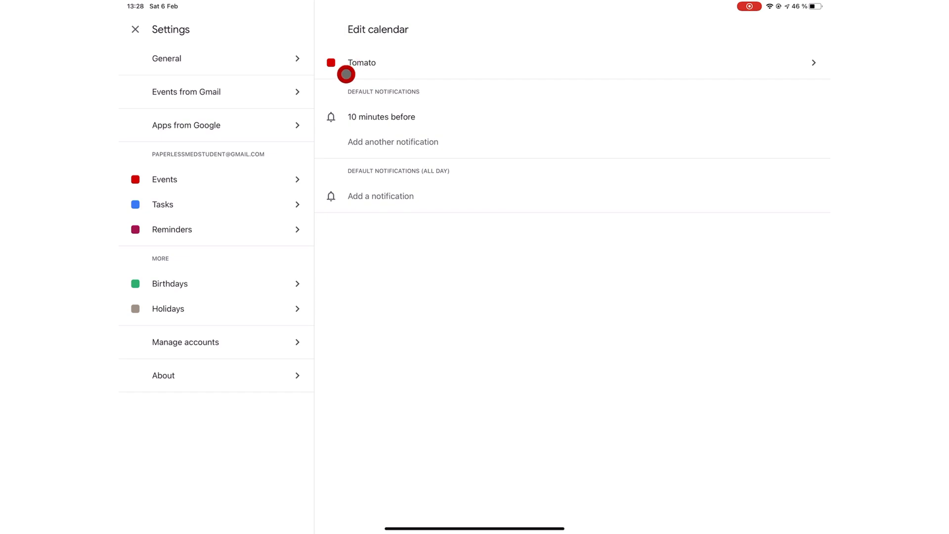
left_click(170, 283)
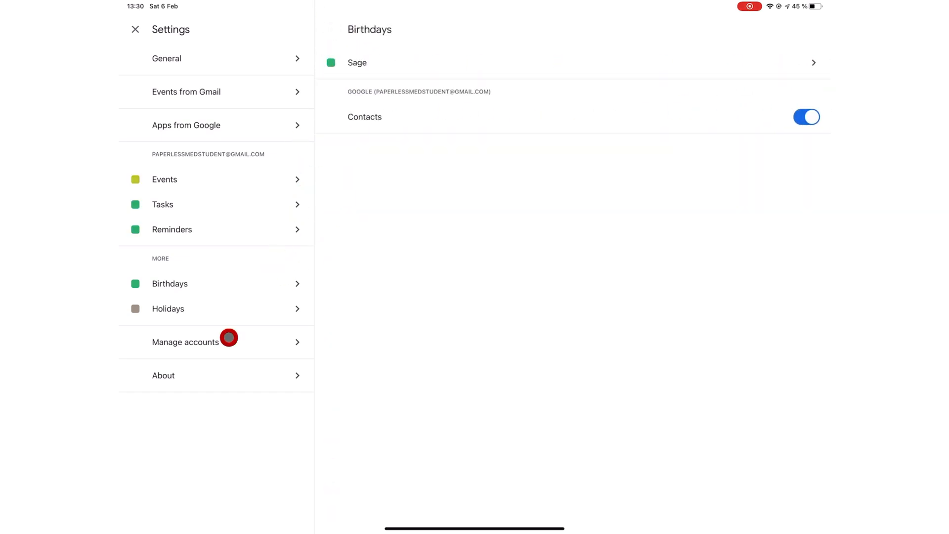
- Open the Holidays calendar settings to view its Birch colour and Russia holidays
left_click(168, 308)
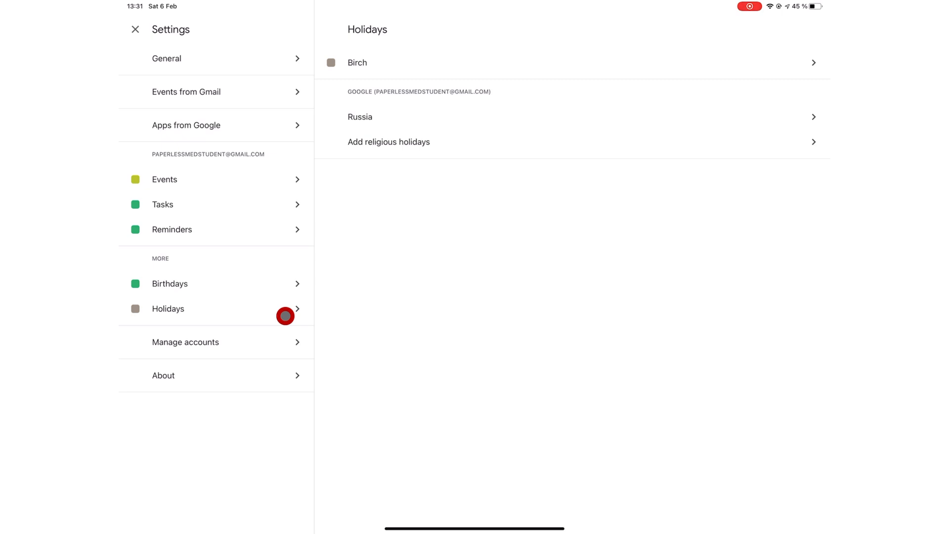
mouse_move(428, 94)
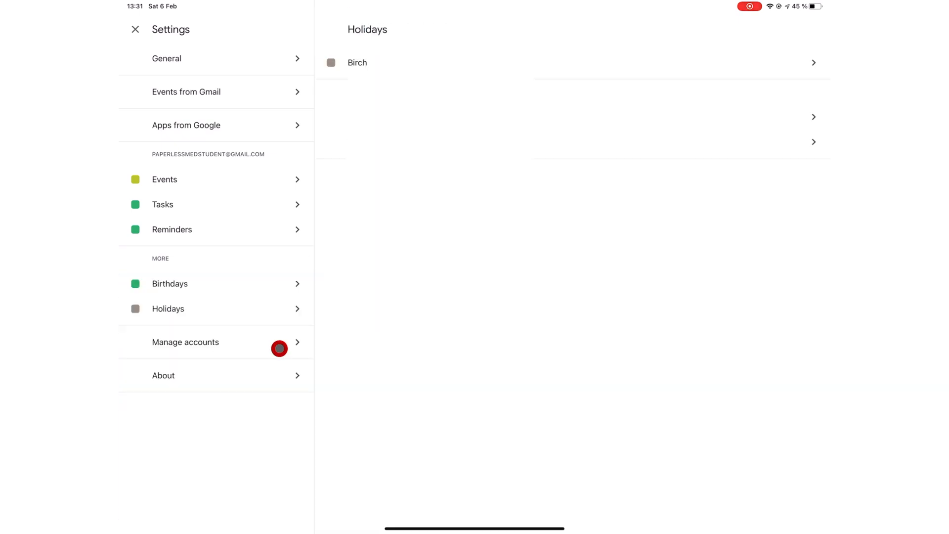
- Review the linked account toggles, then check upcoming events in the home-screen Calendar widget
left_click(184, 343)
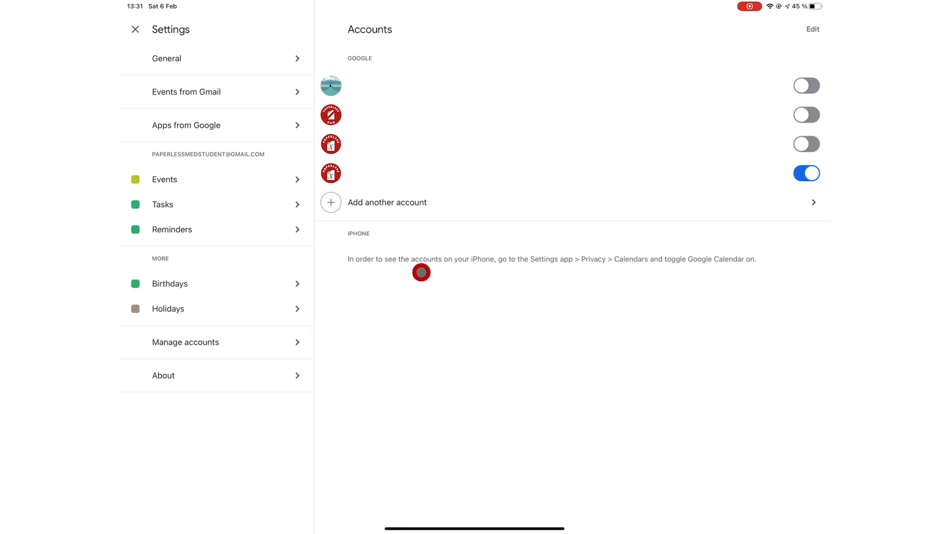
mouse_move(539, 203)
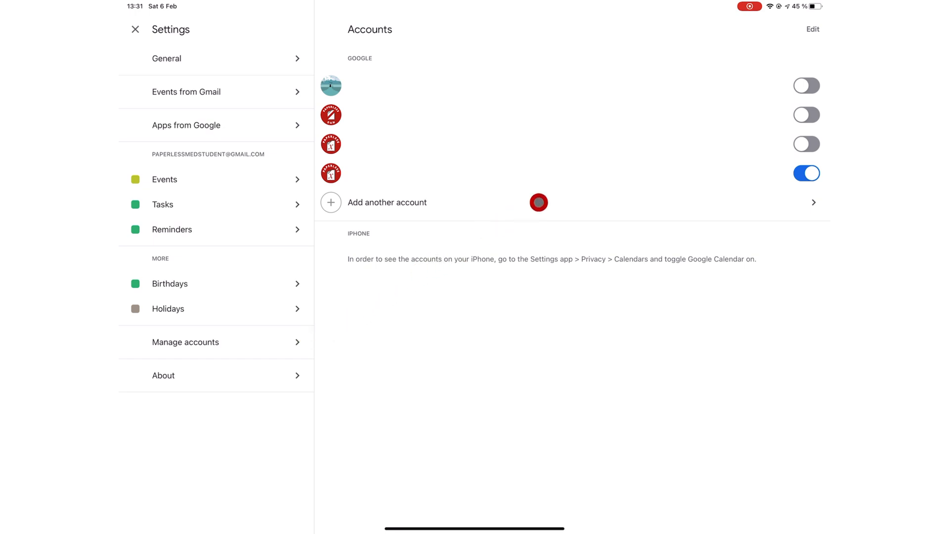
mouse_move(737, 142)
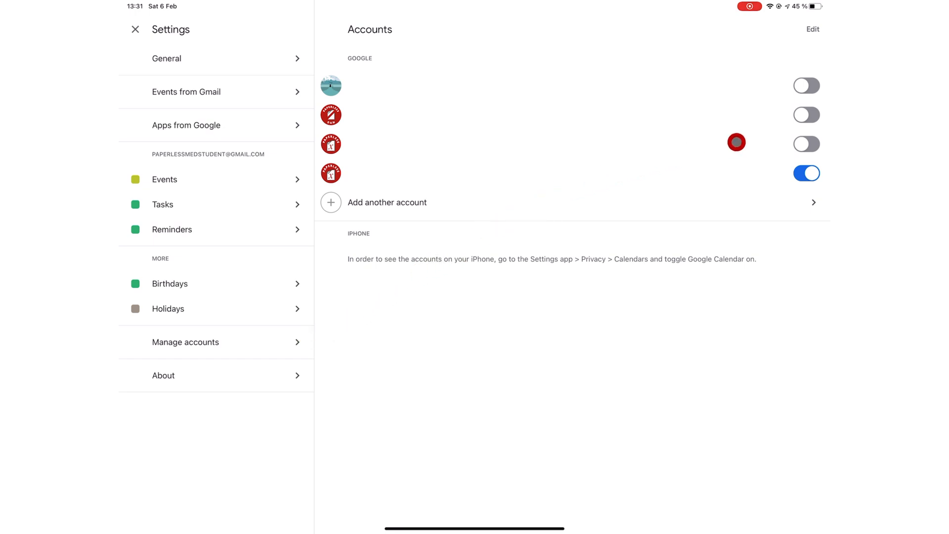
mouse_move(767, 124)
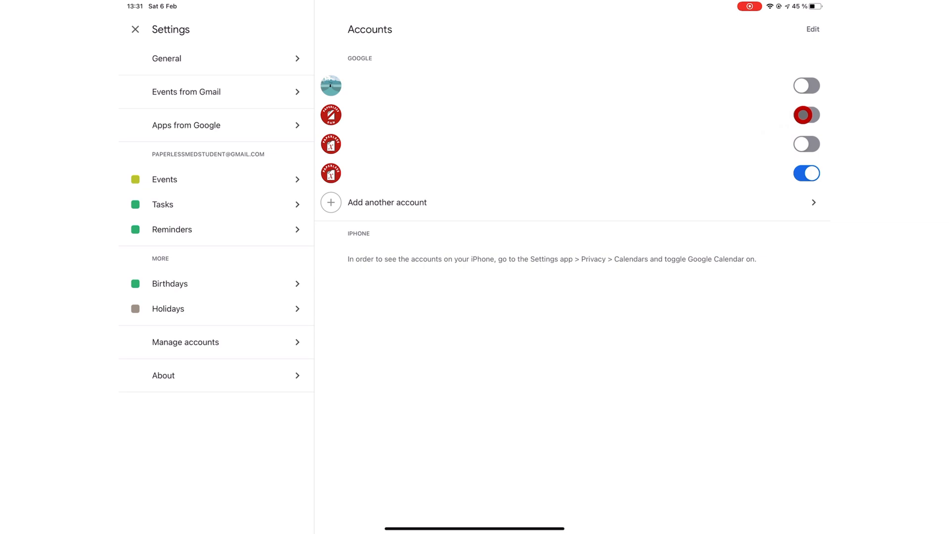
left_click(164, 375)
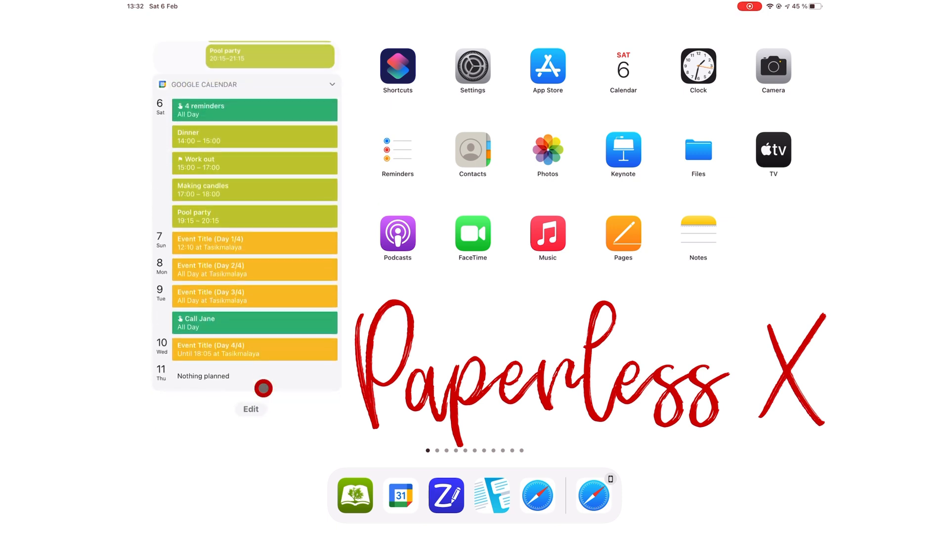
scroll("down", 3)
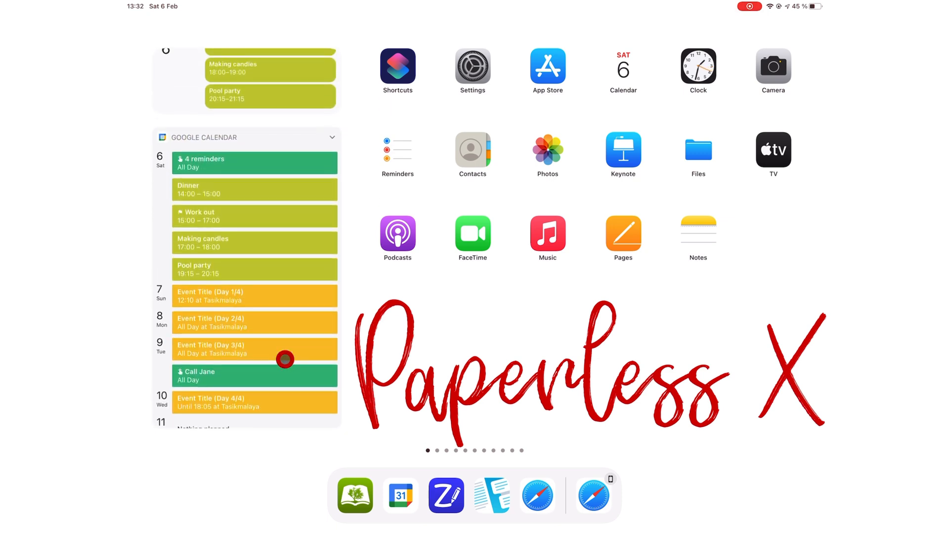